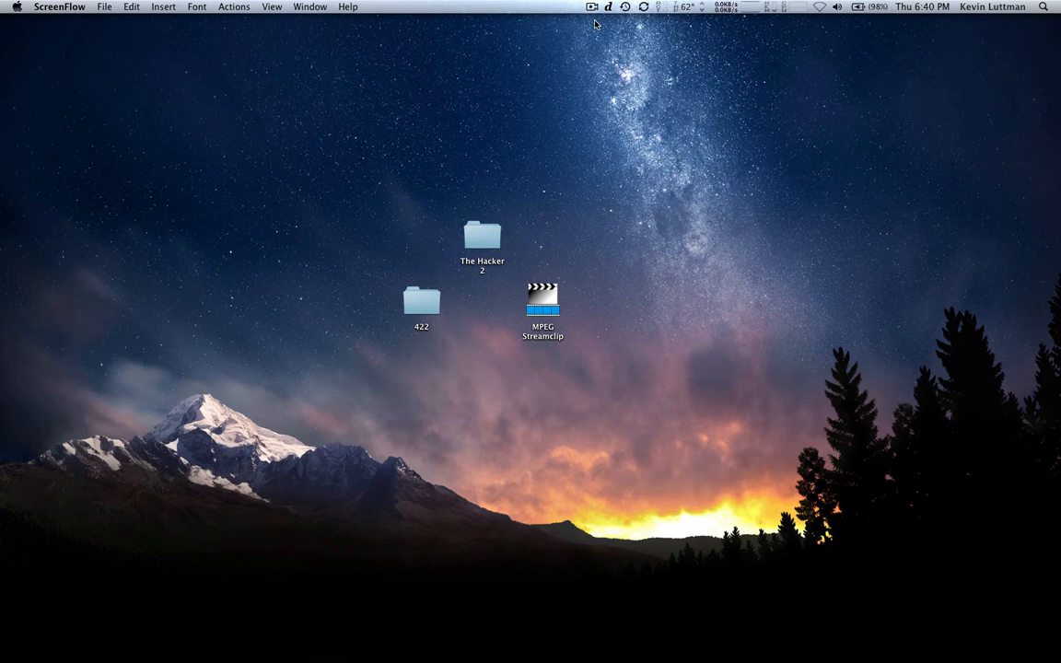
{"action": "mouse_move", "coordinate": [582, 52]}
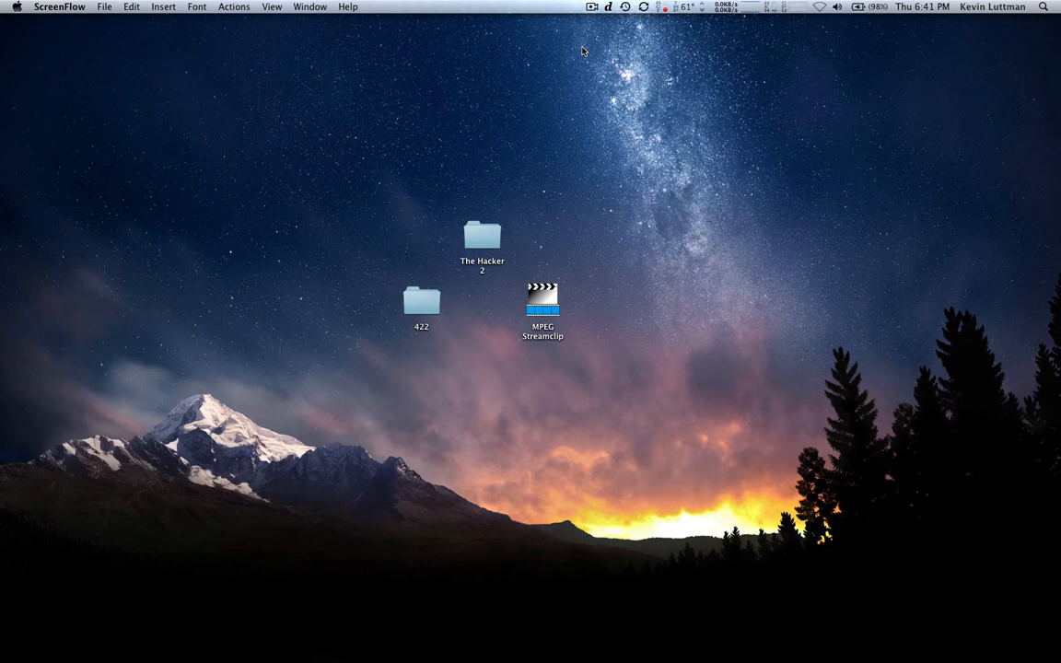
{"action": "mouse_move", "coordinate": [423, 173]}
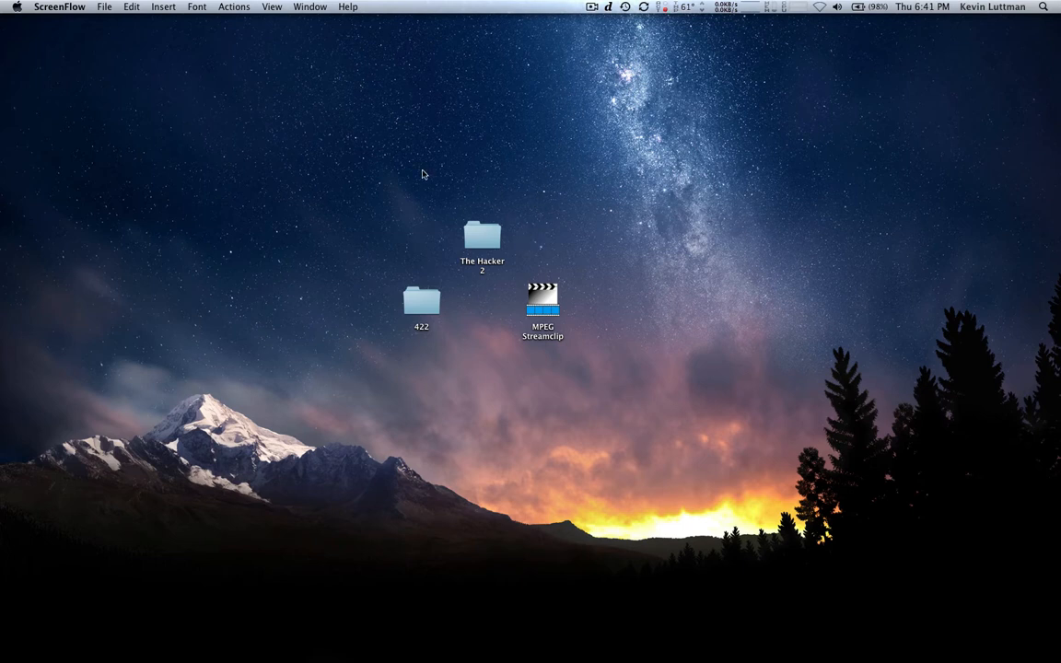
{"action": "mouse_move", "coordinate": [431, 225]}
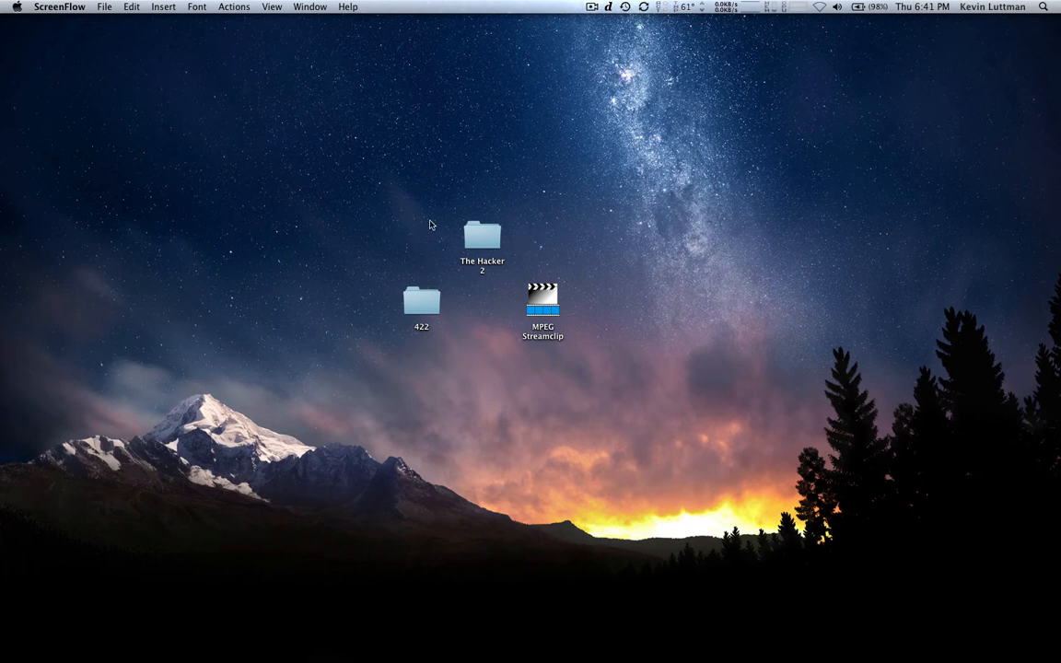
{"action": "mouse_move", "coordinate": [564, 342]}
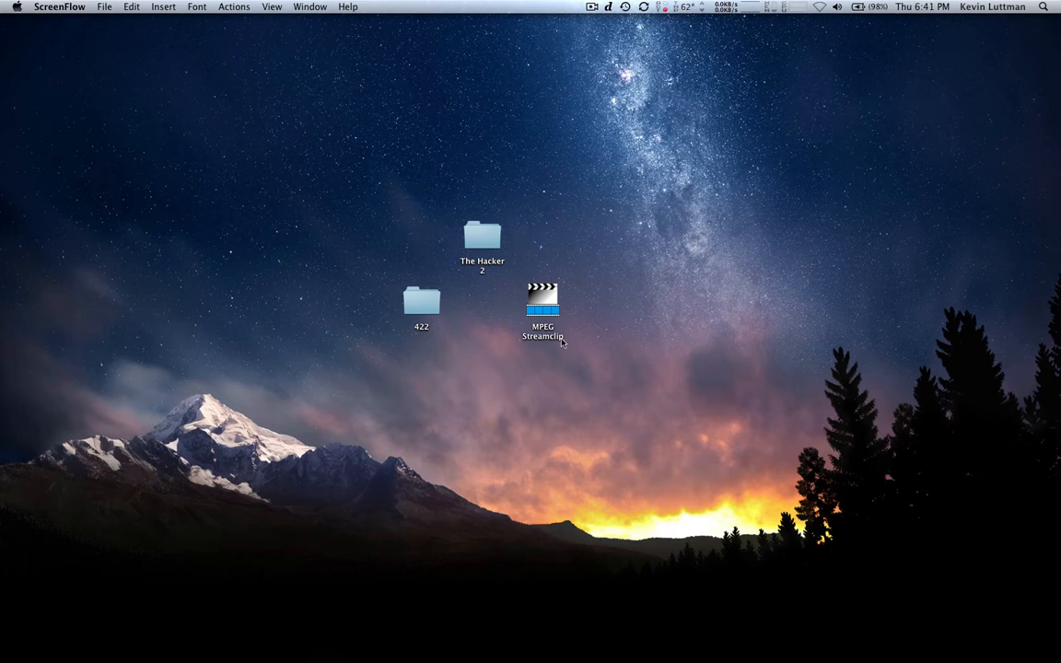
{"action": "mouse_move", "coordinate": [575, 344]}
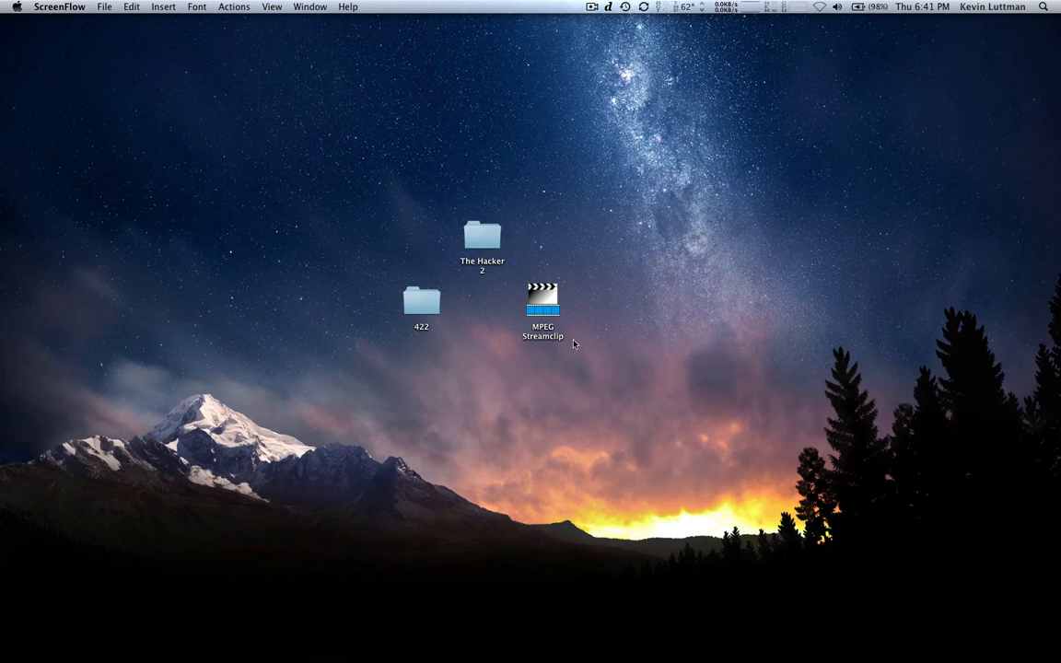
{"action": "mouse_move", "coordinate": [519, 332]}
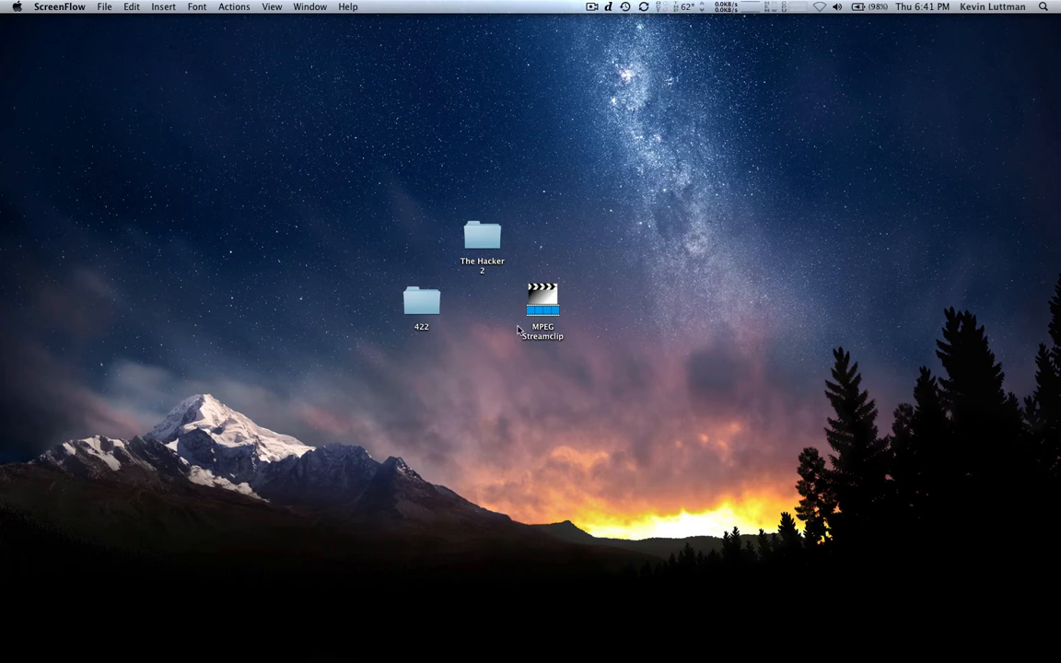
{"action": "mouse_move", "coordinate": [586, 359]}
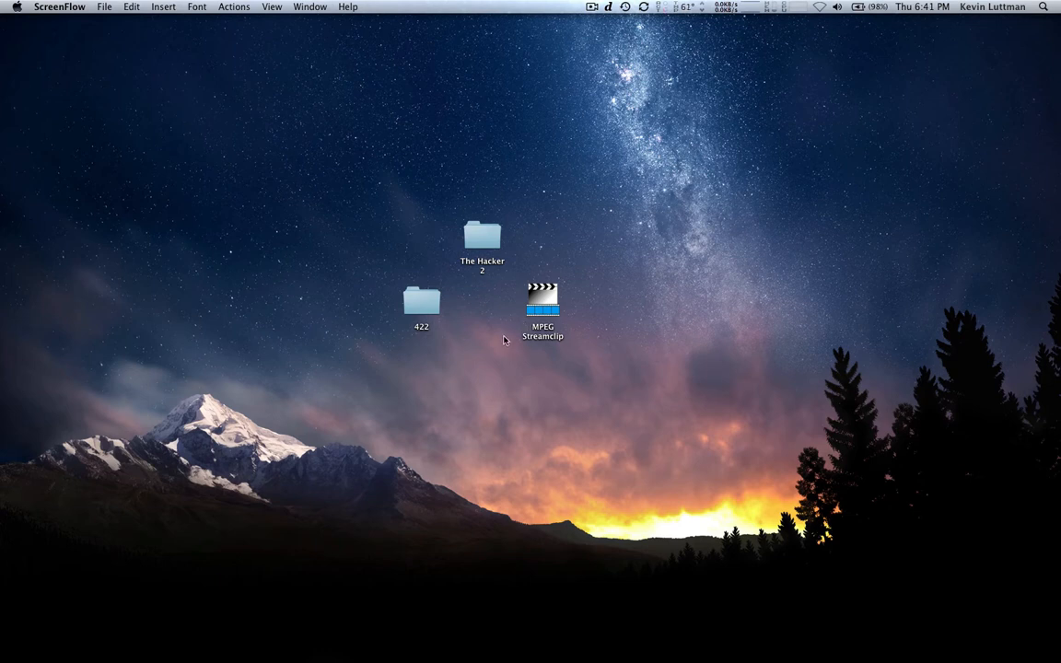
{"action": "mouse_move", "coordinate": [501, 348]}
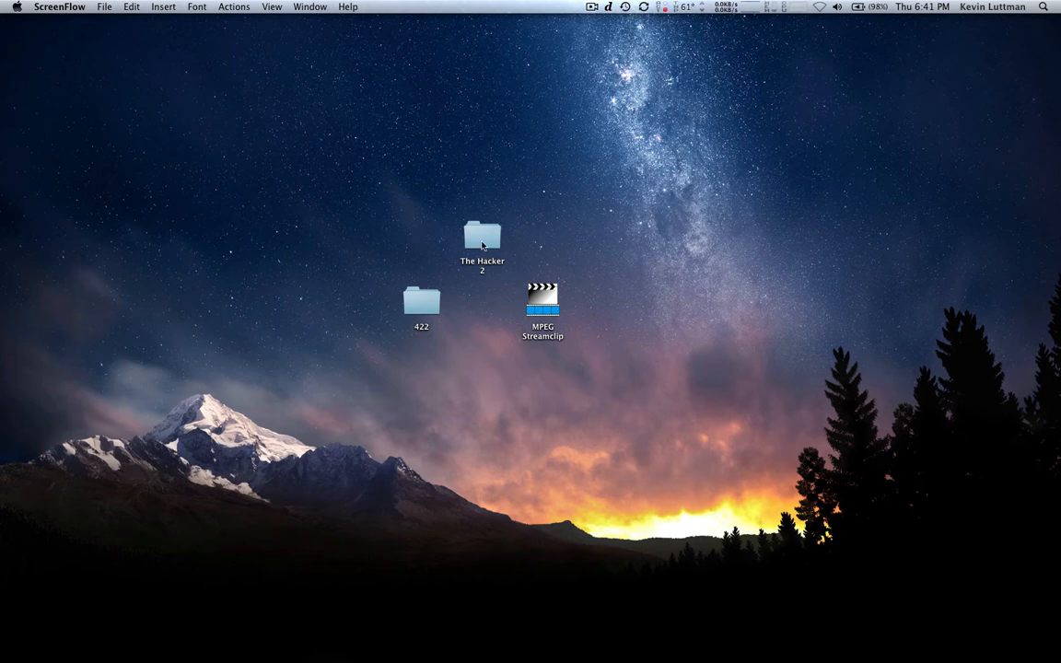
{"action": "mouse_move", "coordinate": [465, 241]}
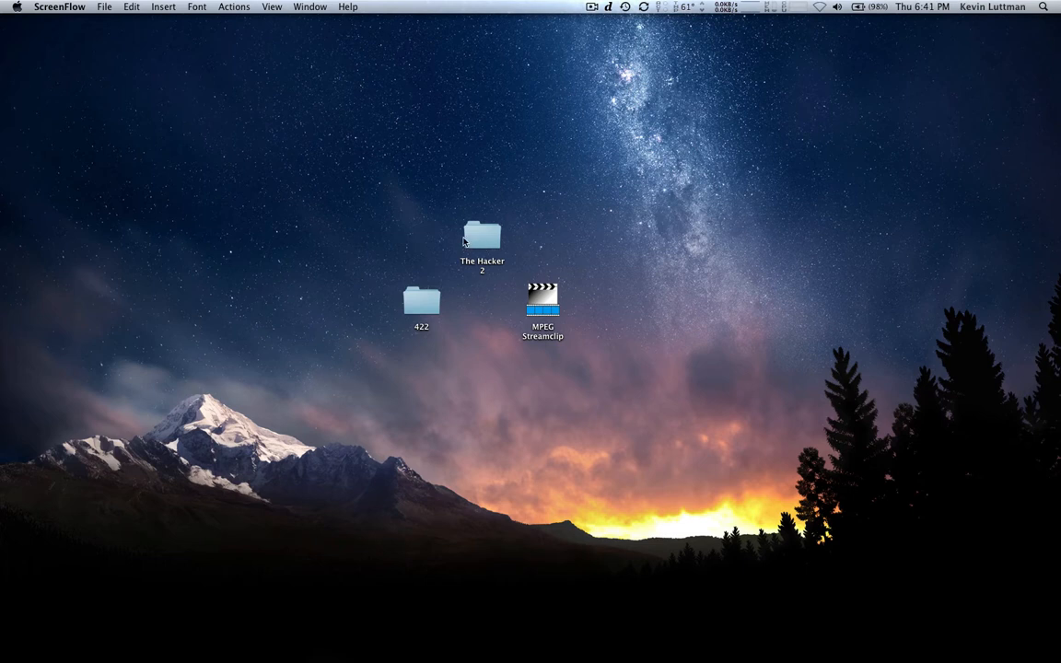
{"action": "mouse_move", "coordinate": [501, 310]}
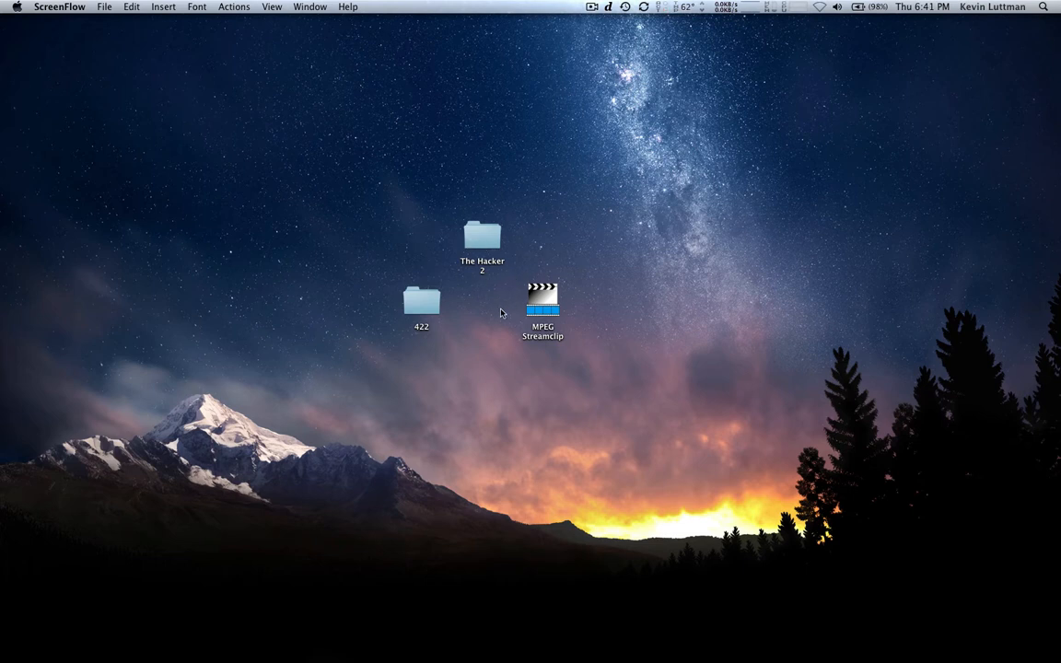
{"action": "mouse_move", "coordinate": [435, 322]}
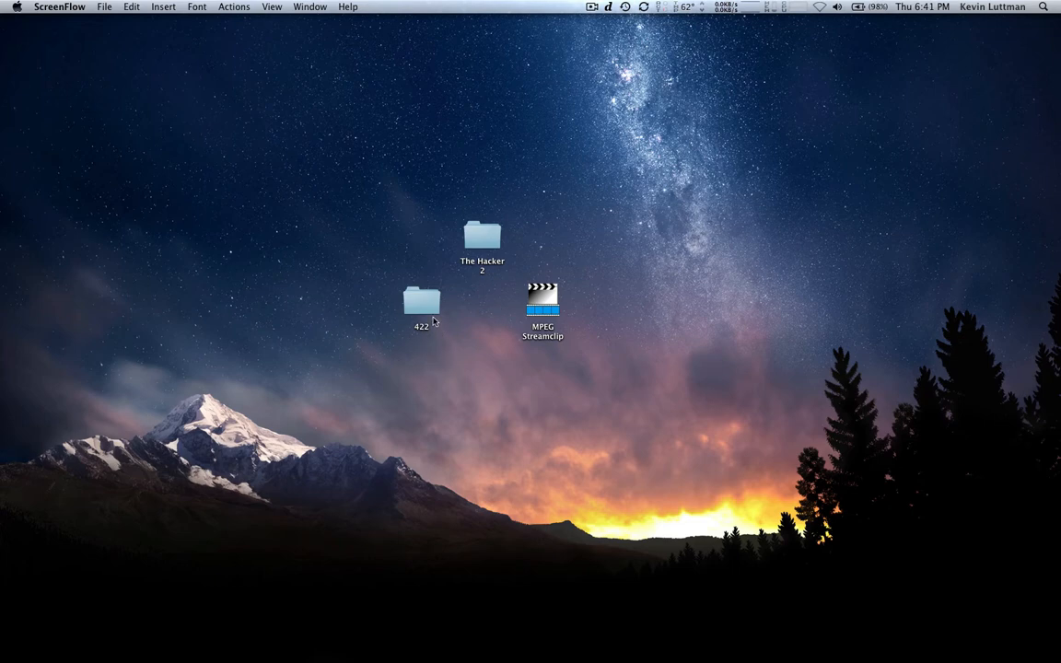
Step: Glance into the 422 folder, then launch MPEG Streamclip from Finder
{"action": "double_click", "coordinate": [420, 302]}
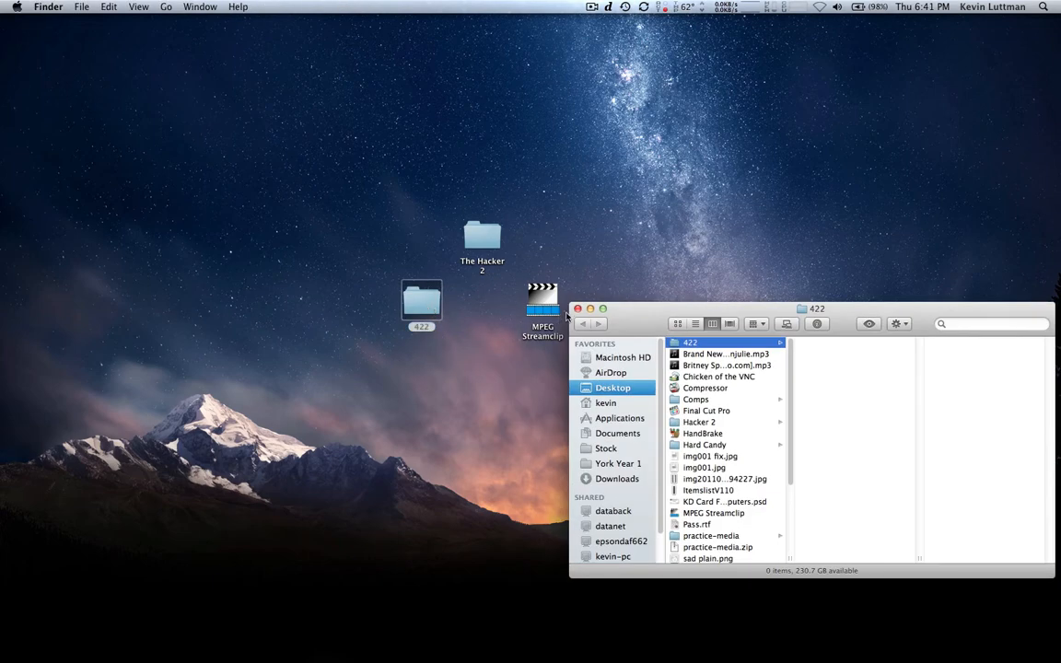
{"action": "left_click", "coordinate": [579, 310]}
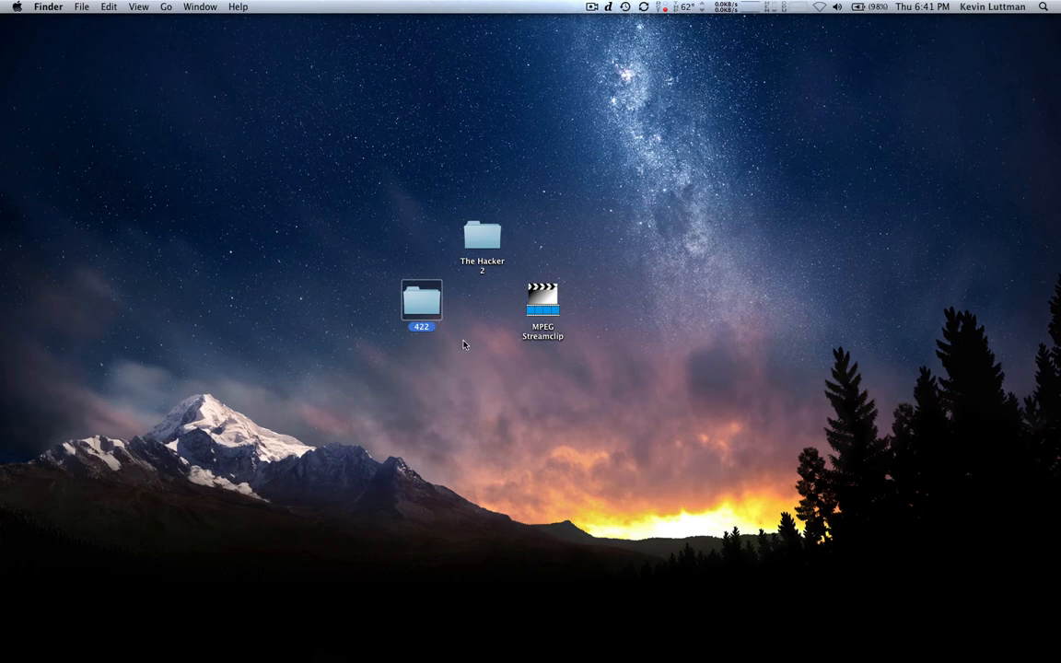
{"action": "left_click", "coordinate": [542, 302]}
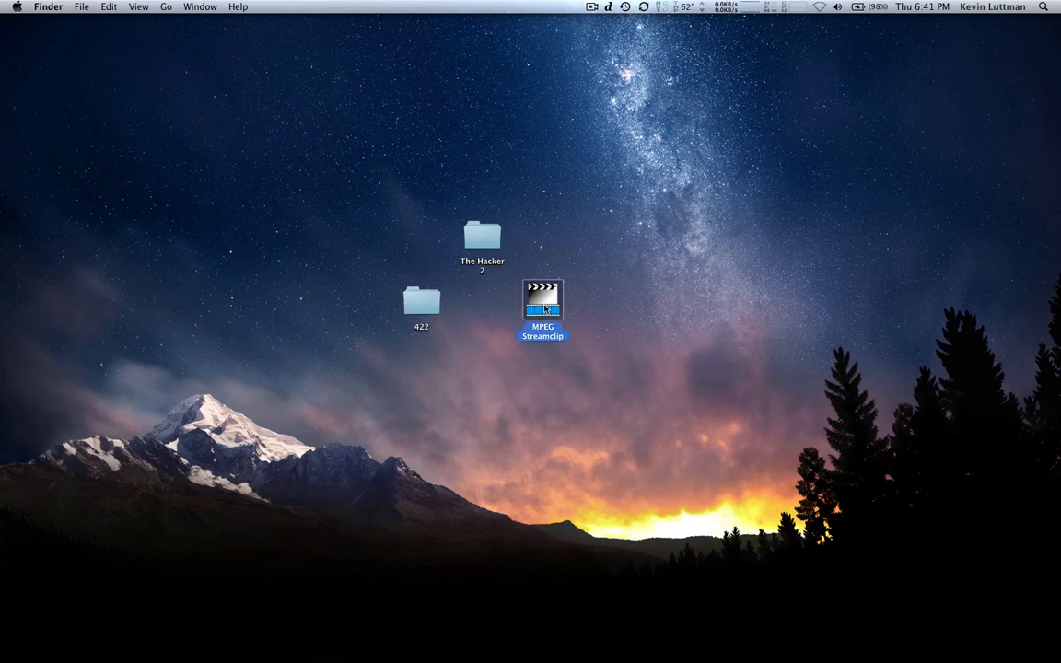
{"action": "mouse_move", "coordinate": [564, 341]}
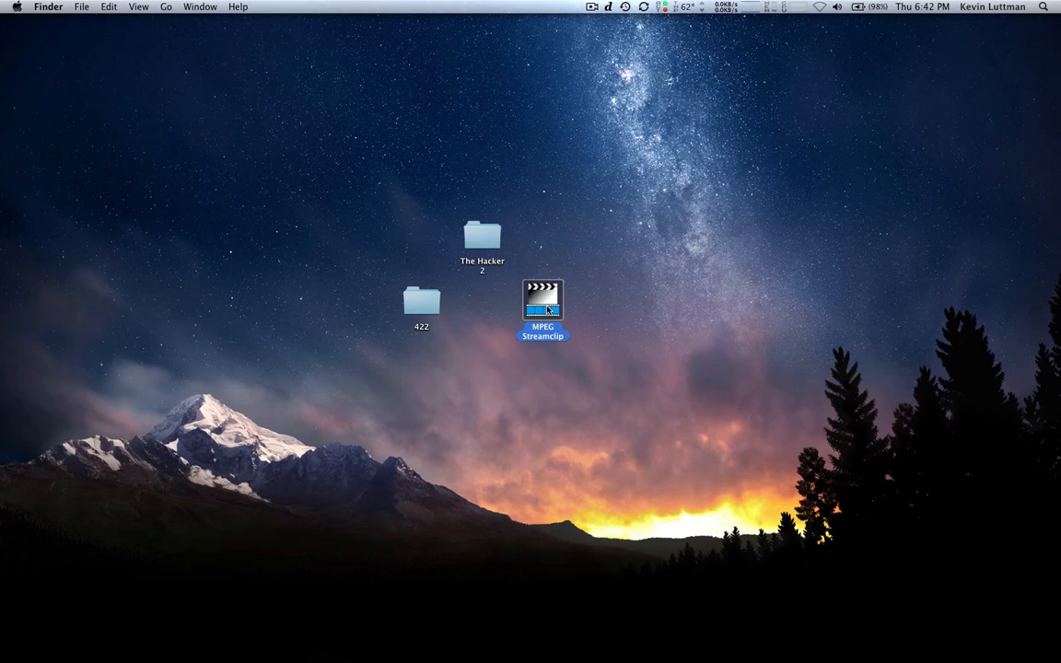
{"action": "double_click", "coordinate": [541, 304]}
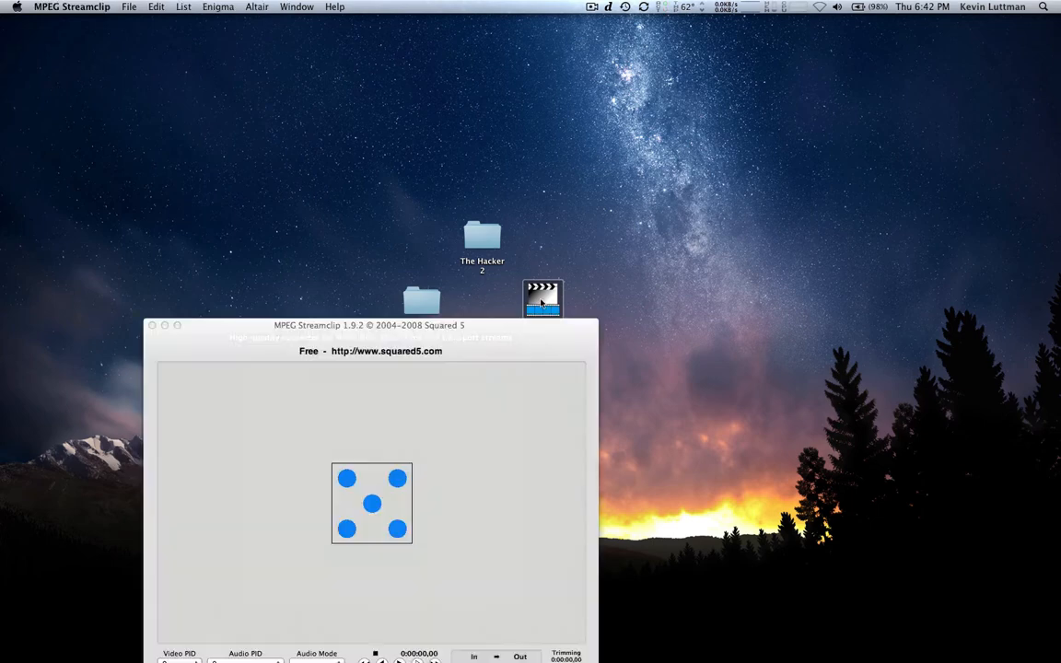
Step: Move the Streamclip window to the upper left and bring up the Batch List via the List menu
{"action": "left_click_drag", "start_coordinate": [368, 324], "coordinate": [405, 252]}
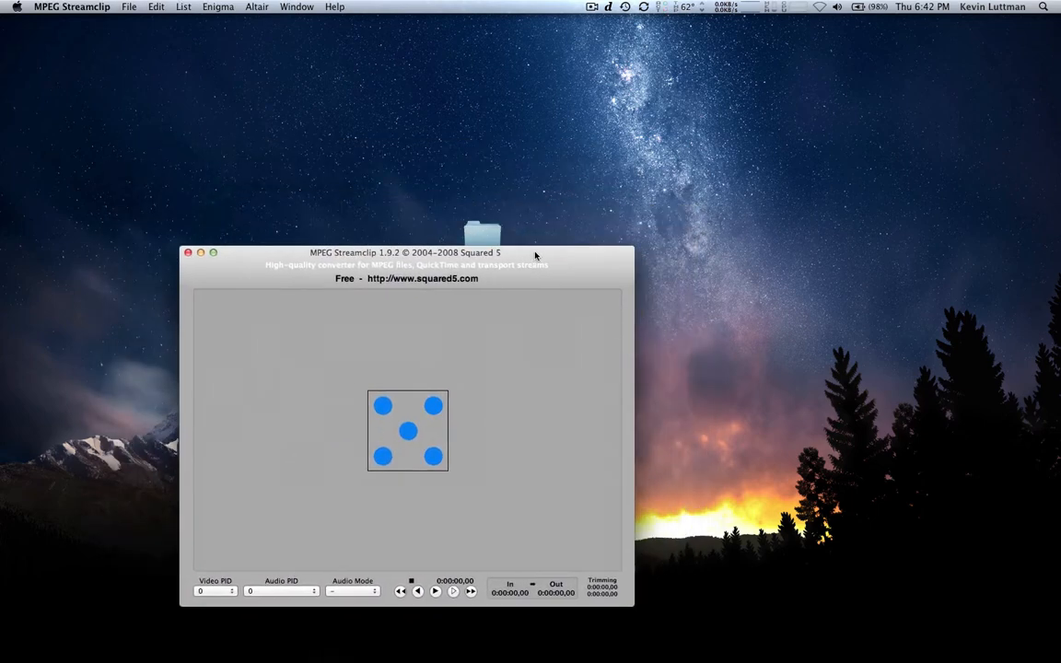
{"action": "left_click_drag", "start_coordinate": [405, 252], "coordinate": [296, 151]}
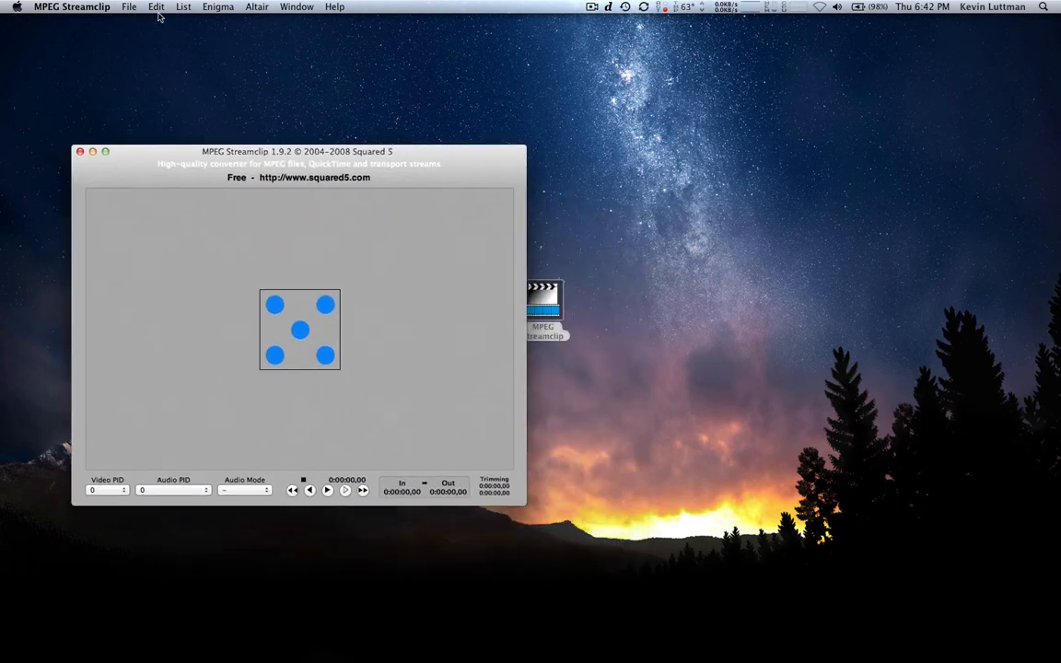
{"action": "left_click", "coordinate": [183, 8]}
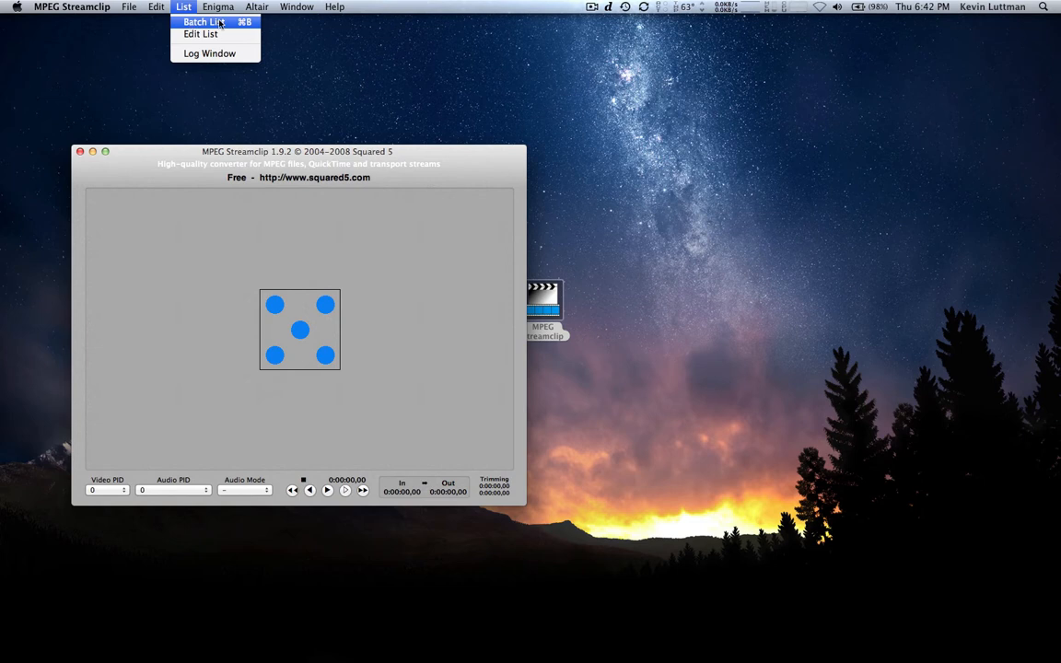
{"action": "left_click", "coordinate": [199, 22]}
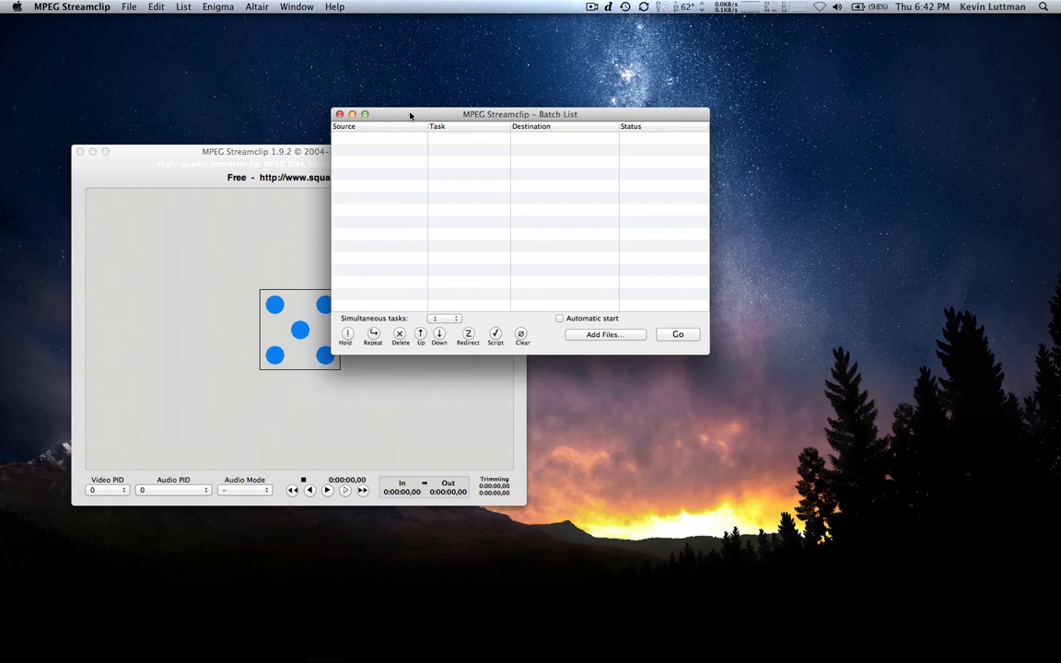
{"action": "mouse_move", "coordinate": [497, 262]}
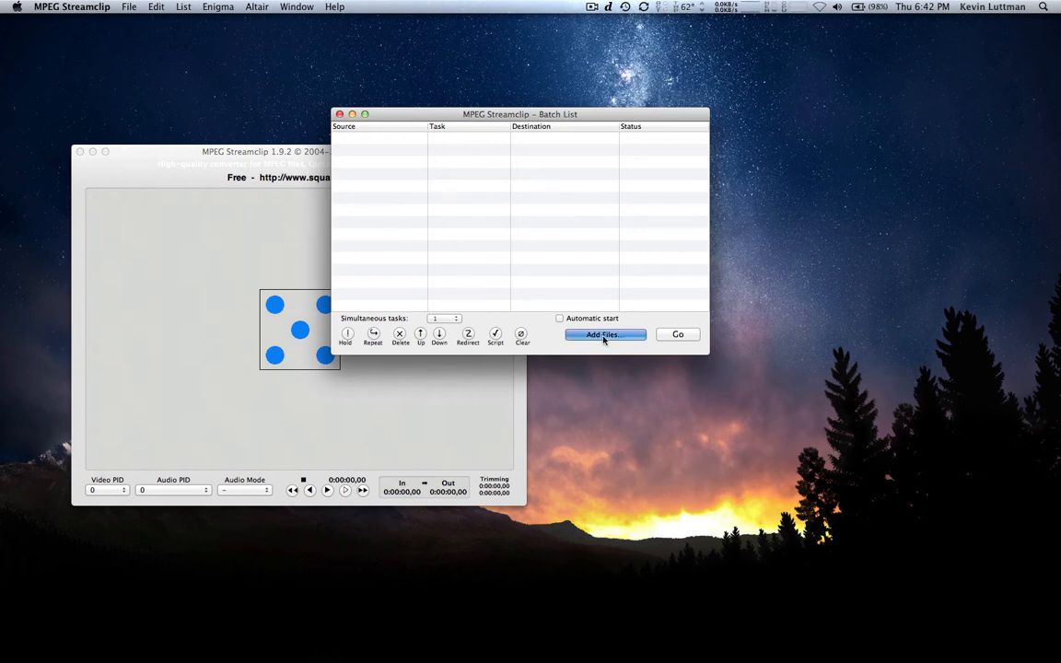
Step: Add clip MVI_2700.MOV to the batch and pick Export to QuickTime as its task
{"action": "left_click", "coordinate": [604, 336]}
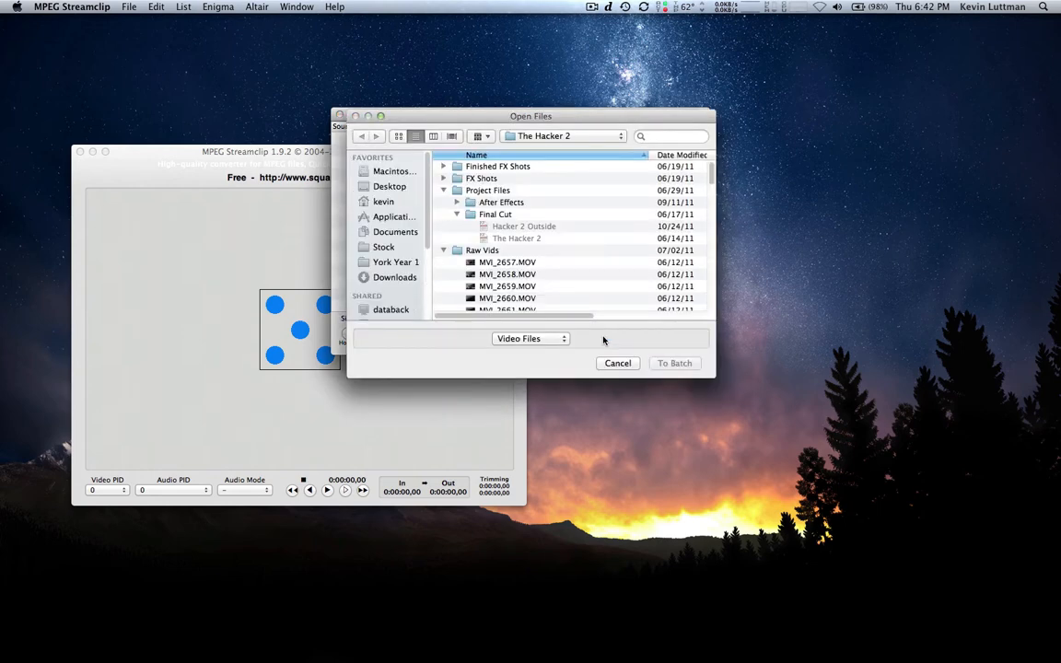
{"action": "mouse_move", "coordinate": [617, 245]}
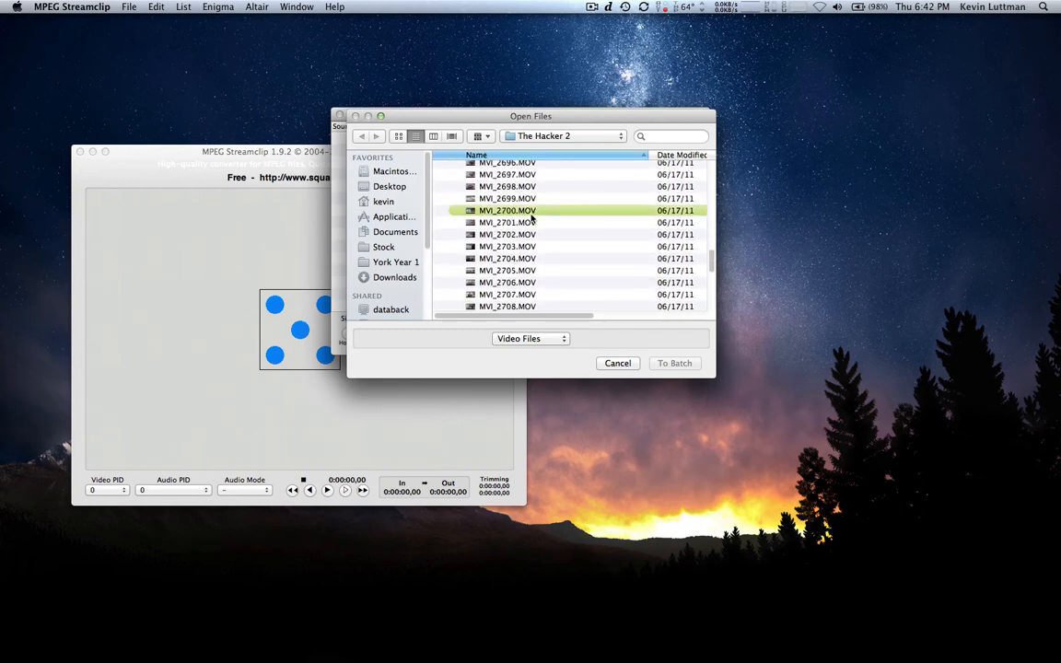
{"action": "scroll", "scroll_direction": "up", "scroll_amount": 3}
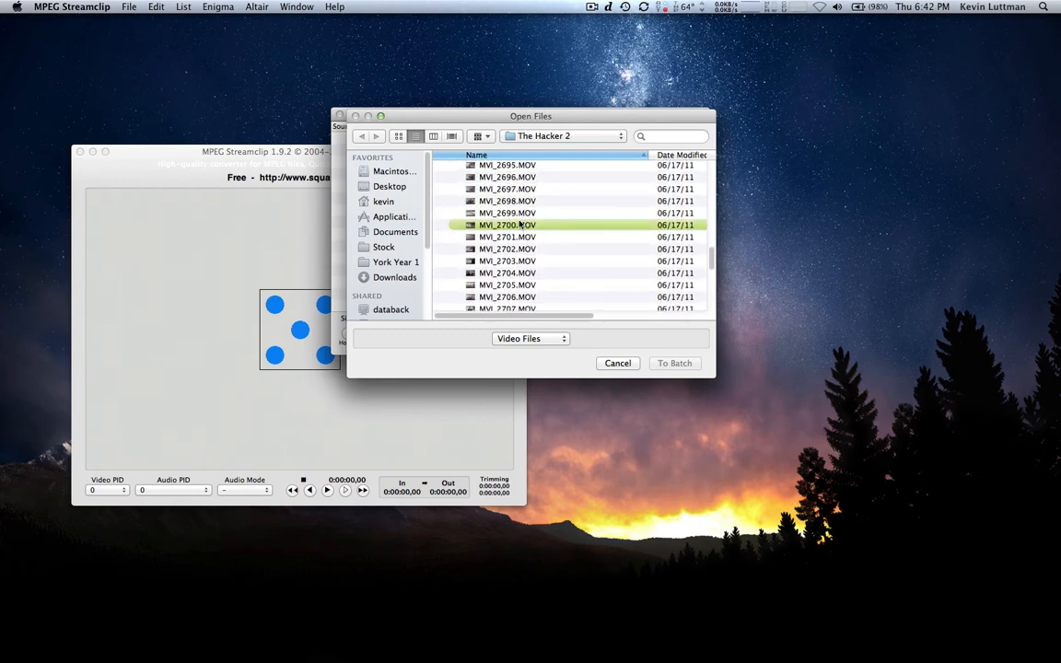
{"action": "left_click", "coordinate": [507, 225]}
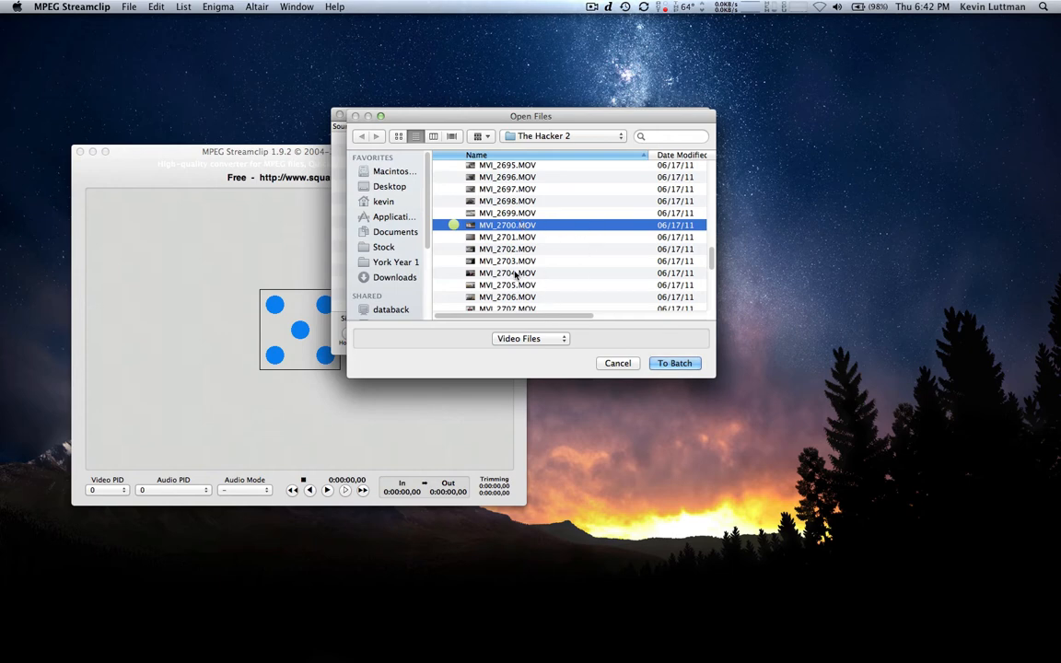
{"action": "mouse_move", "coordinate": [585, 256]}
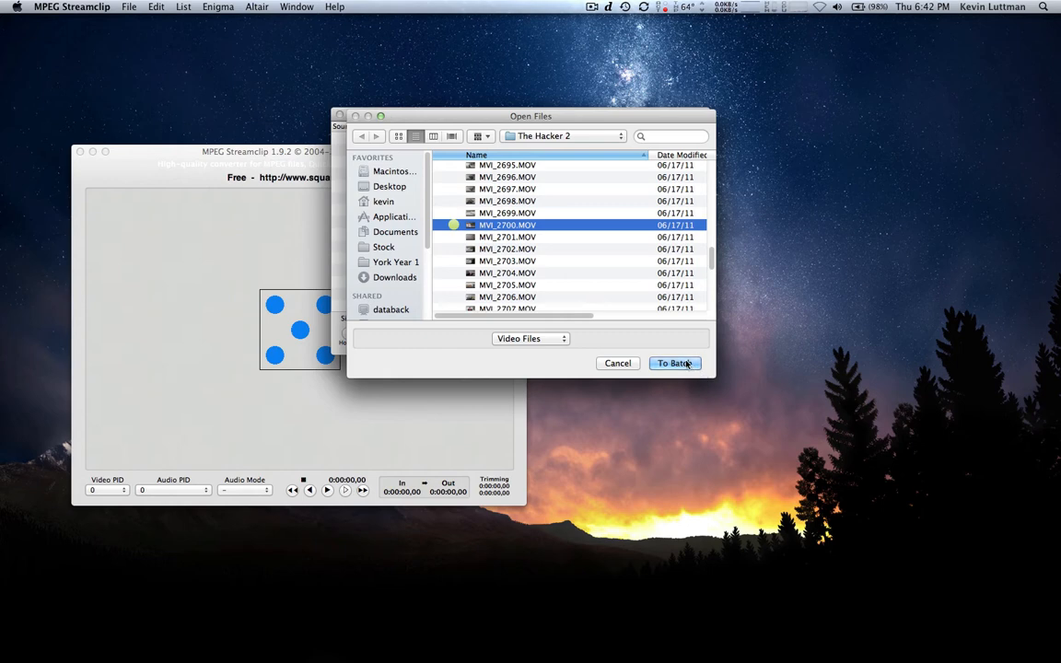
{"action": "mouse_move", "coordinate": [608, 321]}
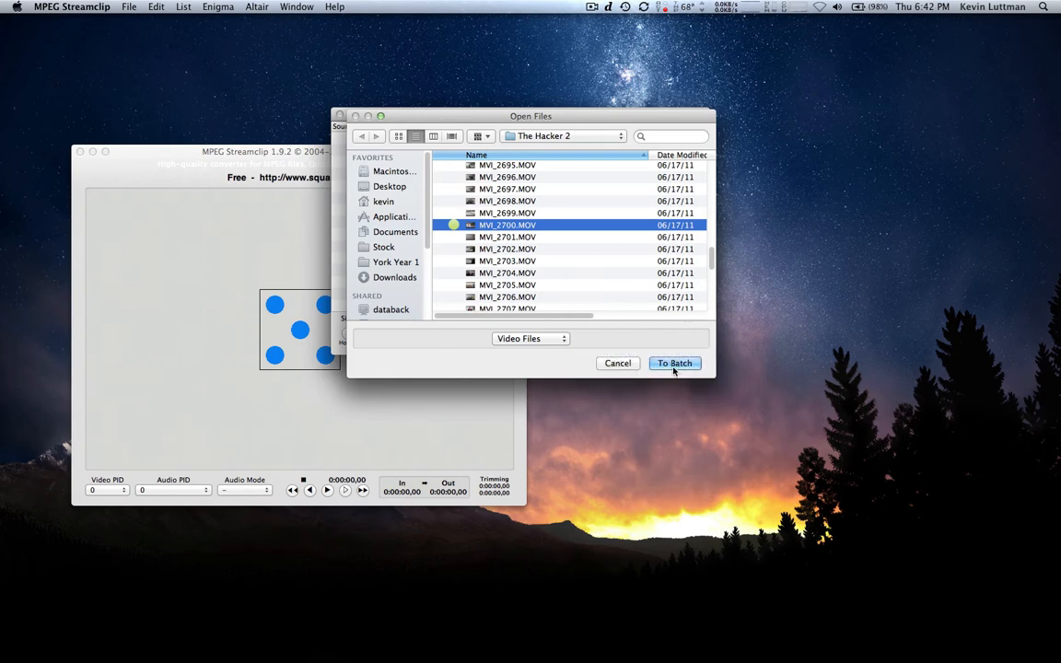
{"action": "left_click", "coordinate": [674, 363]}
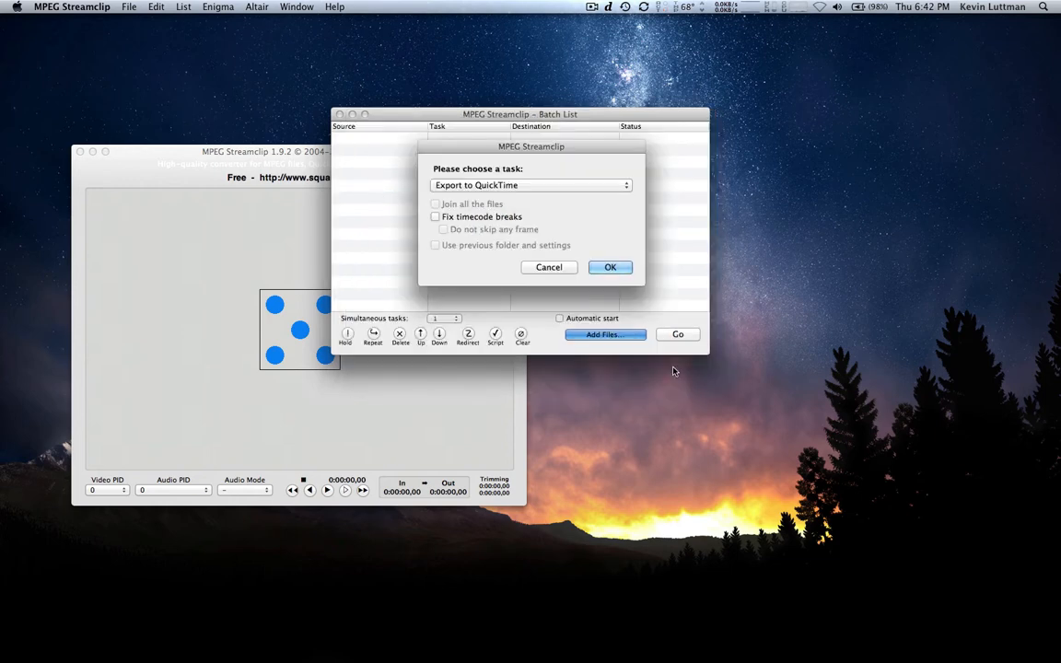
{"action": "left_click", "coordinate": [530, 184]}
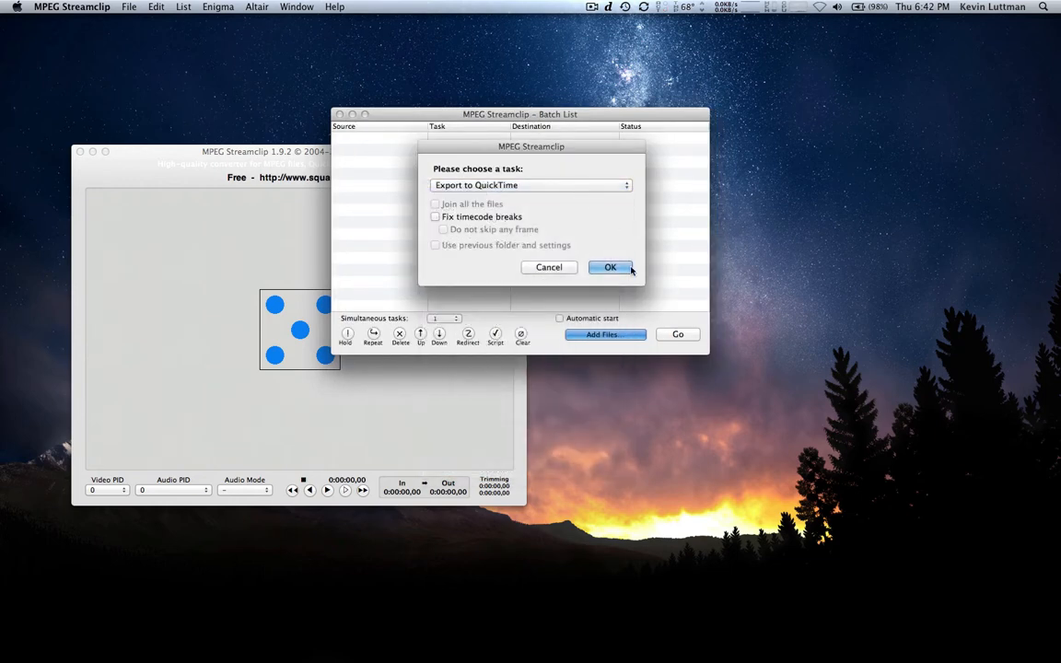
Step: Confirm Export to QuickTime and navigate the destination chooser to the Desktop's 422 folder
{"action": "left_click", "coordinate": [609, 267]}
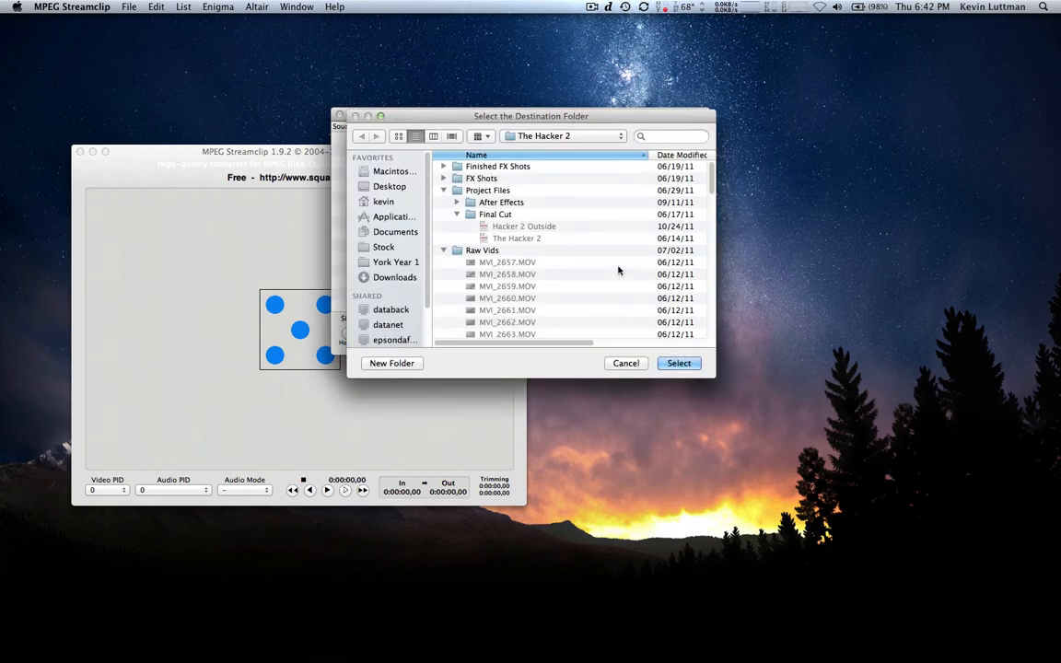
{"action": "left_click", "coordinate": [564, 136]}
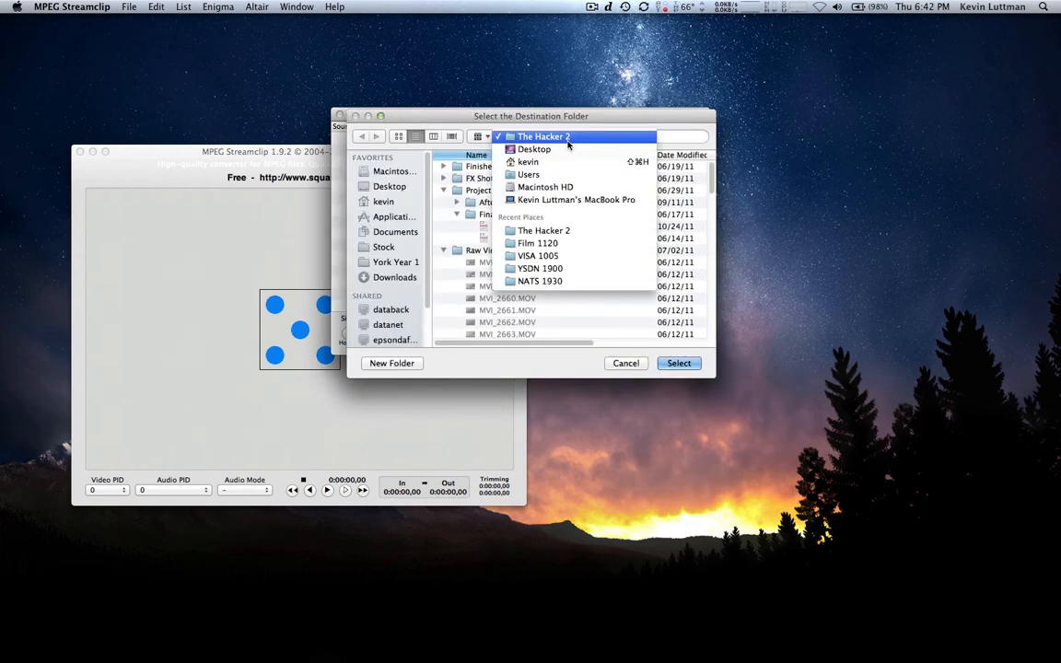
{"action": "left_click", "coordinate": [534, 147]}
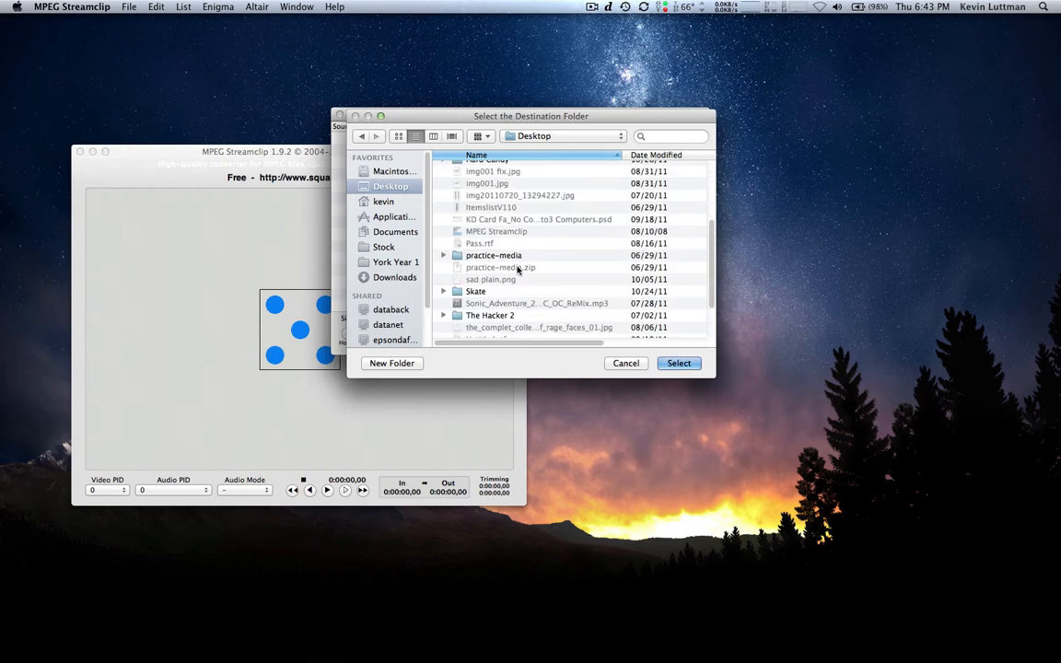
{"action": "scroll", "scroll_direction": "up", "scroll_amount": 3}
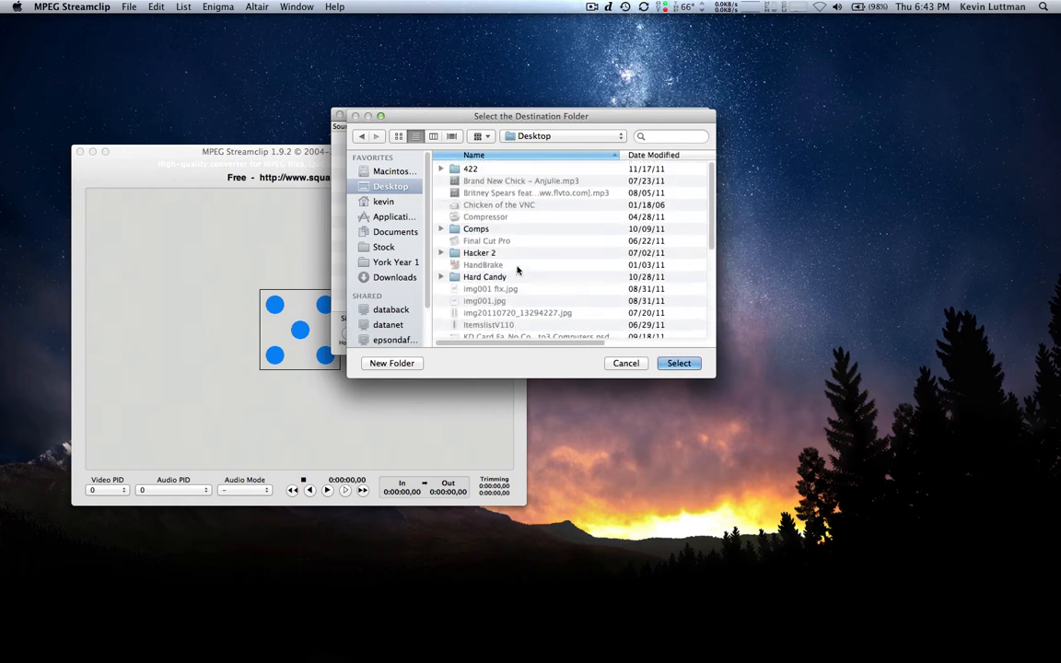
{"action": "double_click", "coordinate": [471, 169]}
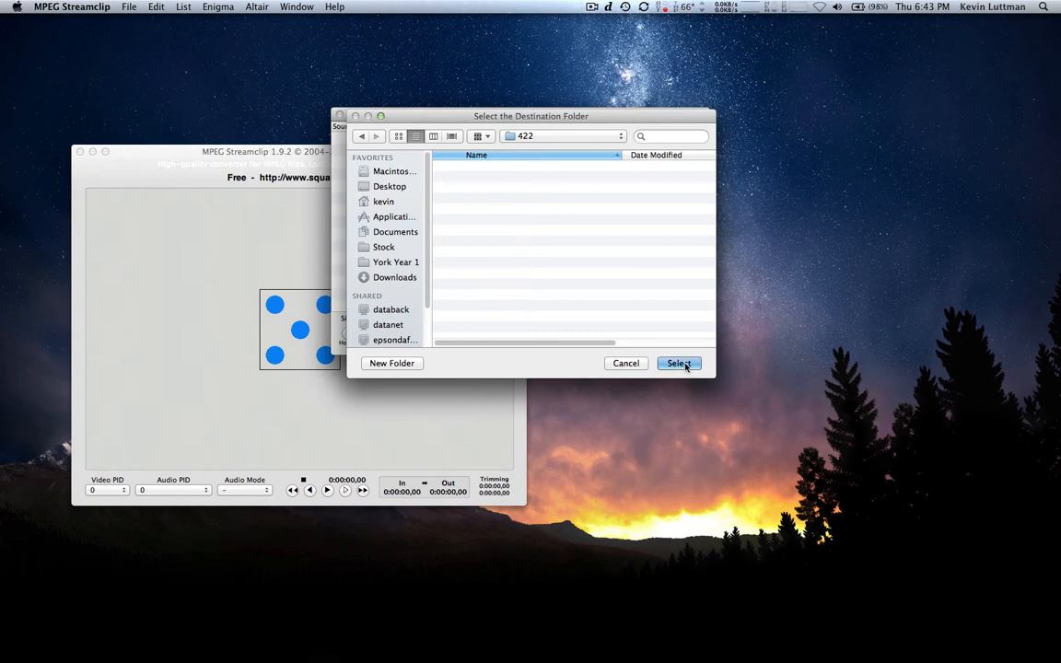
Step: Select 422 as the export destination and show the Movie Exporter's compression list
{"action": "left_click", "coordinate": [678, 363]}
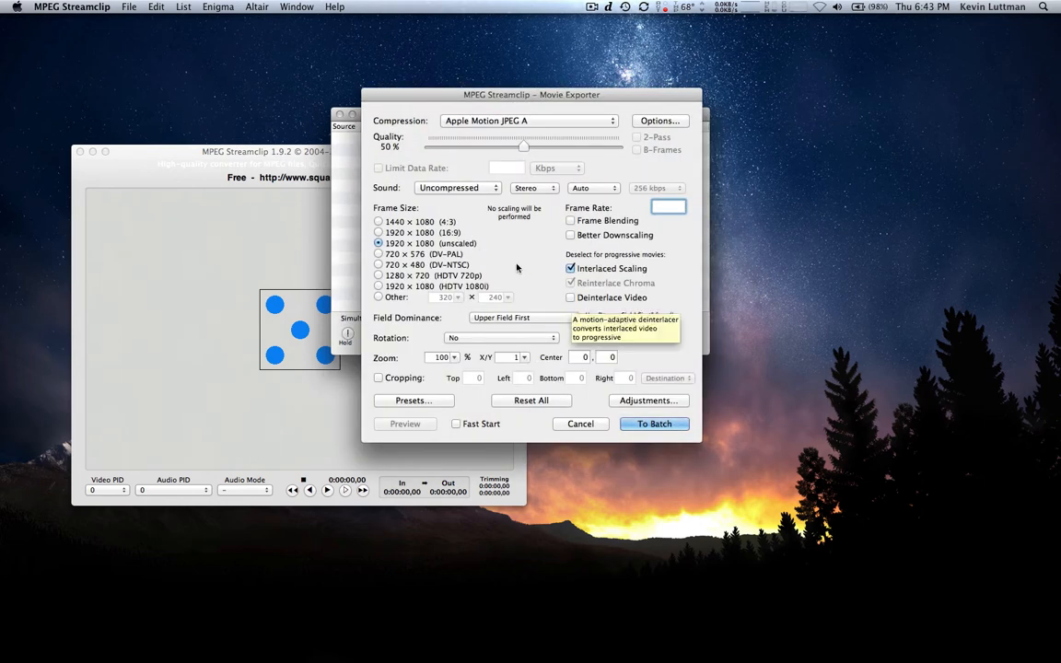
{"action": "mouse_move", "coordinate": [715, 335]}
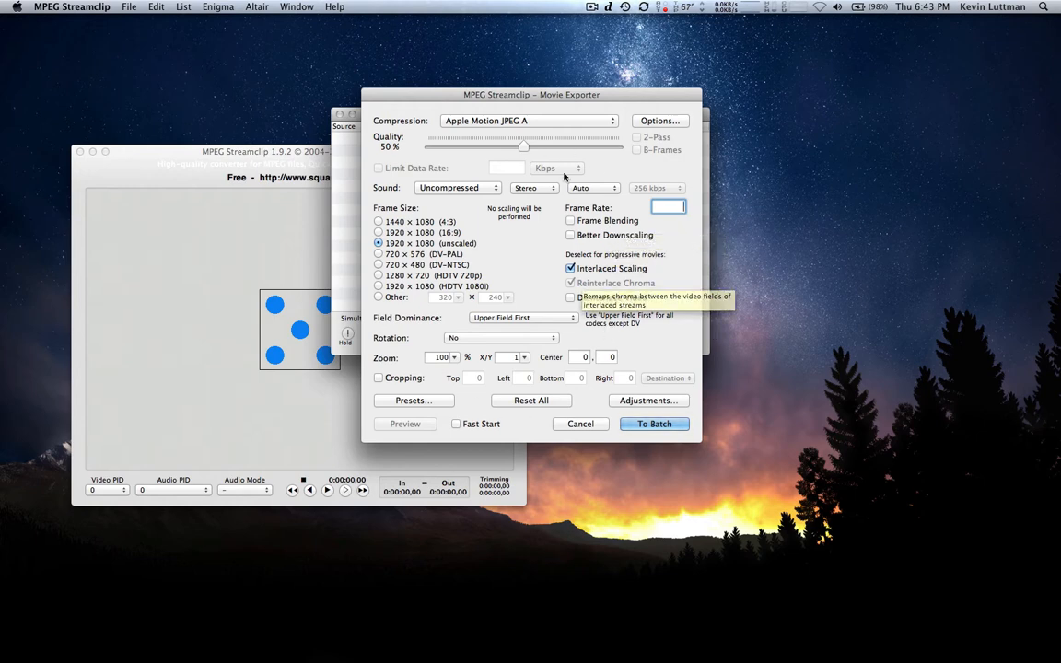
{"action": "mouse_move", "coordinate": [468, 133]}
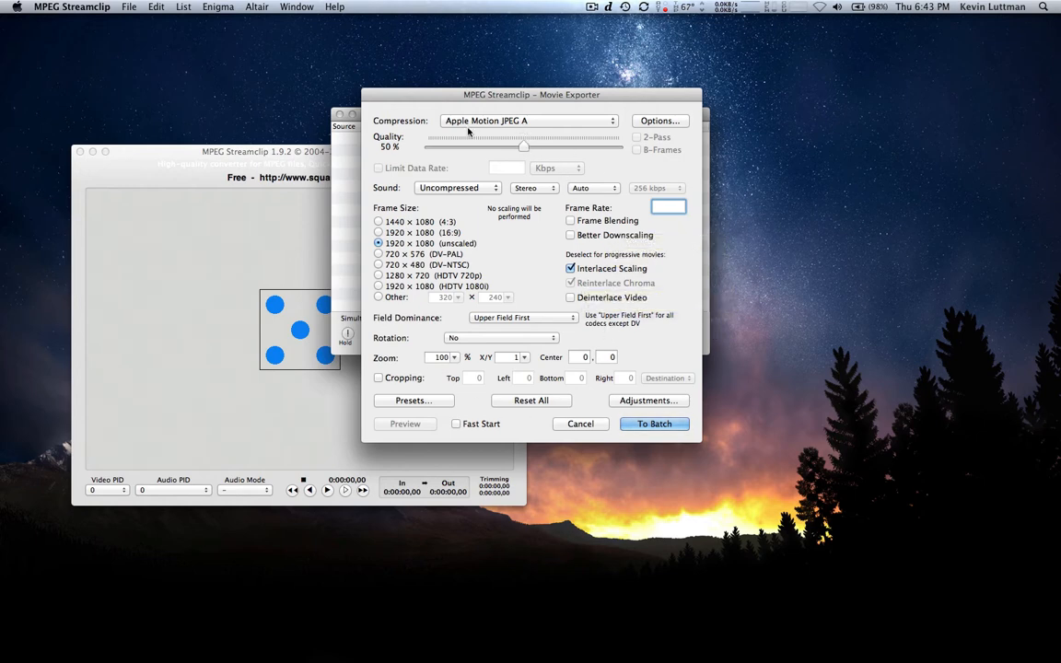
{"action": "left_click", "coordinate": [527, 122]}
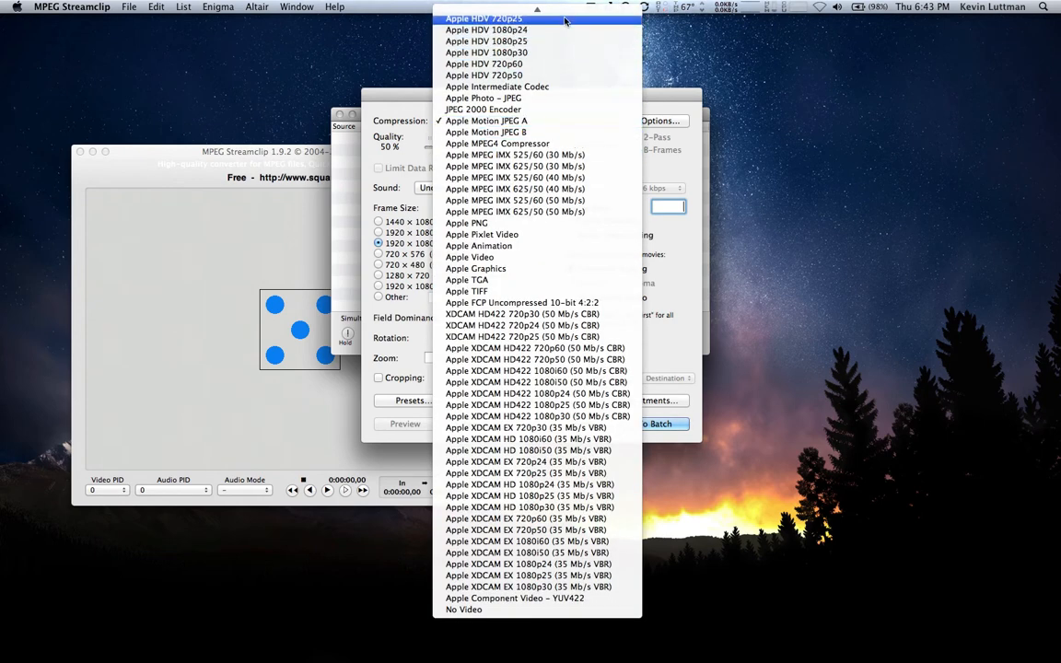
{"action": "scroll", "scroll_direction": "up", "scroll_amount": 3}
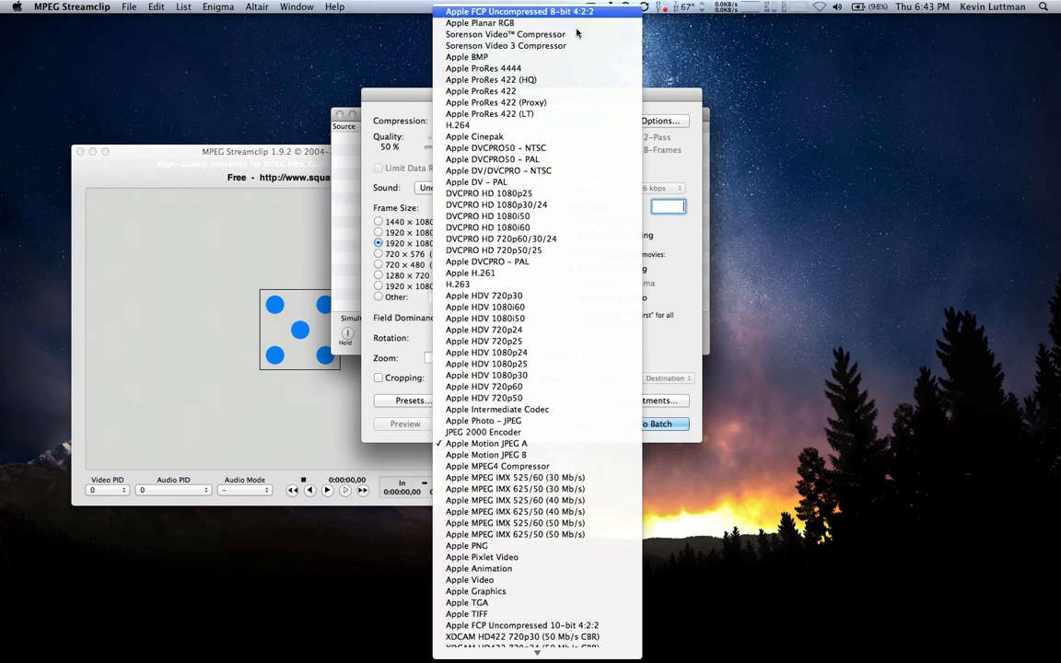
{"action": "mouse_move", "coordinate": [556, 125]}
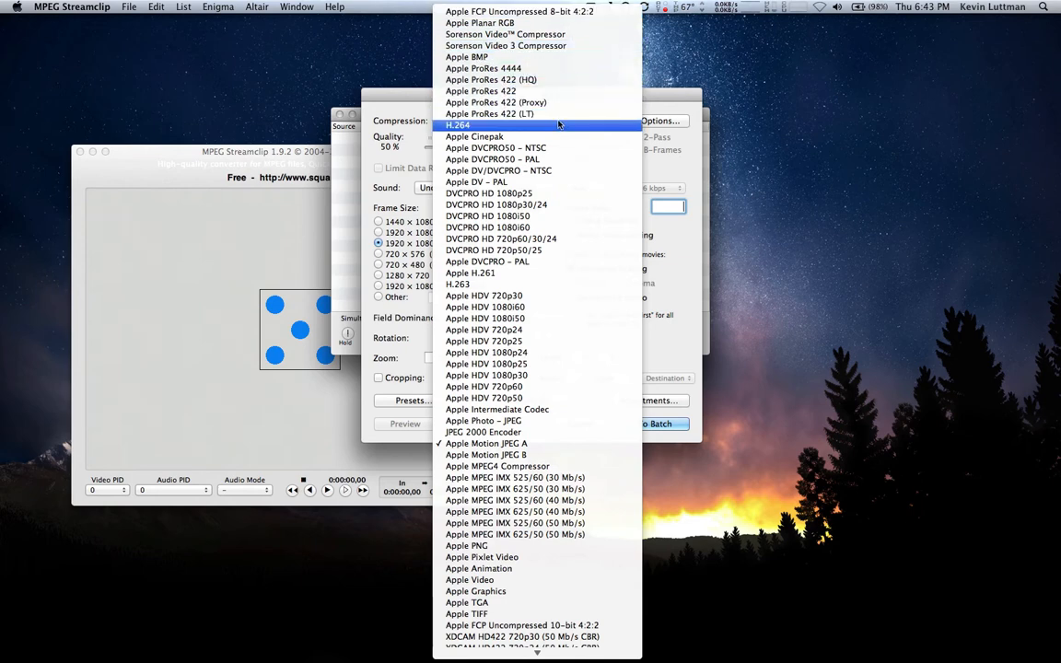
{"action": "mouse_move", "coordinate": [490, 80]}
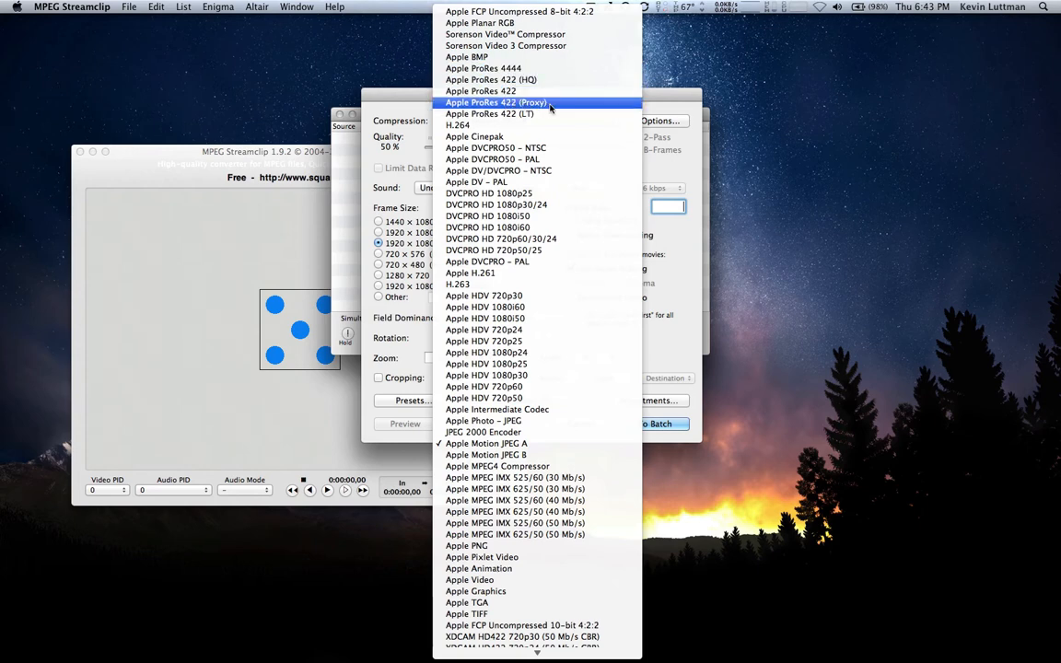
{"action": "mouse_move", "coordinate": [538, 114]}
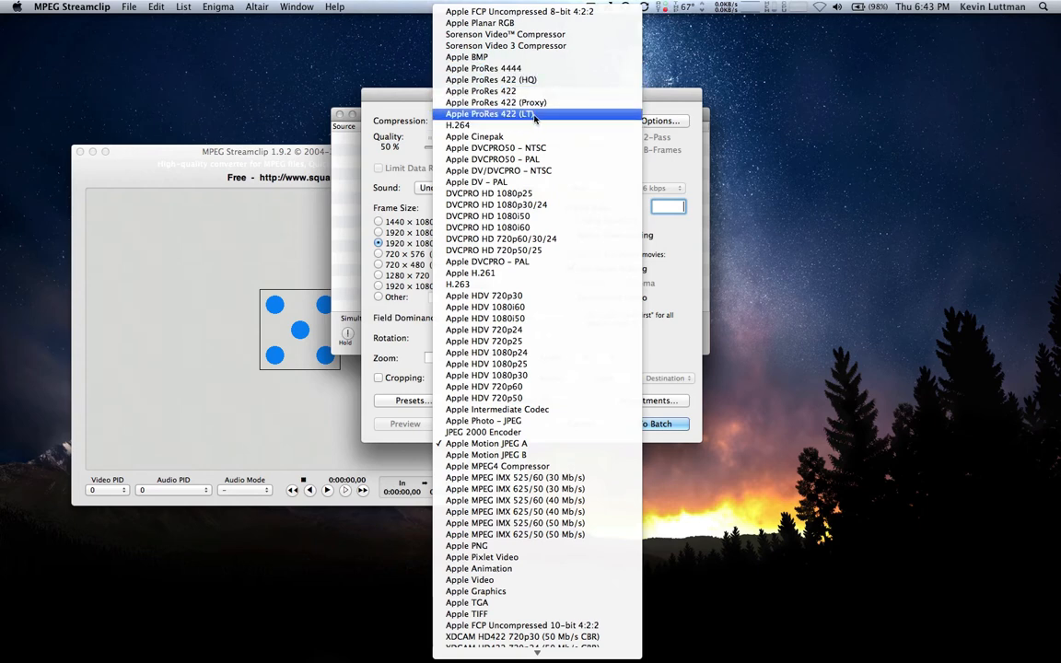
{"action": "mouse_move", "coordinate": [483, 68]}
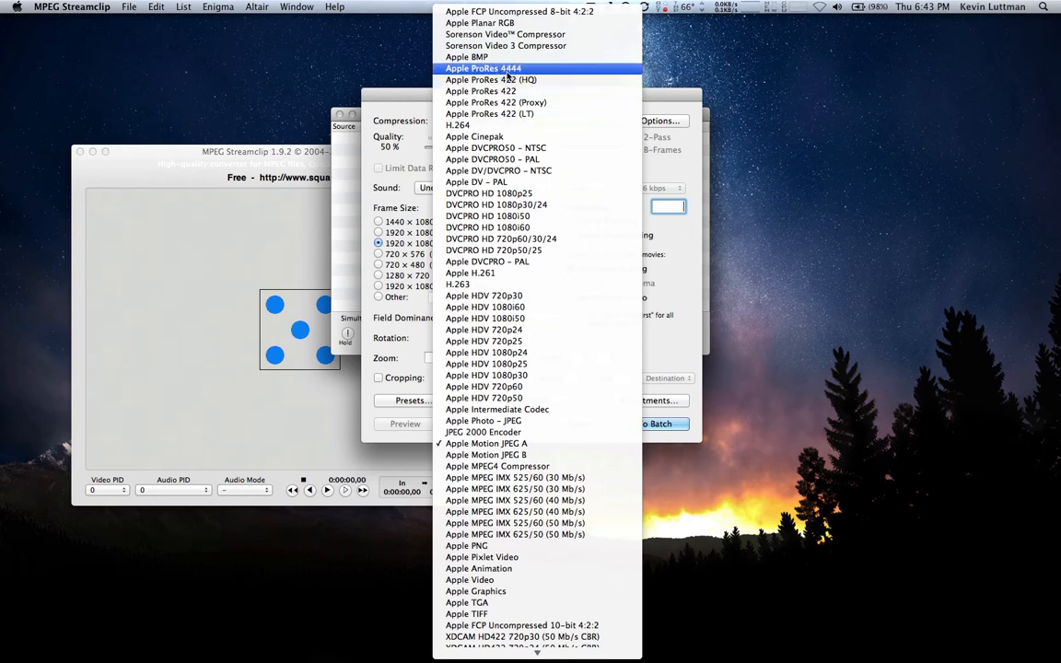
{"action": "mouse_move", "coordinate": [490, 79]}
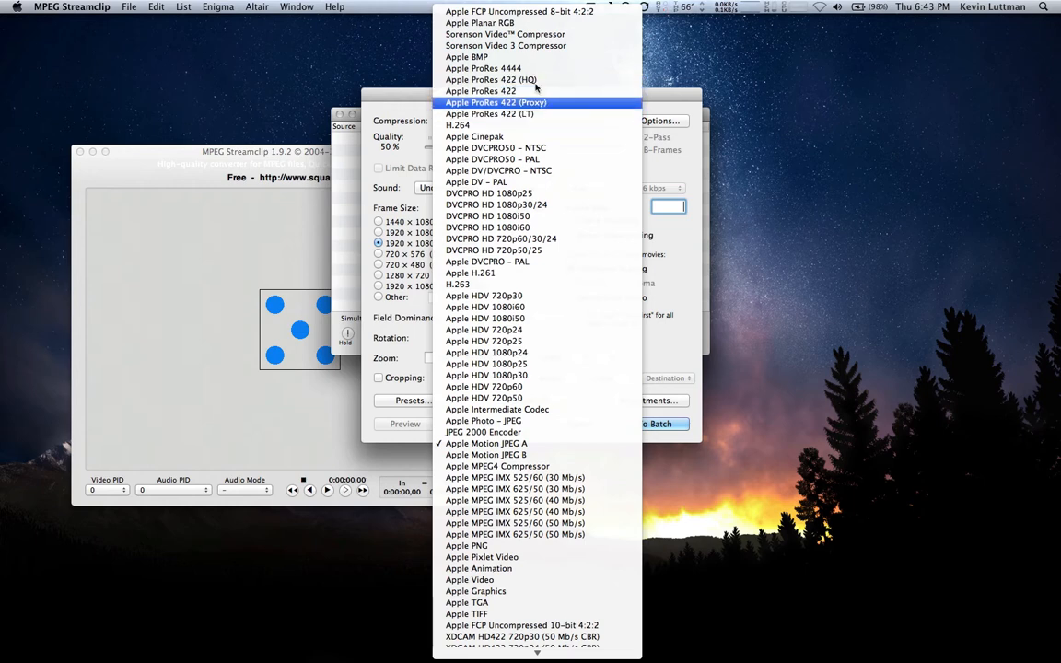
{"action": "mouse_move", "coordinate": [538, 114]}
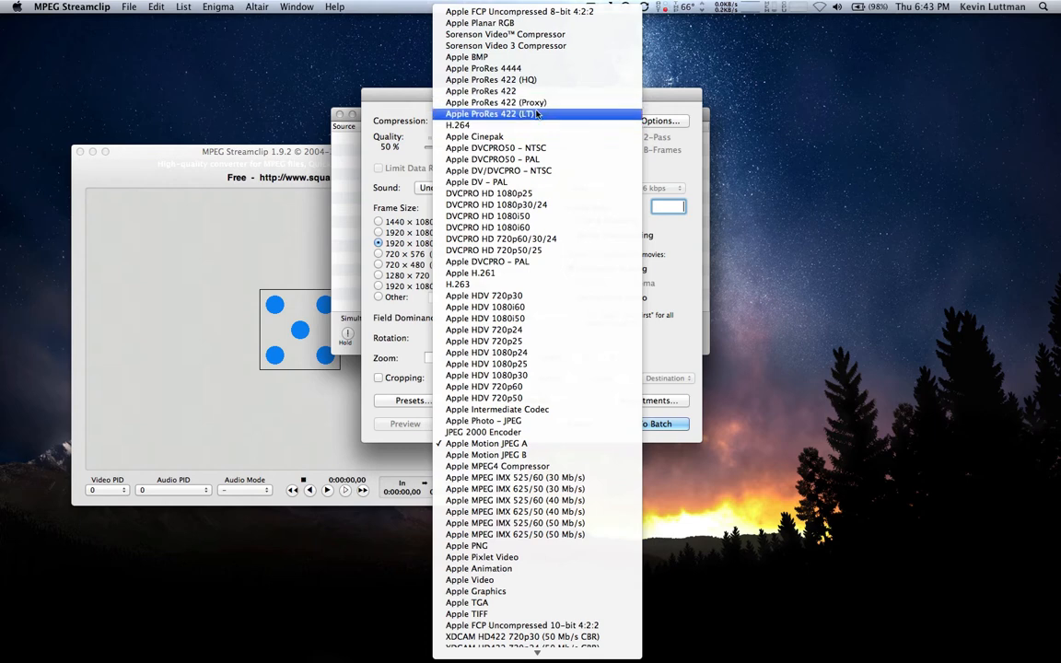
{"action": "mouse_move", "coordinate": [490, 79]}
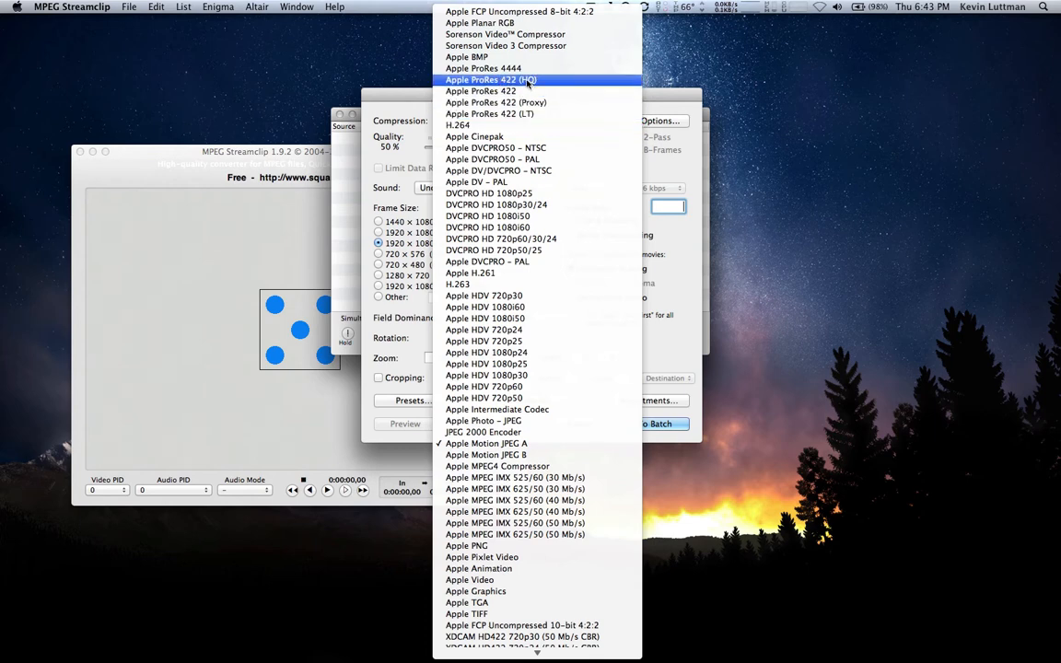
{"action": "mouse_move", "coordinate": [489, 90]}
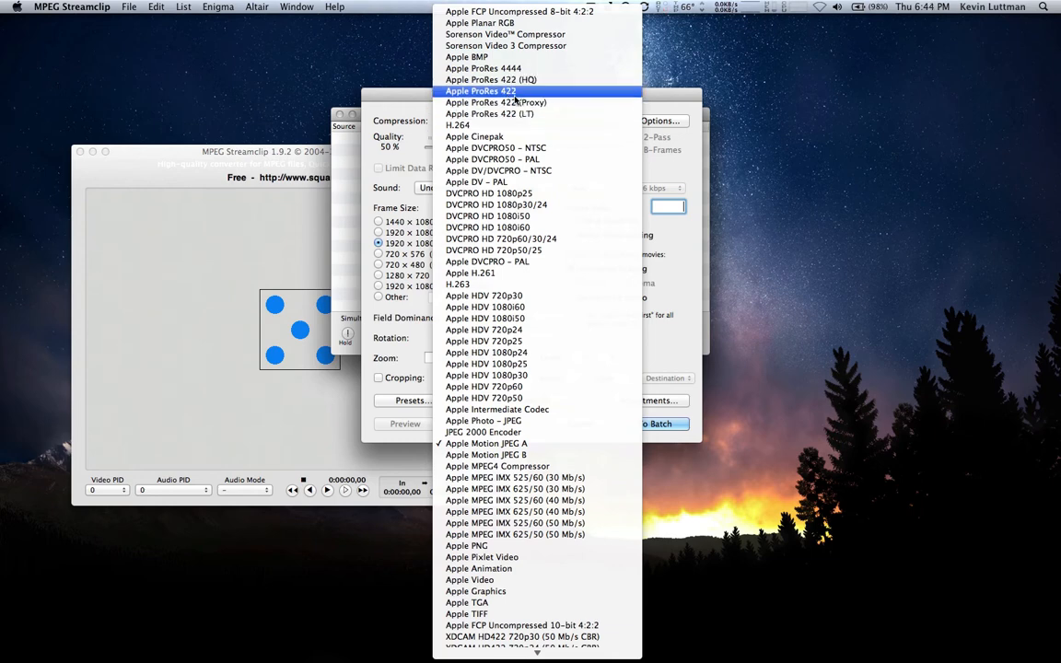
{"action": "mouse_move", "coordinate": [538, 115]}
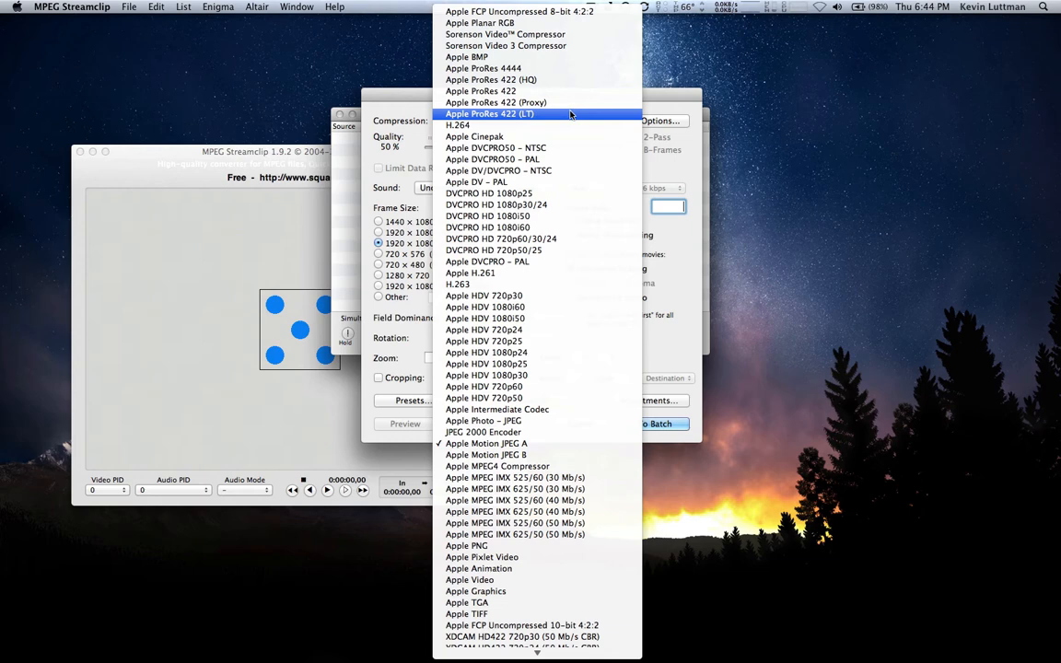
{"action": "mouse_move", "coordinate": [538, 103]}
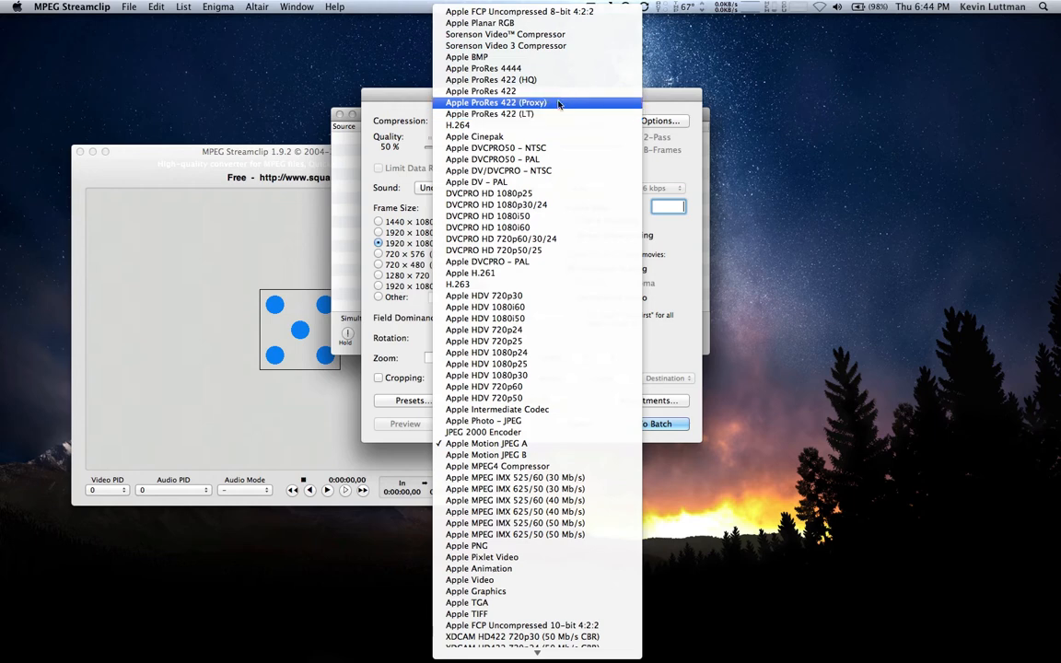
{"action": "mouse_move", "coordinate": [490, 114]}
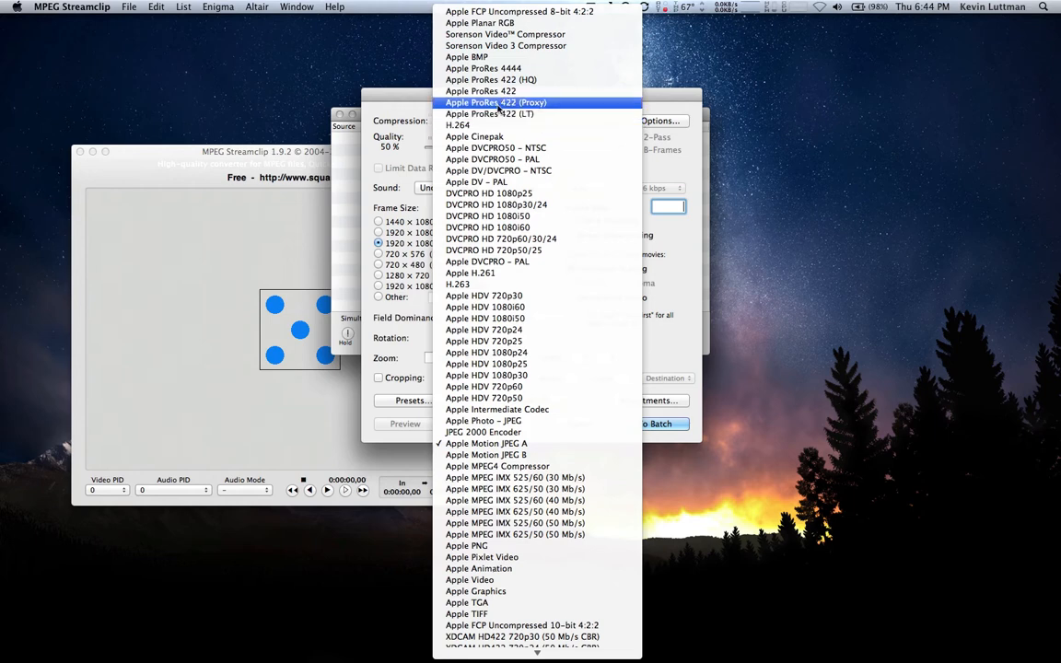
{"action": "mouse_move", "coordinate": [490, 79]}
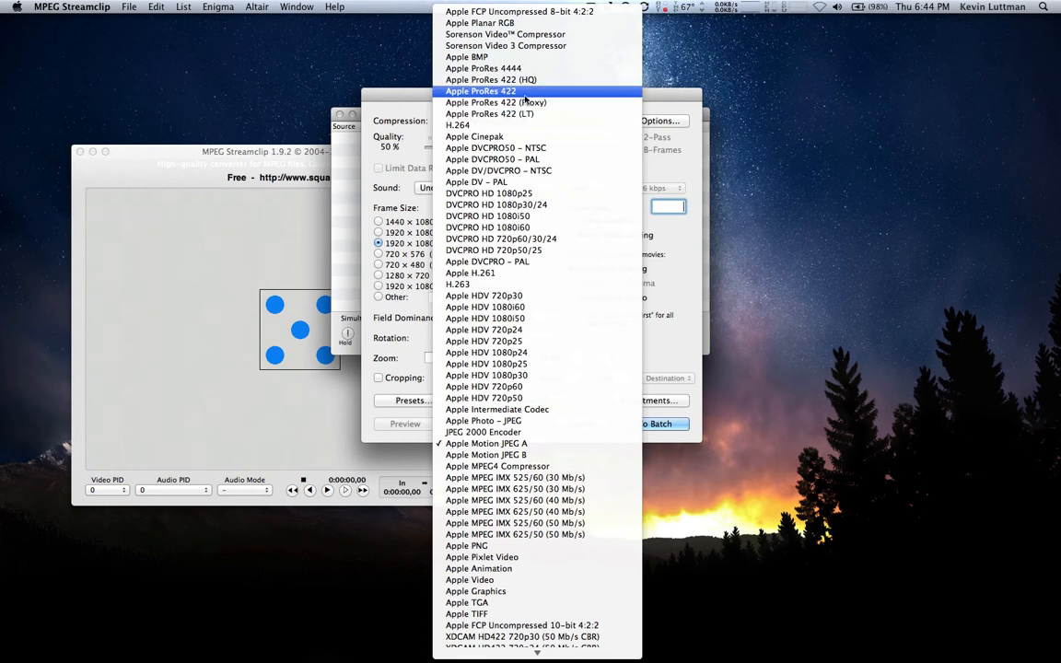
{"action": "mouse_move", "coordinate": [490, 114]}
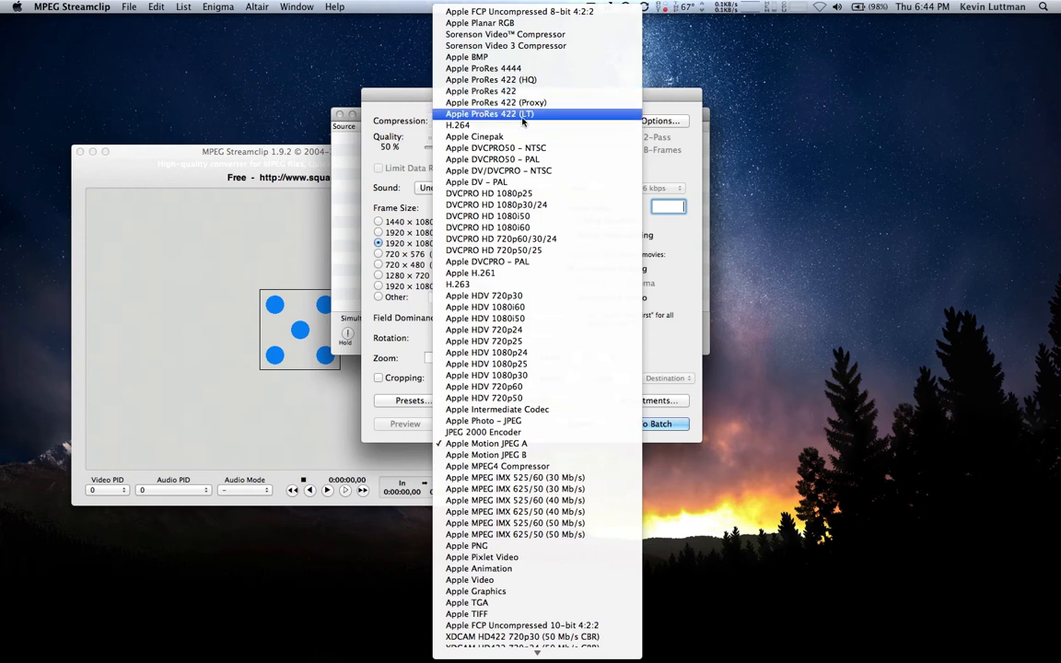
{"action": "mouse_move", "coordinate": [565, 120]}
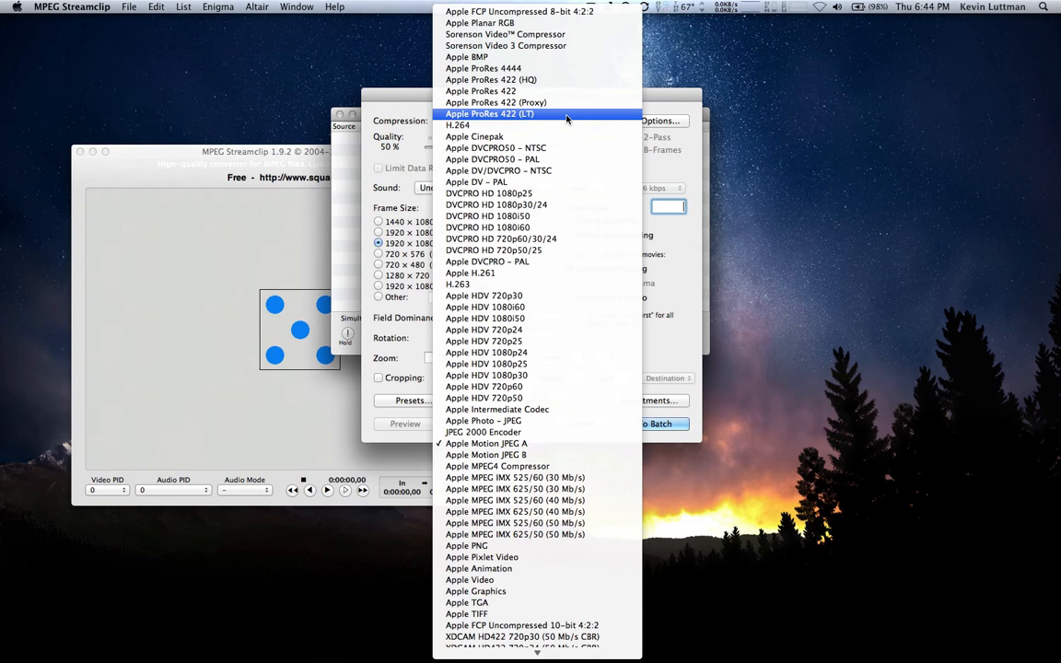
{"action": "mouse_move", "coordinate": [389, 104]}
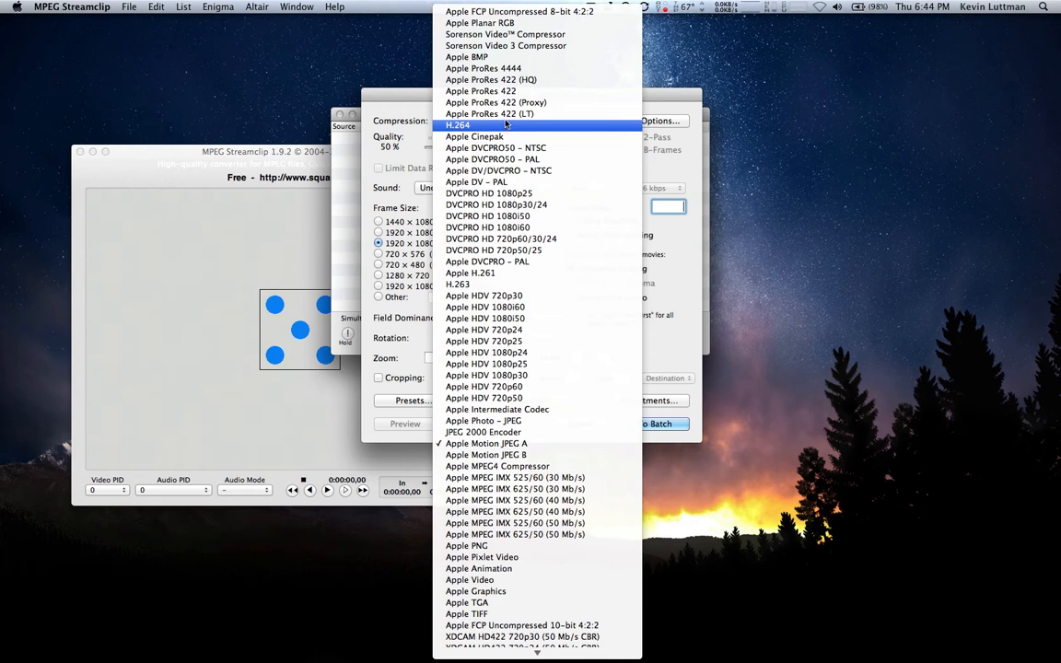
Step: Choose Apple ProRes 422 (LT) compression and enter a frame rate of 30
{"action": "left_click", "coordinate": [490, 114]}
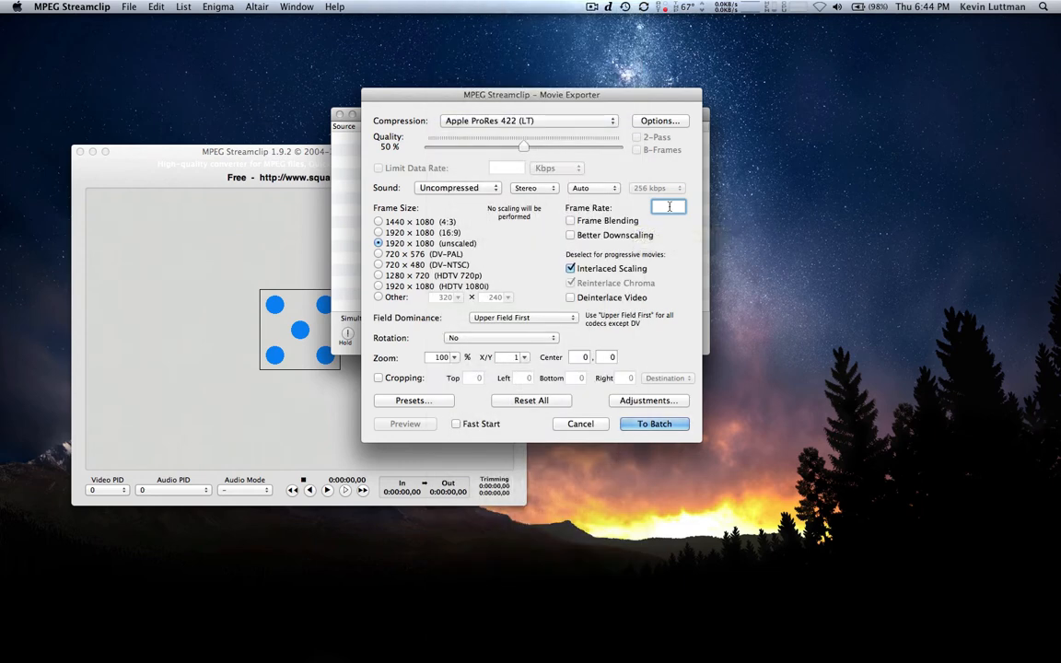
{"action": "type", "text": "30"}
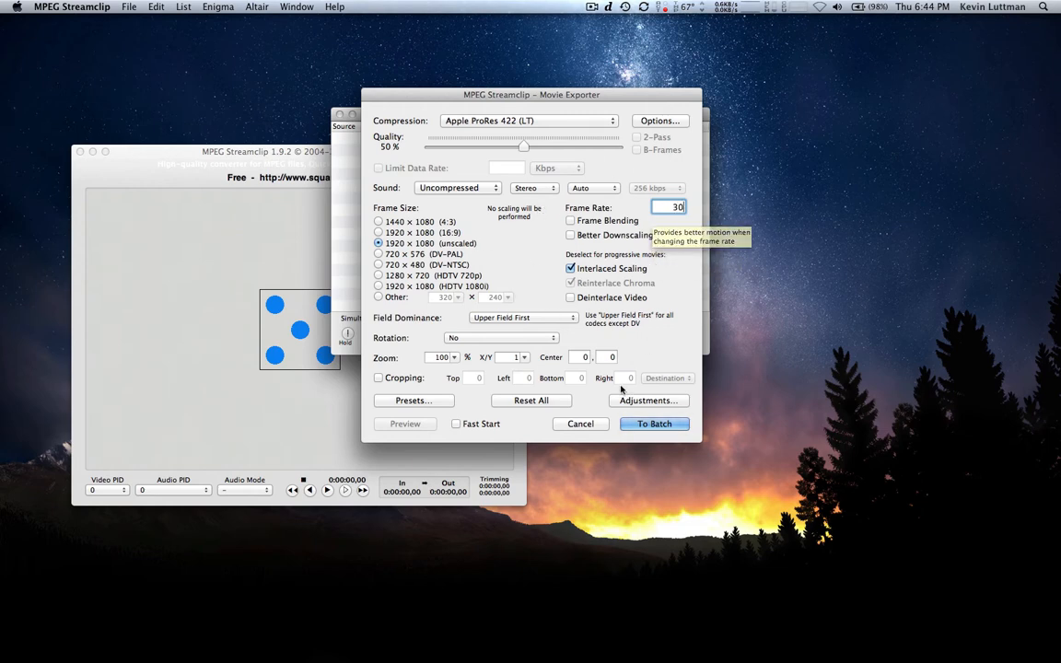
{"action": "mouse_move", "coordinate": [704, 347]}
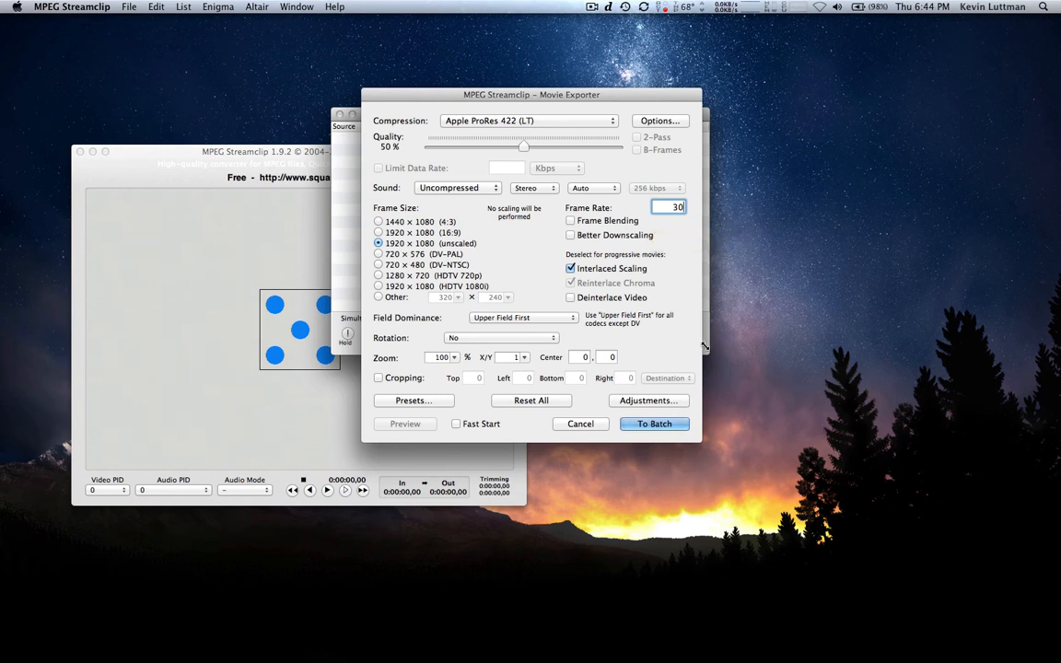
{"action": "mouse_move", "coordinate": [703, 346]}
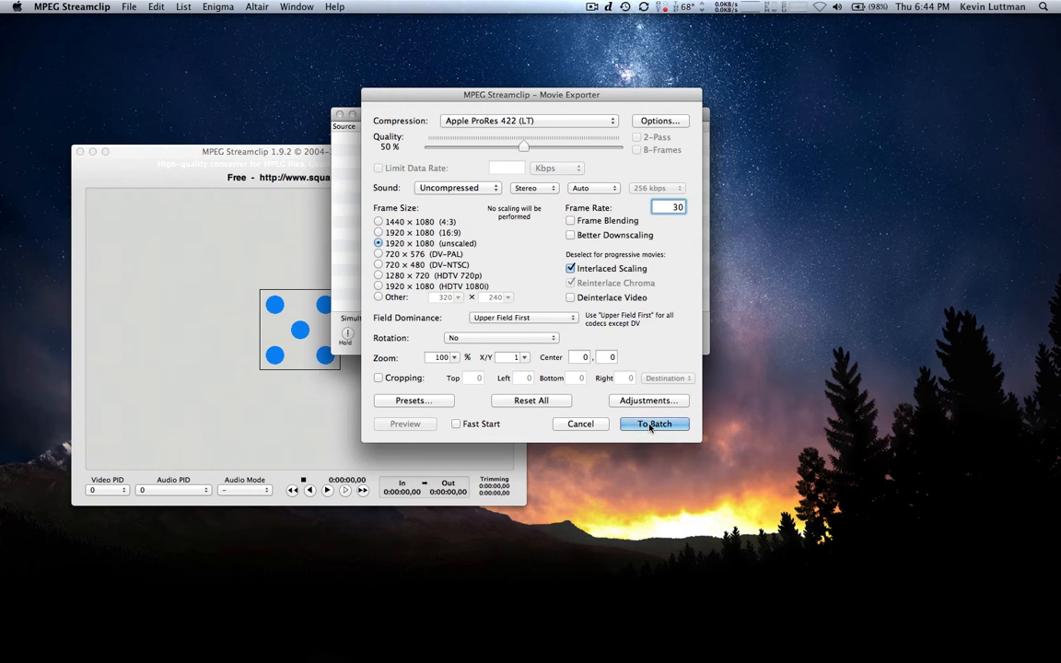
Step: Send the LT export to the batch, run it to completion, and close the Batch List
{"action": "left_click", "coordinate": [656, 424]}
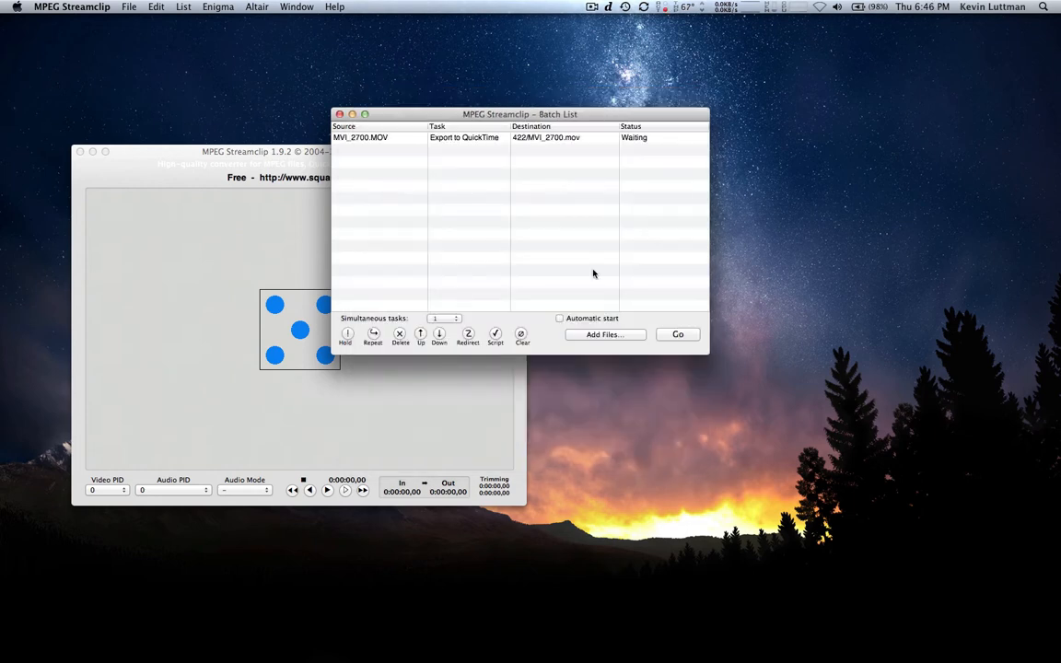
{"action": "mouse_move", "coordinate": [486, 266]}
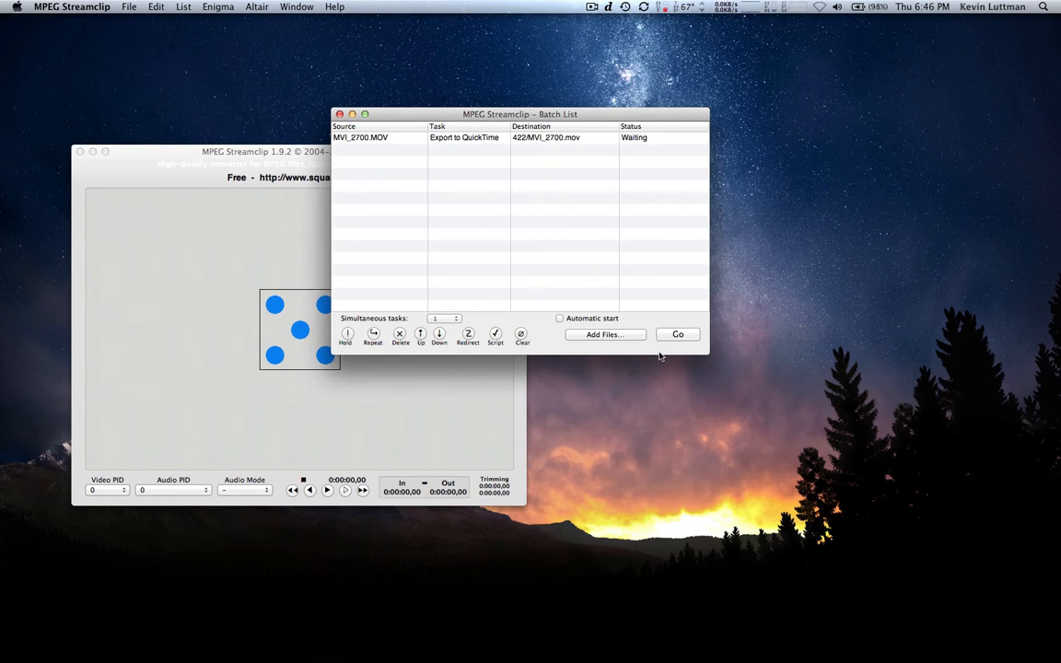
{"action": "left_click", "coordinate": [678, 336]}
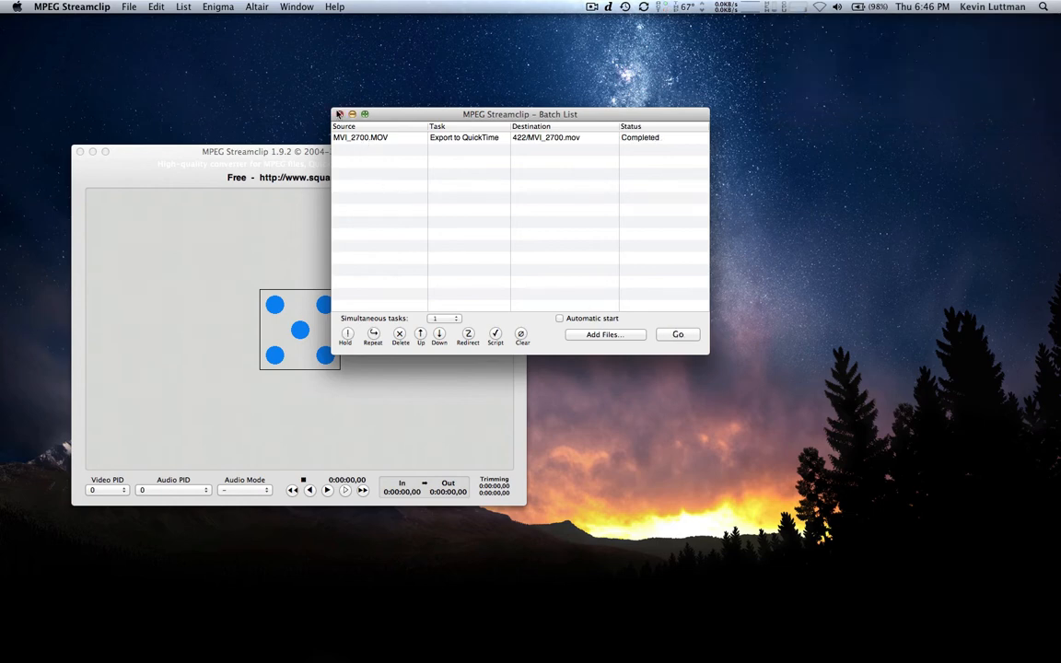
{"action": "left_click", "coordinate": [339, 114]}
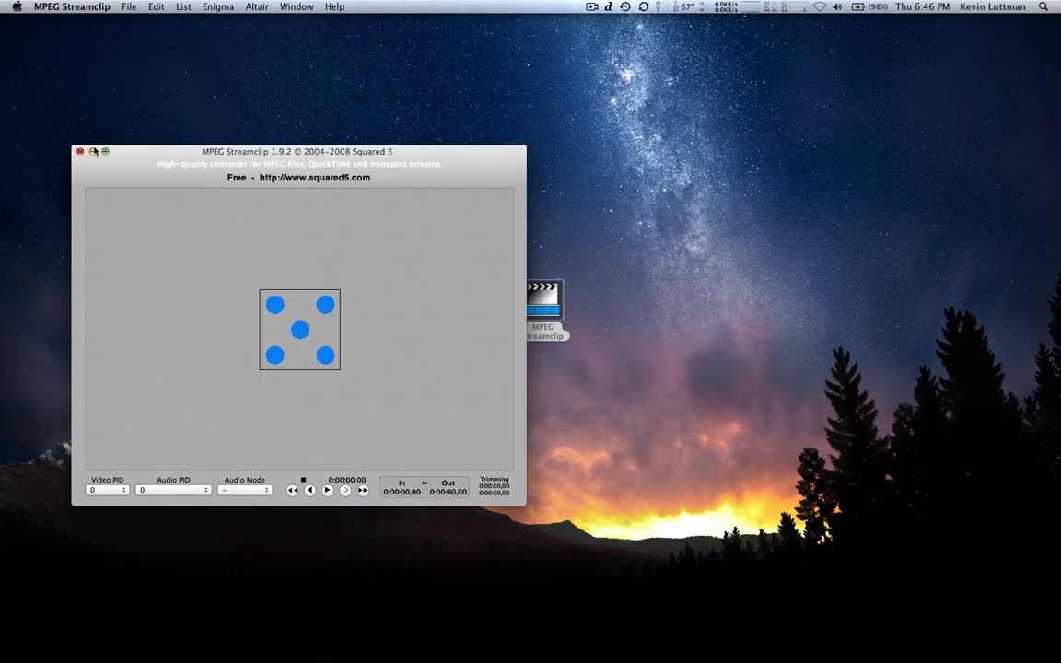
Step: In Finder, inspect the exported MVI_2700.mov (about 49.5 MB) in the 422 folder, then close the window
{"action": "left_click", "coordinate": [81, 151]}
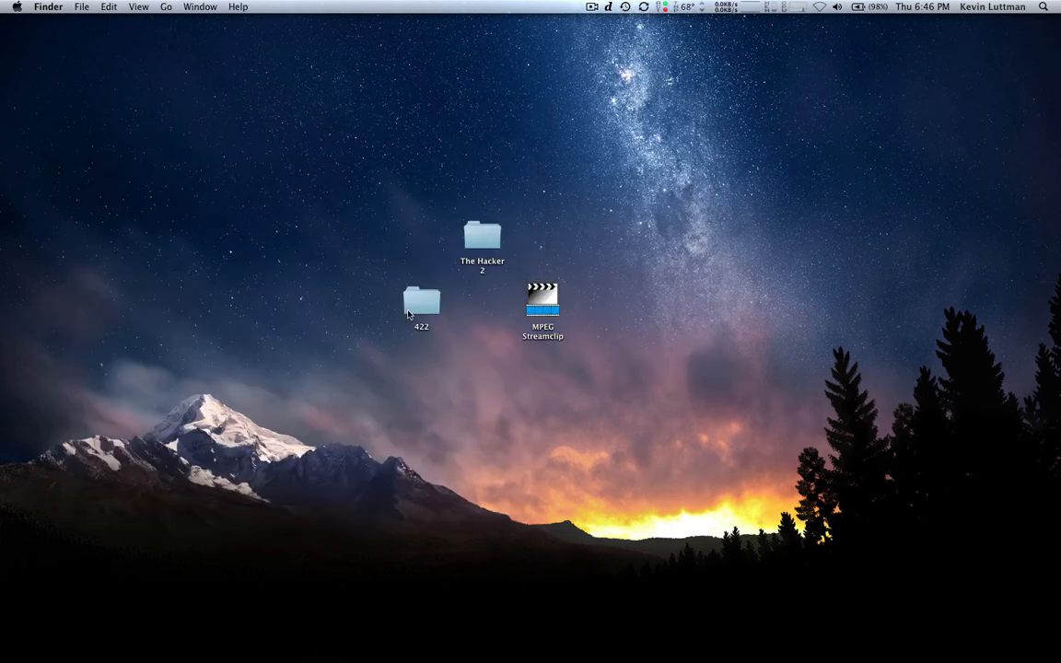
{"action": "double_click", "coordinate": [420, 302]}
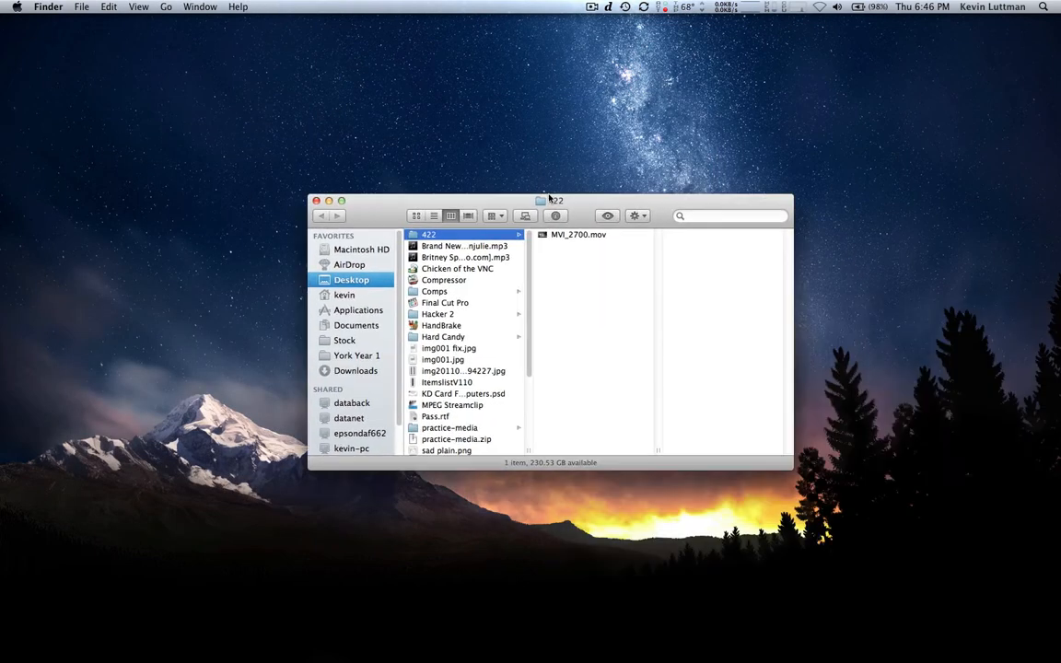
{"action": "left_click", "coordinate": [578, 234]}
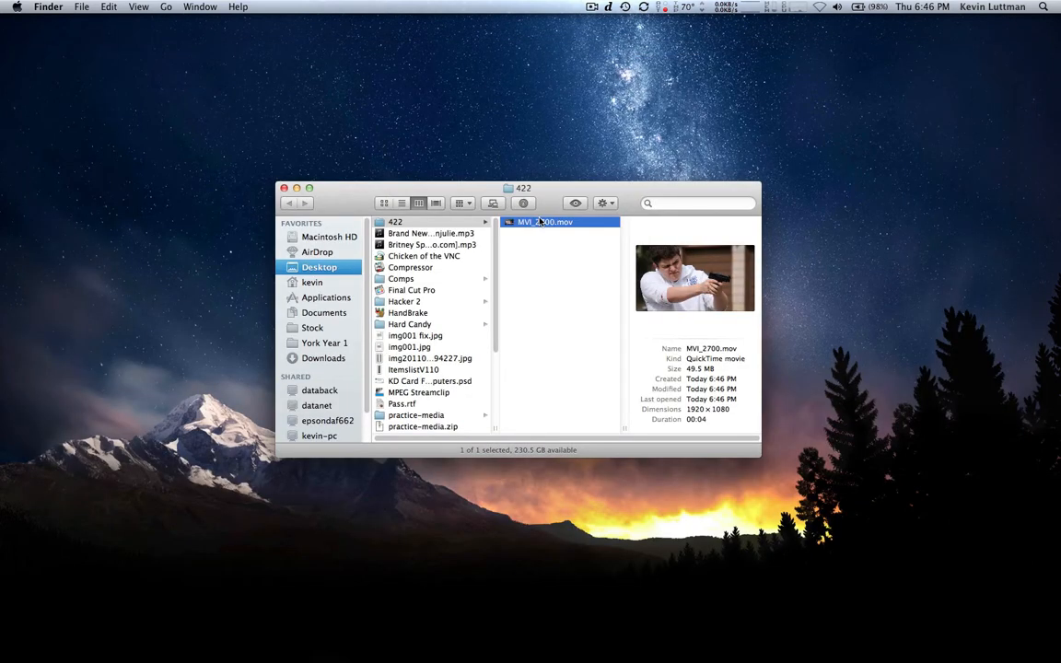
{"action": "mouse_move", "coordinate": [682, 382]}
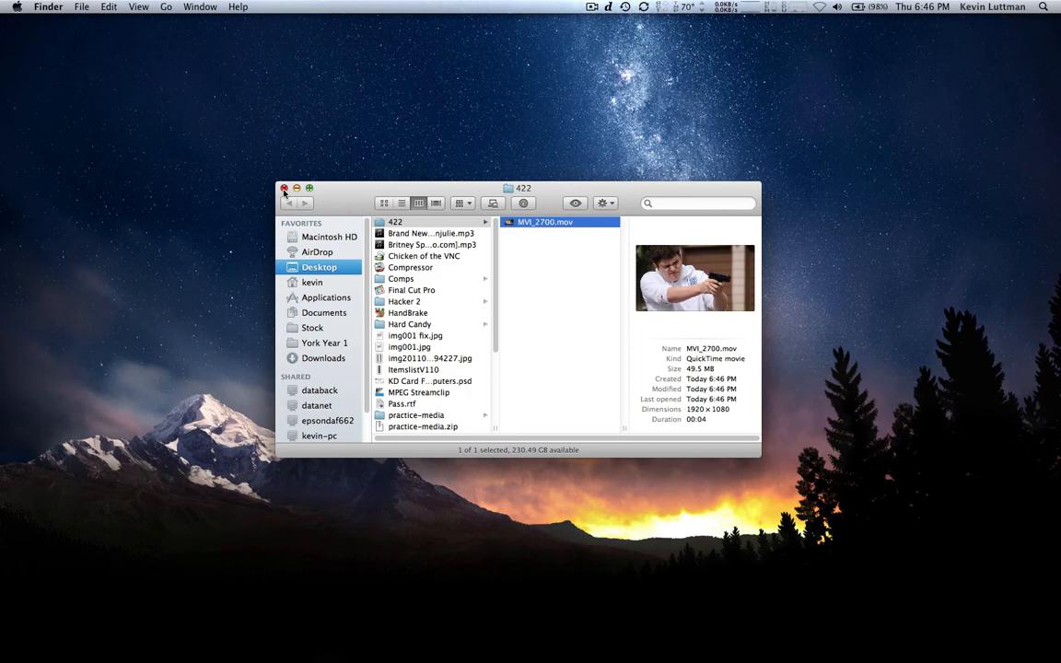
{"action": "left_click", "coordinate": [283, 188]}
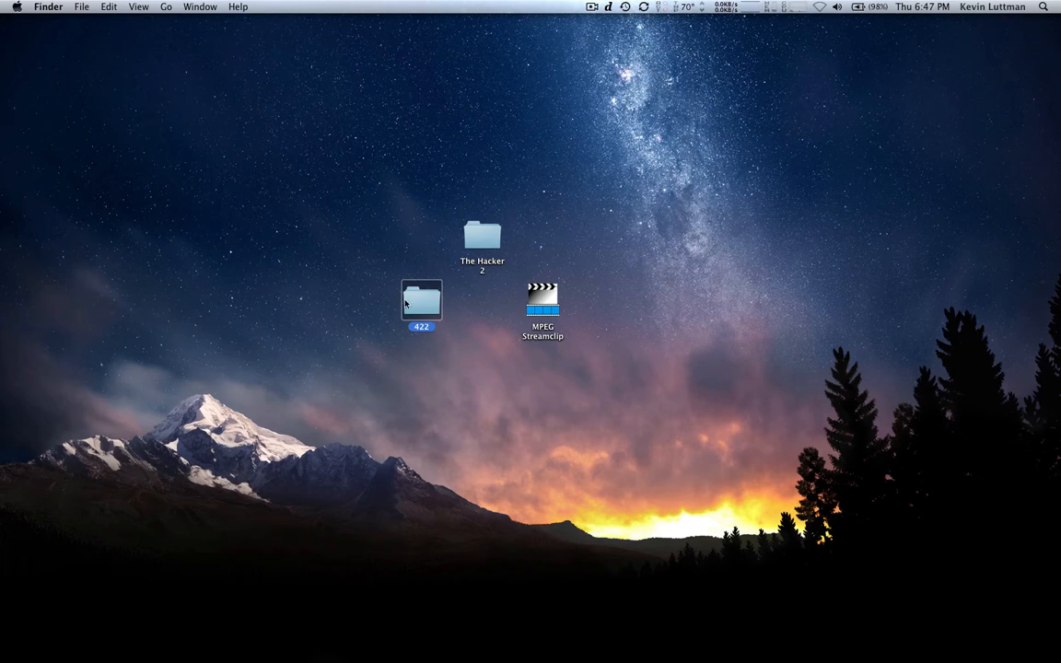
{"action": "mouse_move", "coordinate": [538, 225]}
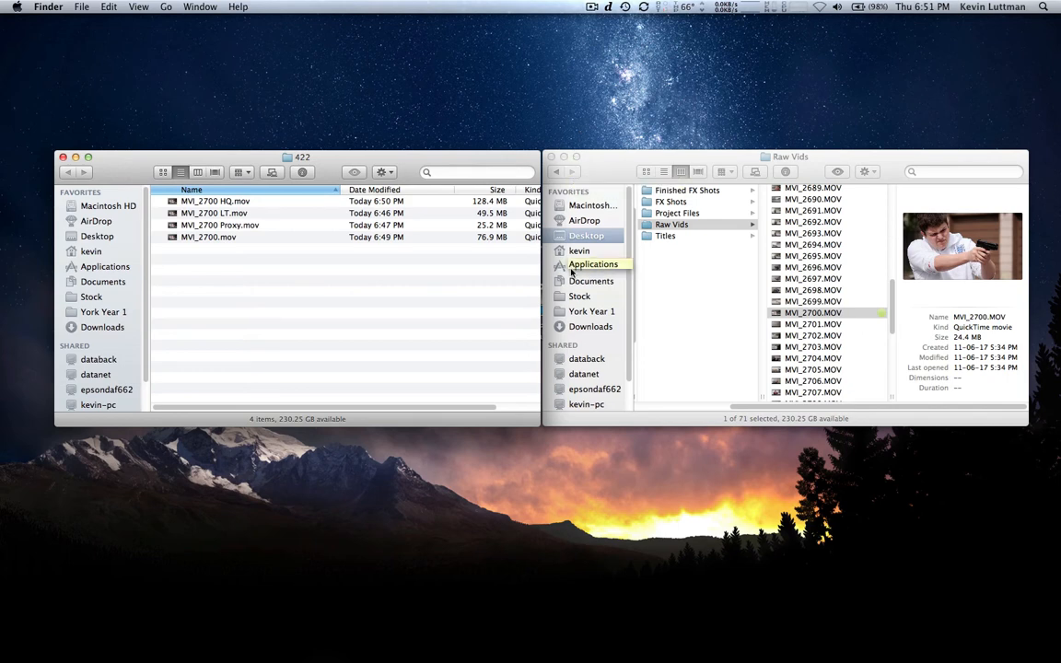
{"action": "mouse_move", "coordinate": [439, 293]}
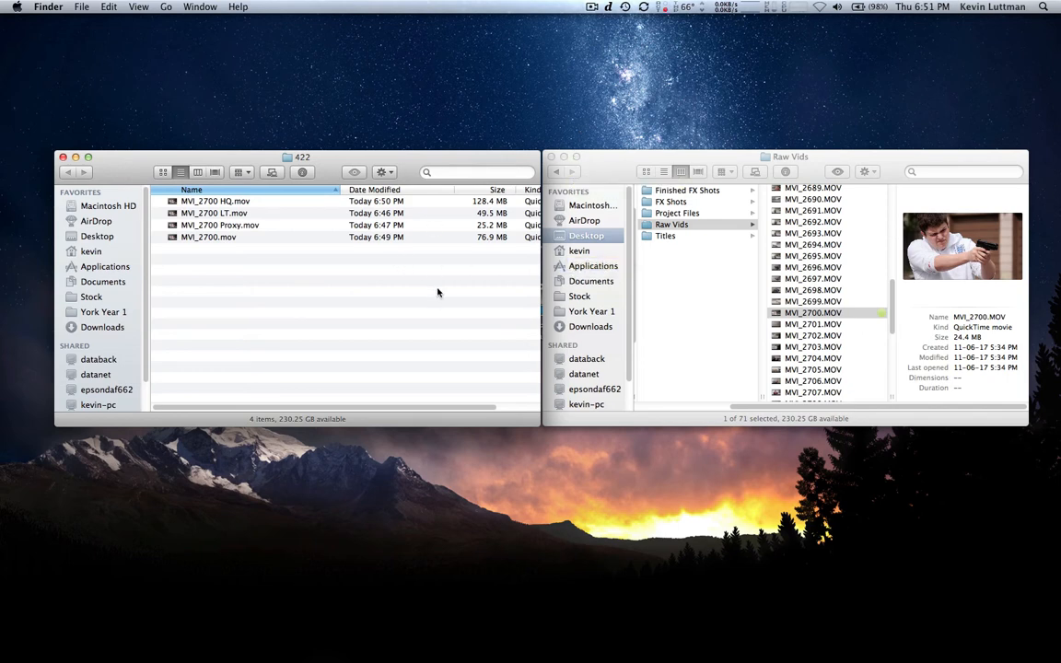
{"action": "mouse_move", "coordinate": [439, 302]}
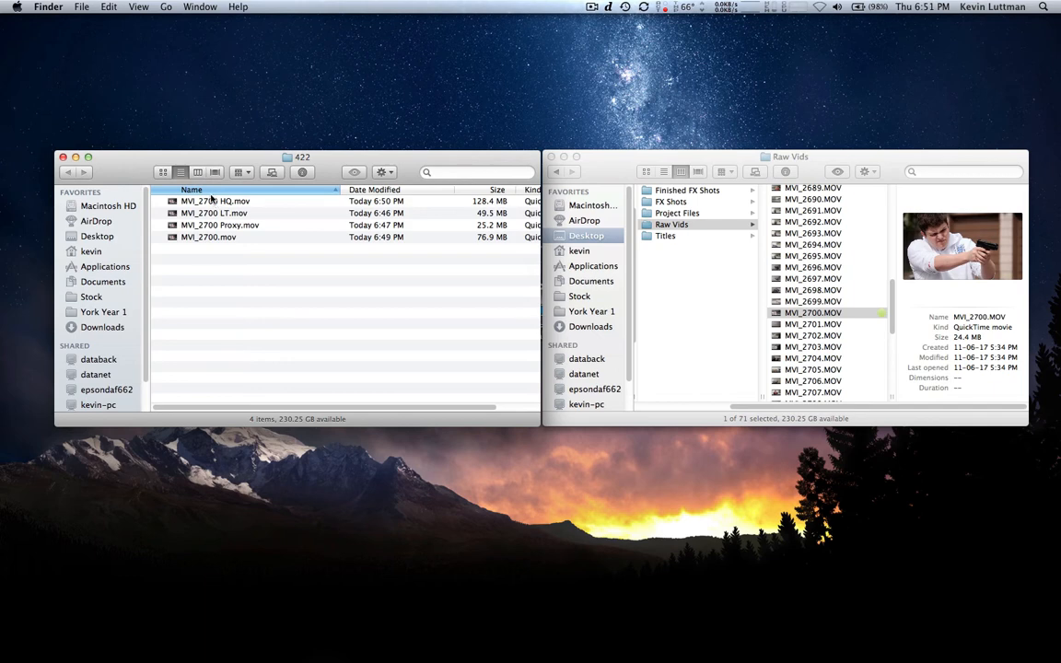
{"action": "mouse_move", "coordinate": [495, 190]}
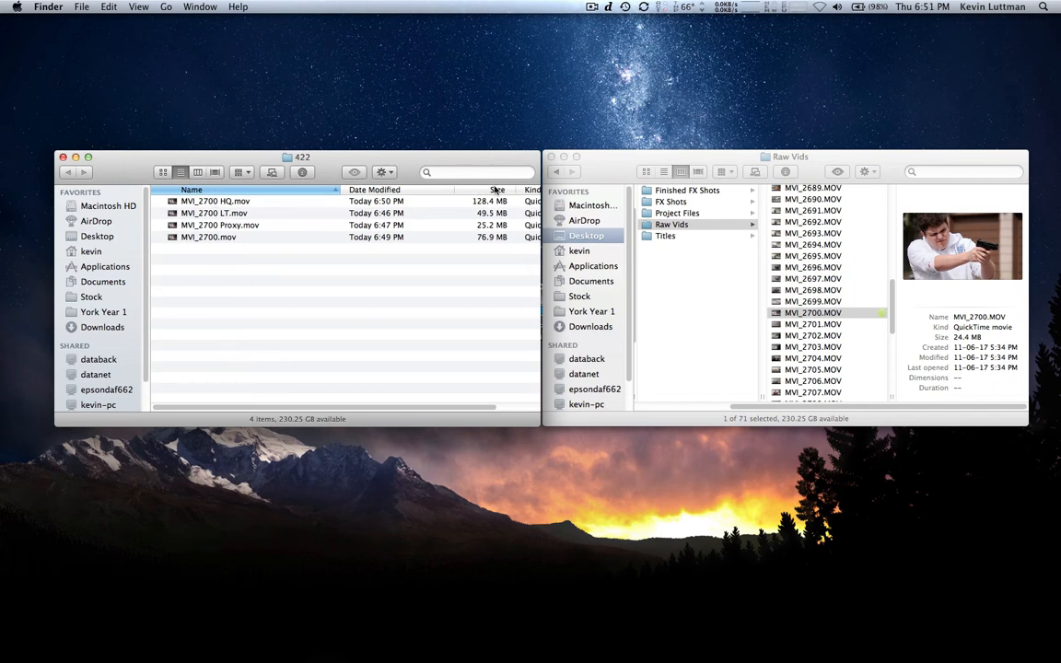
Step: Sort the 422 exports by size, view Get Info on the 24.4 MB original MVI_2700.MOV, then select the Proxy export
{"action": "left_click", "coordinate": [497, 190]}
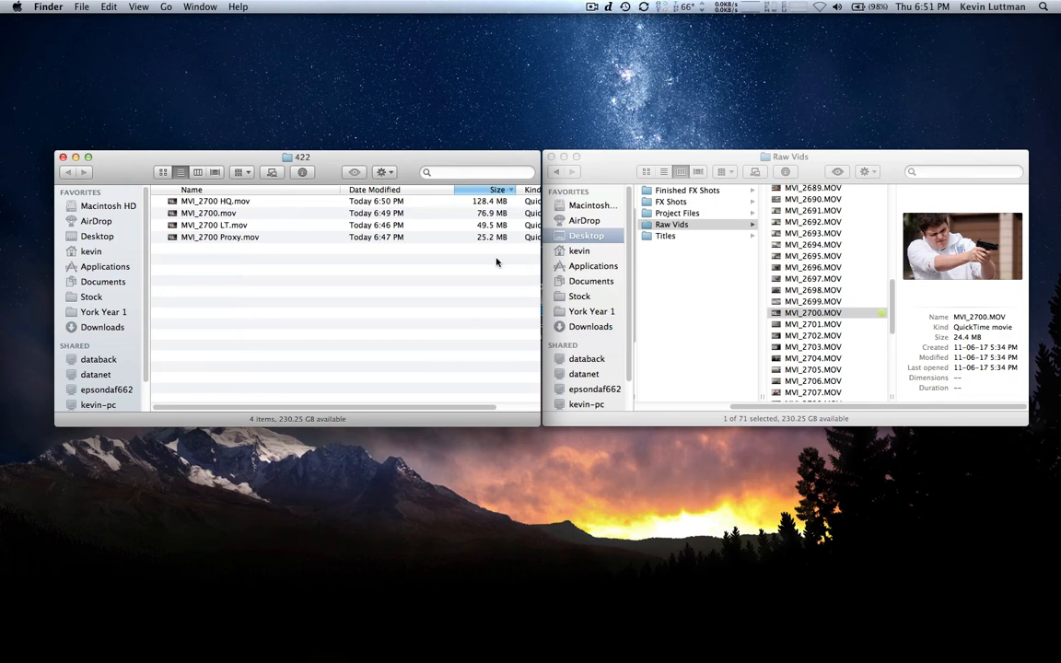
{"action": "mouse_move", "coordinate": [483, 247]}
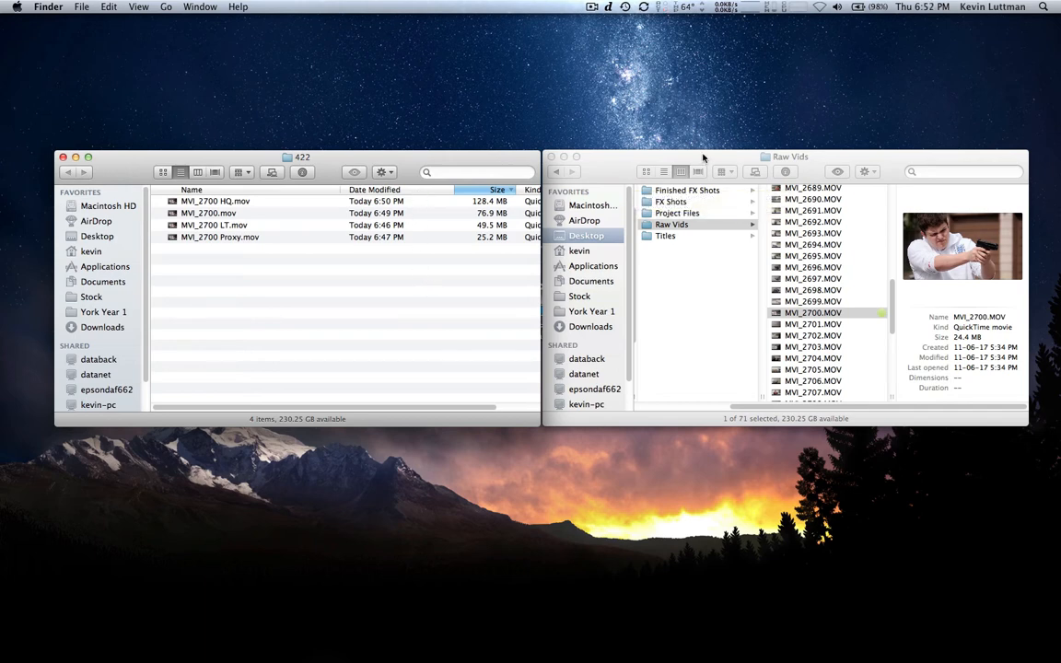
{"action": "mouse_move", "coordinate": [837, 329]}
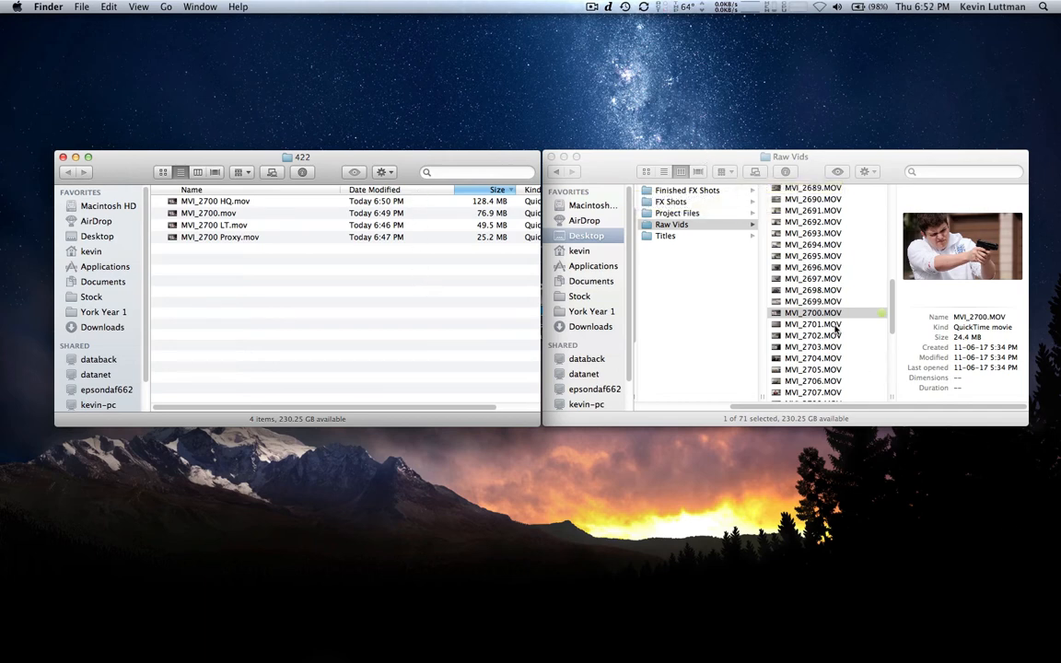
{"action": "left_click", "coordinate": [814, 313]}
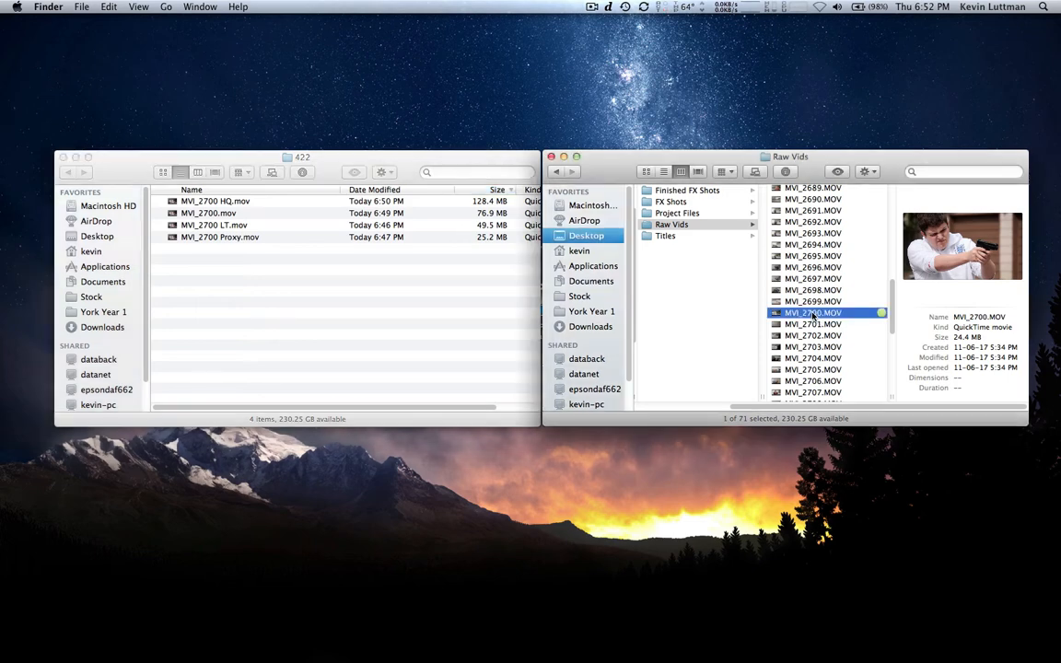
{"action": "key", "text": "cmd+i"}
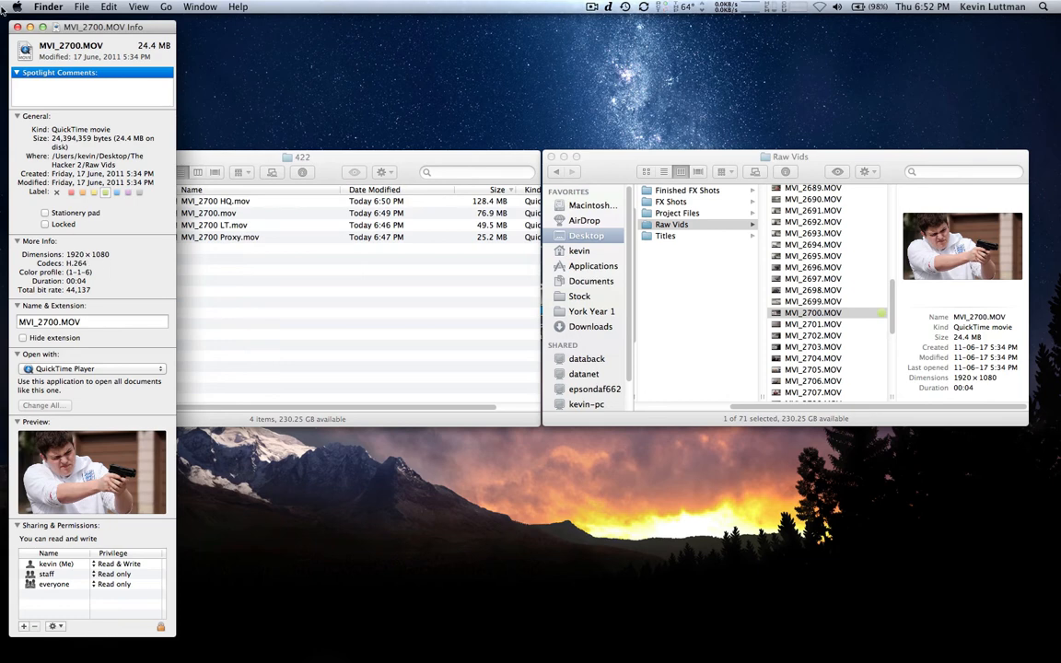
{"action": "left_click", "coordinate": [17, 28]}
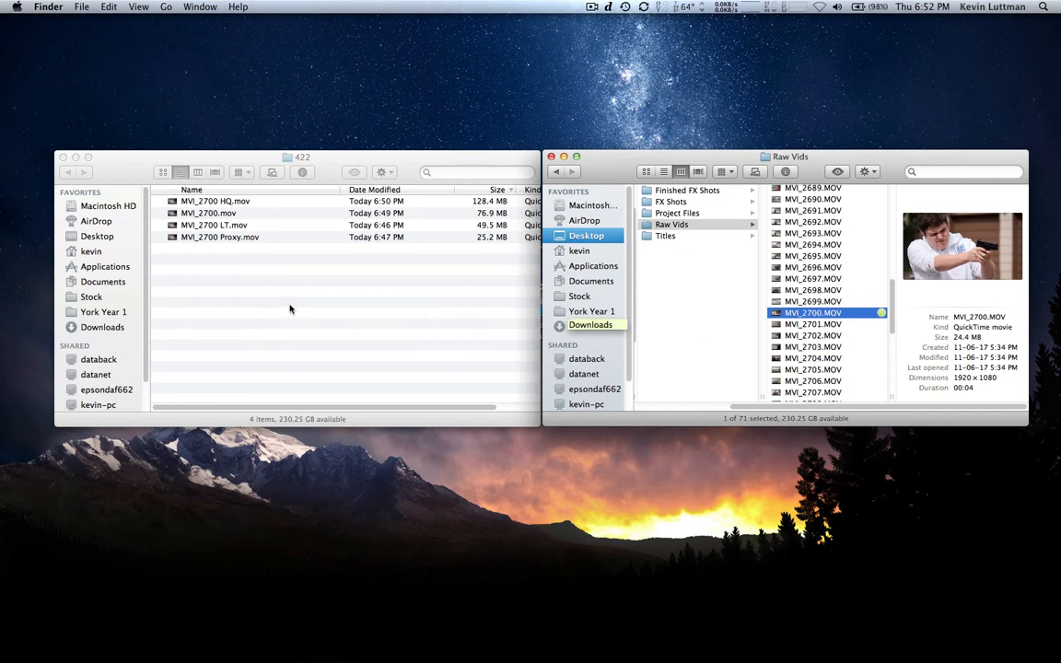
{"action": "mouse_move", "coordinate": [282, 245]}
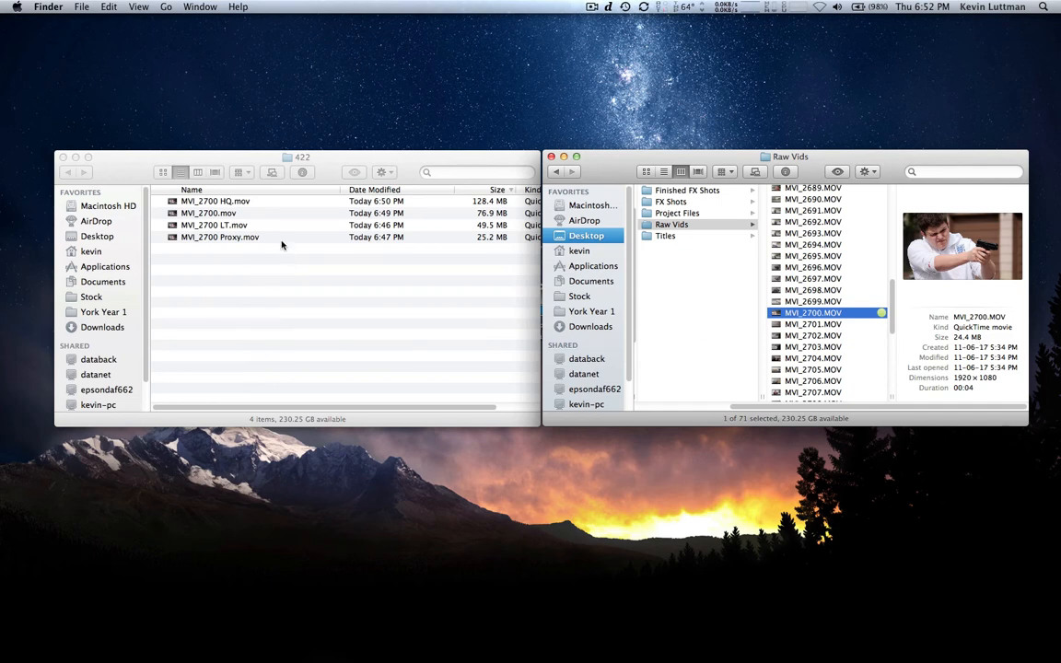
{"action": "left_click", "coordinate": [219, 236]}
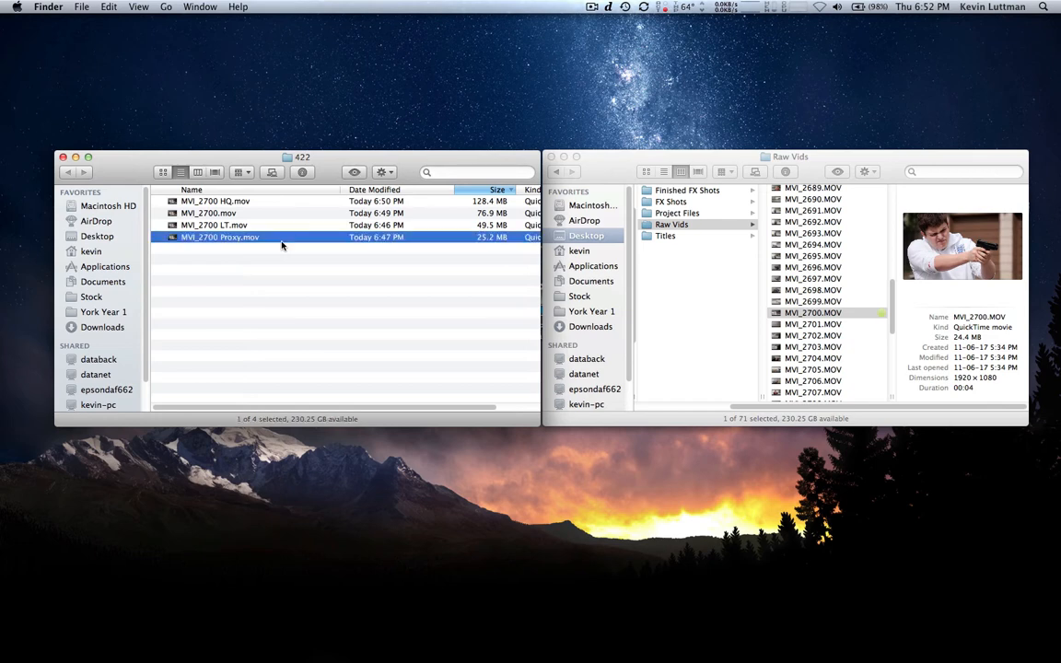
{"action": "mouse_move", "coordinate": [239, 202]}
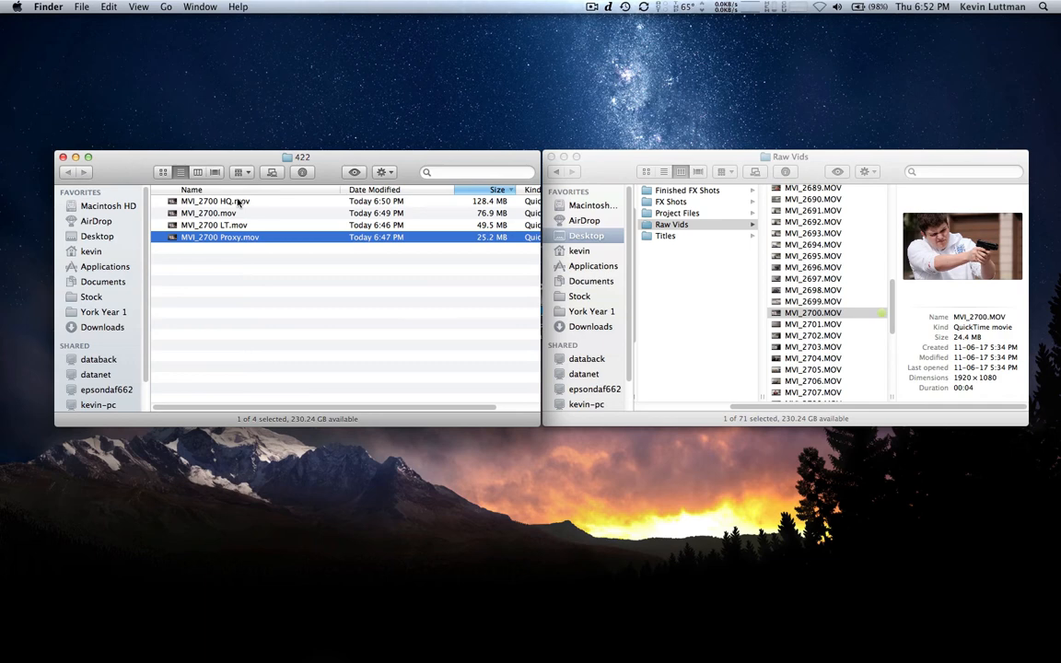
{"action": "mouse_move", "coordinate": [284, 254]}
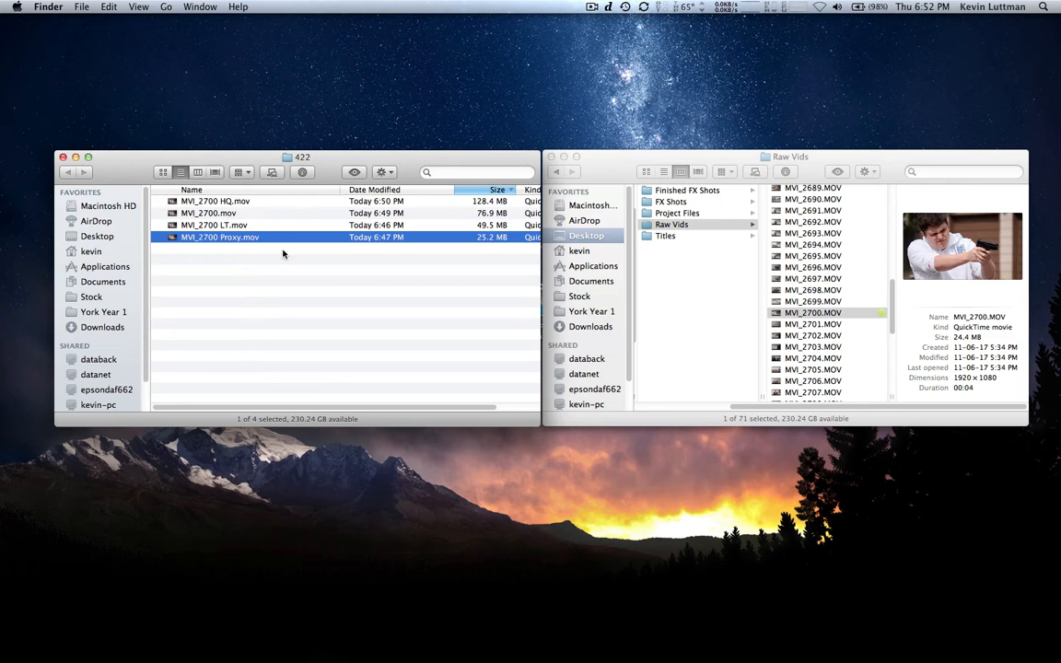
{"action": "mouse_move", "coordinate": [269, 332]}
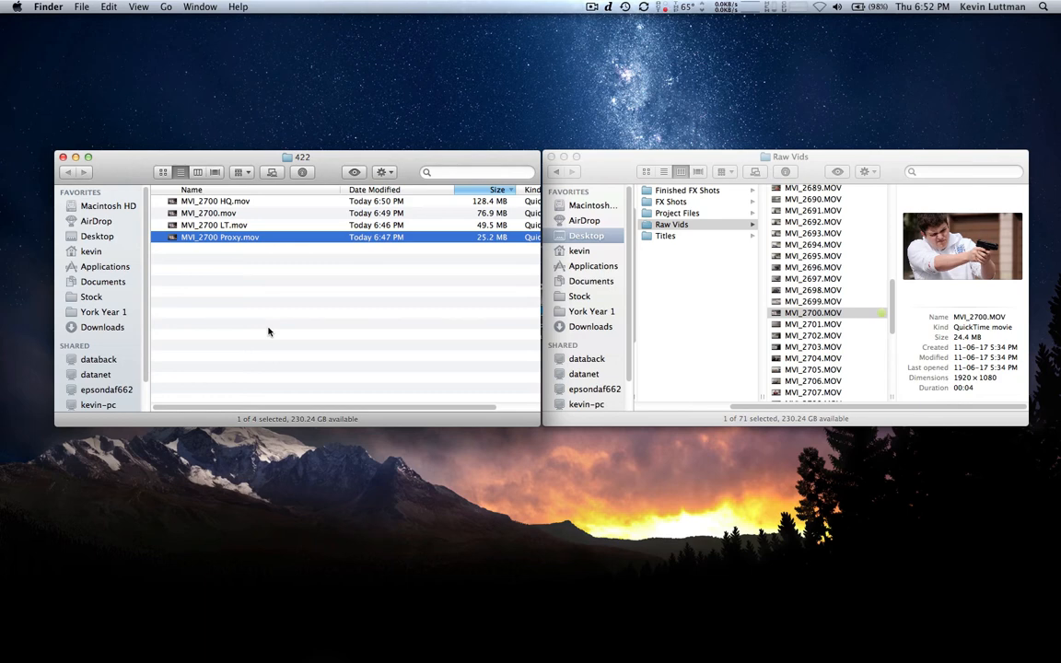
{"action": "mouse_move", "coordinate": [231, 242]}
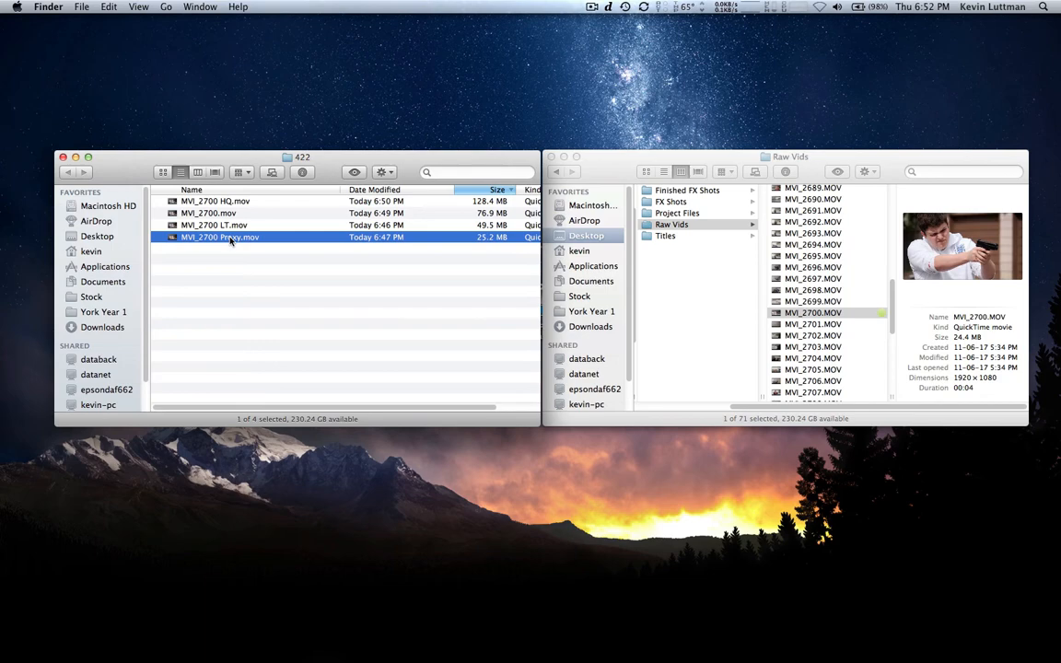
Step: Play MVI_2700 Proxy.mov in QuickTime Player, then pick the LT clip for comparison
{"action": "double_click", "coordinate": [219, 236]}
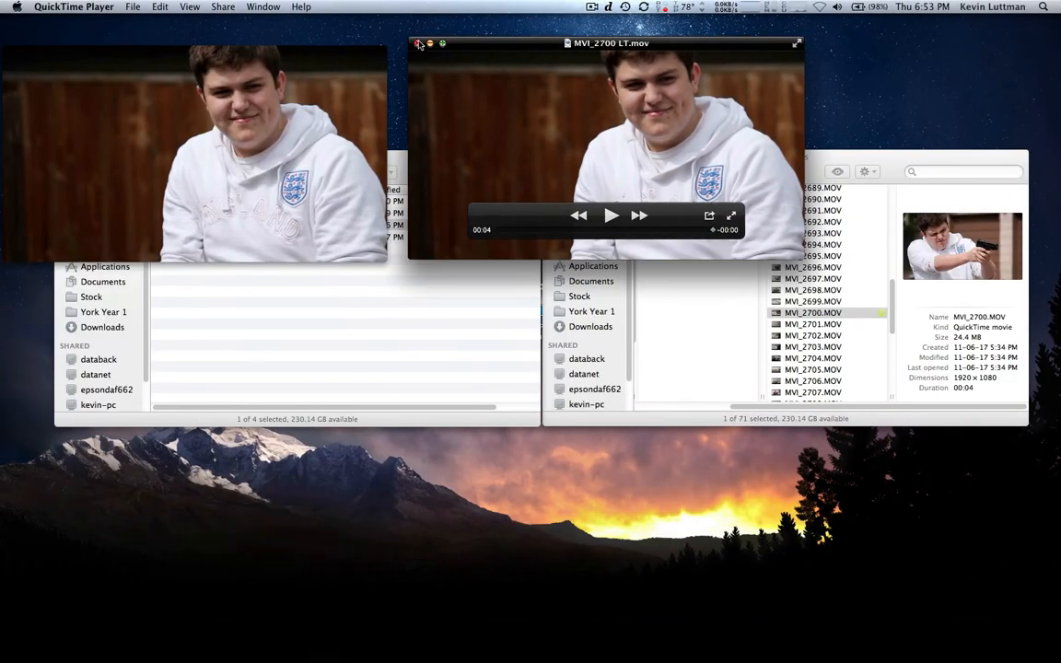
{"action": "left_click", "coordinate": [420, 44]}
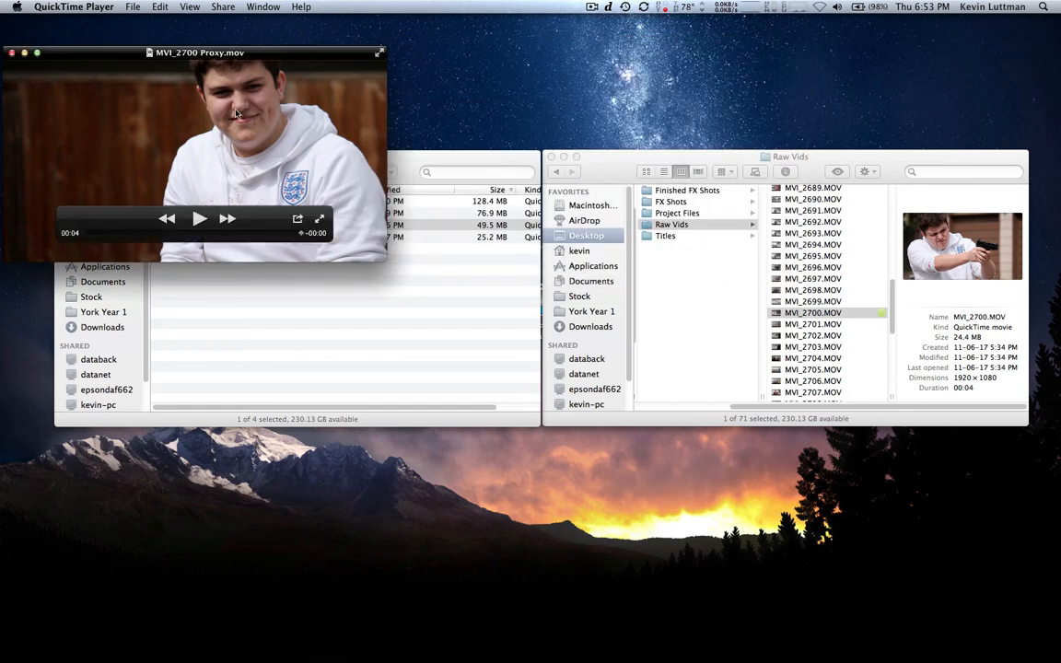
{"action": "mouse_move", "coordinate": [313, 78]}
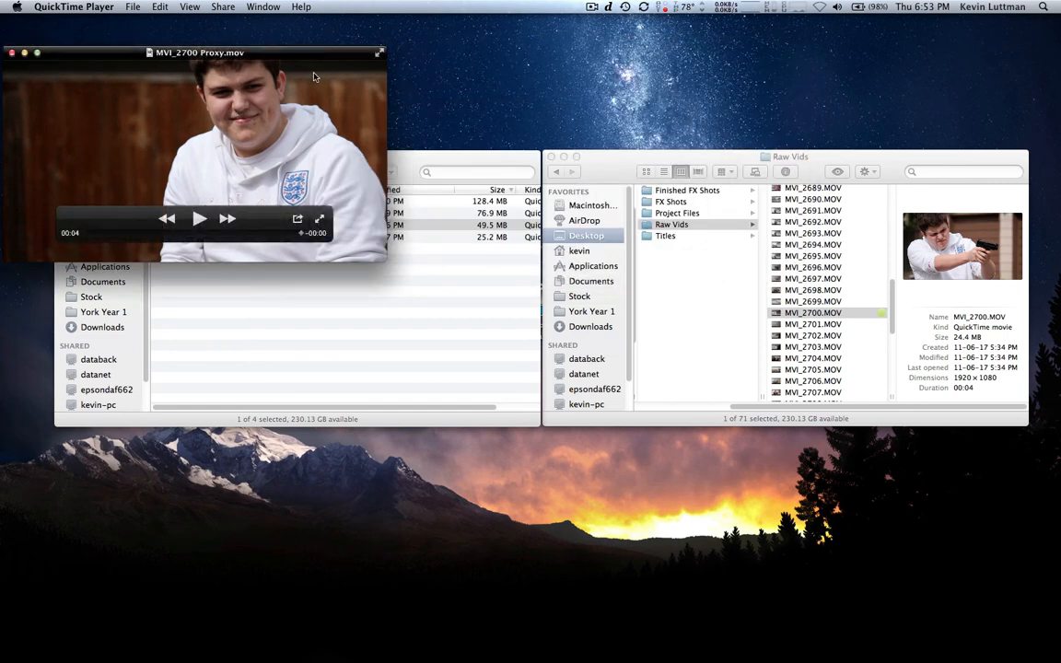
{"action": "left_click", "coordinate": [25, 52]}
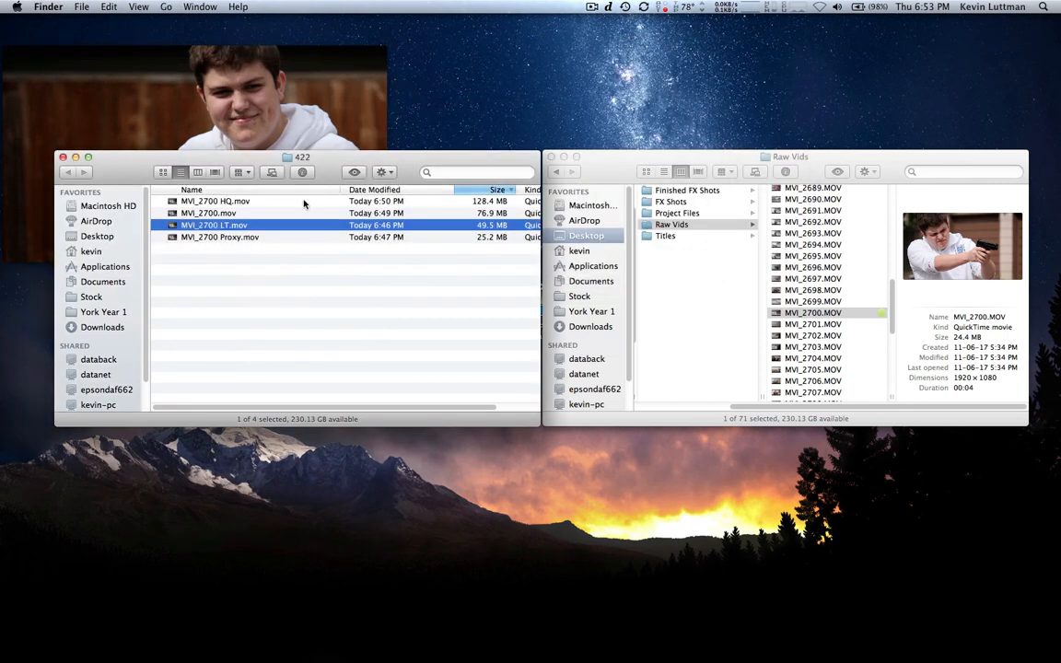
{"action": "double_click", "coordinate": [215, 200]}
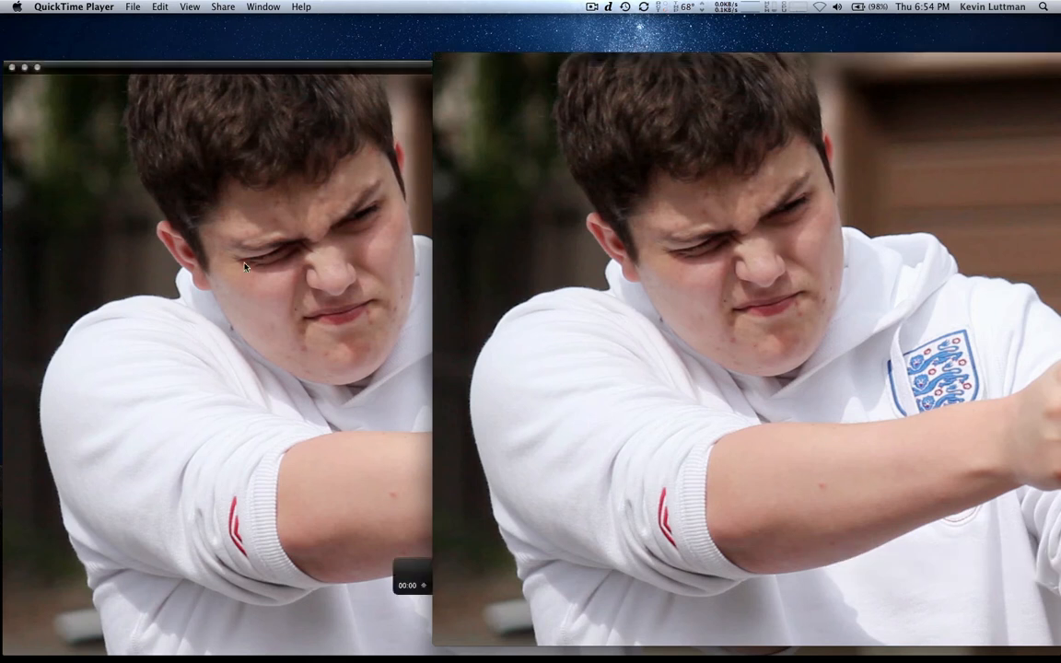
{"action": "mouse_move", "coordinate": [396, 280]}
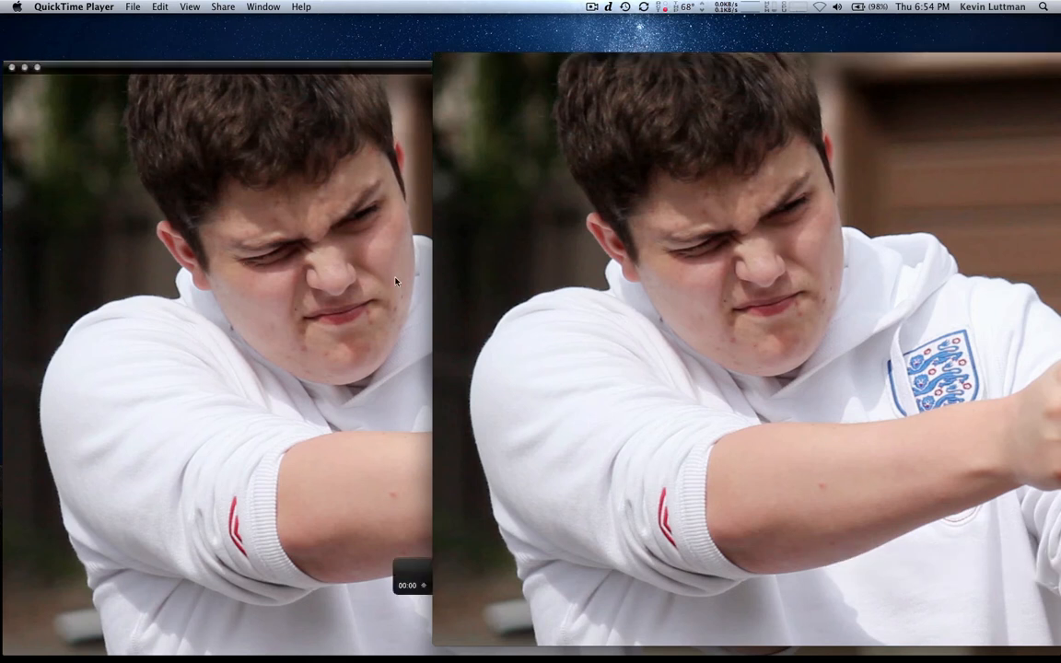
{"action": "mouse_move", "coordinate": [396, 320]}
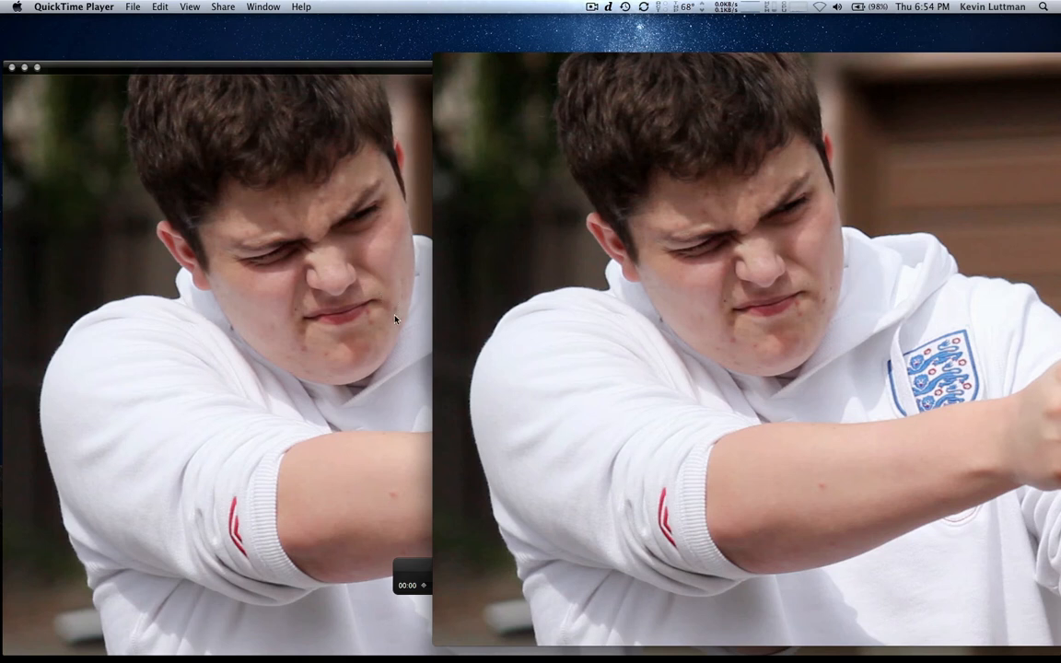
{"action": "mouse_move", "coordinate": [409, 254]}
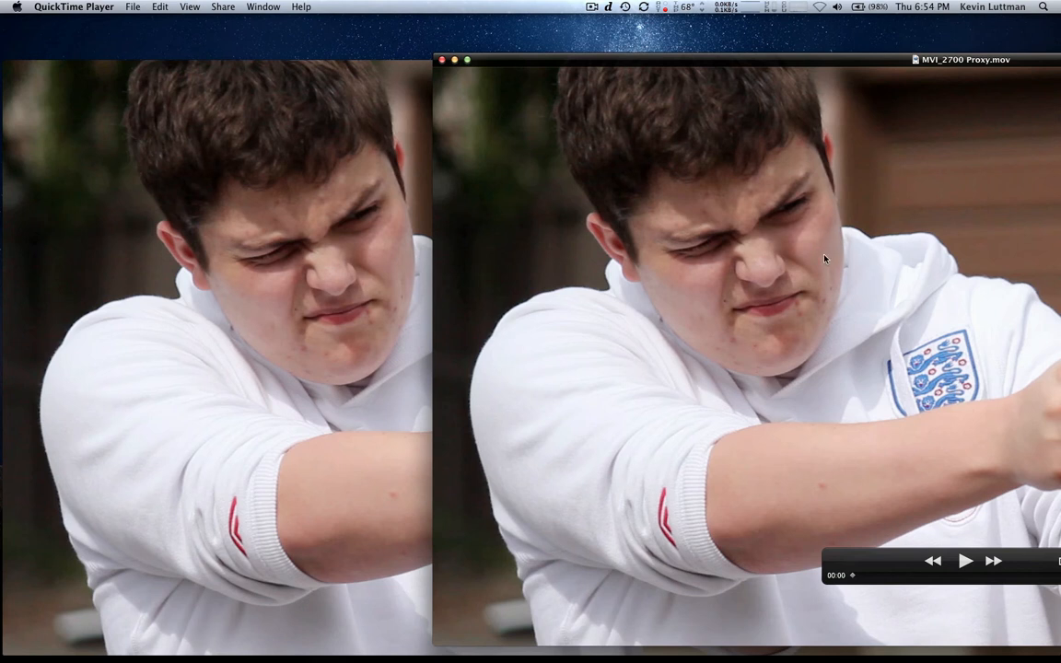
{"action": "mouse_move", "coordinate": [659, 586]}
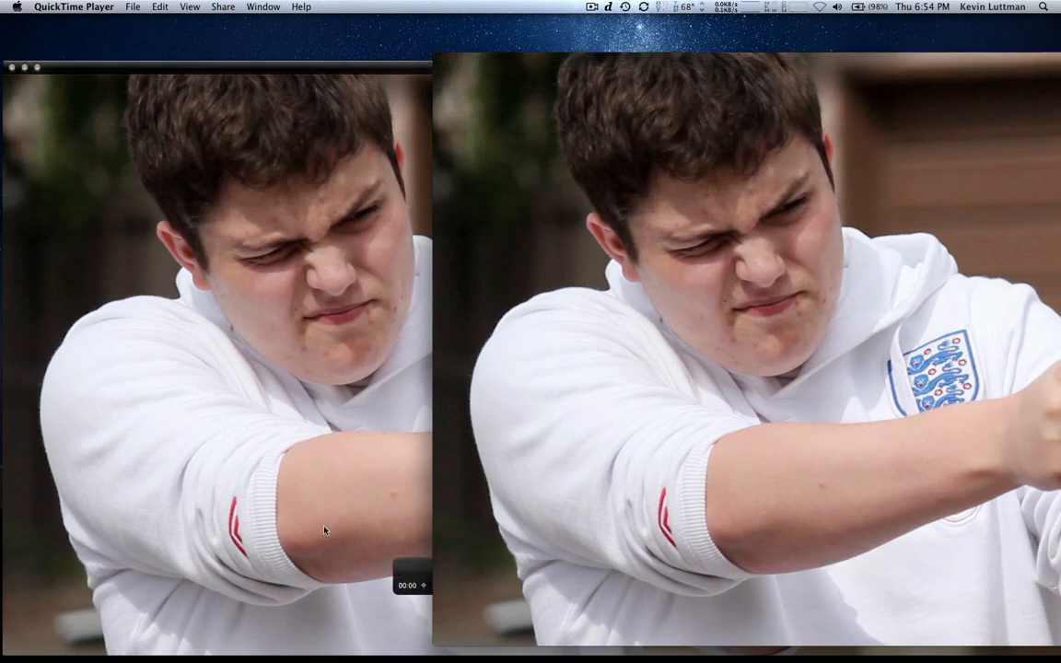
{"action": "mouse_move", "coordinate": [295, 358]}
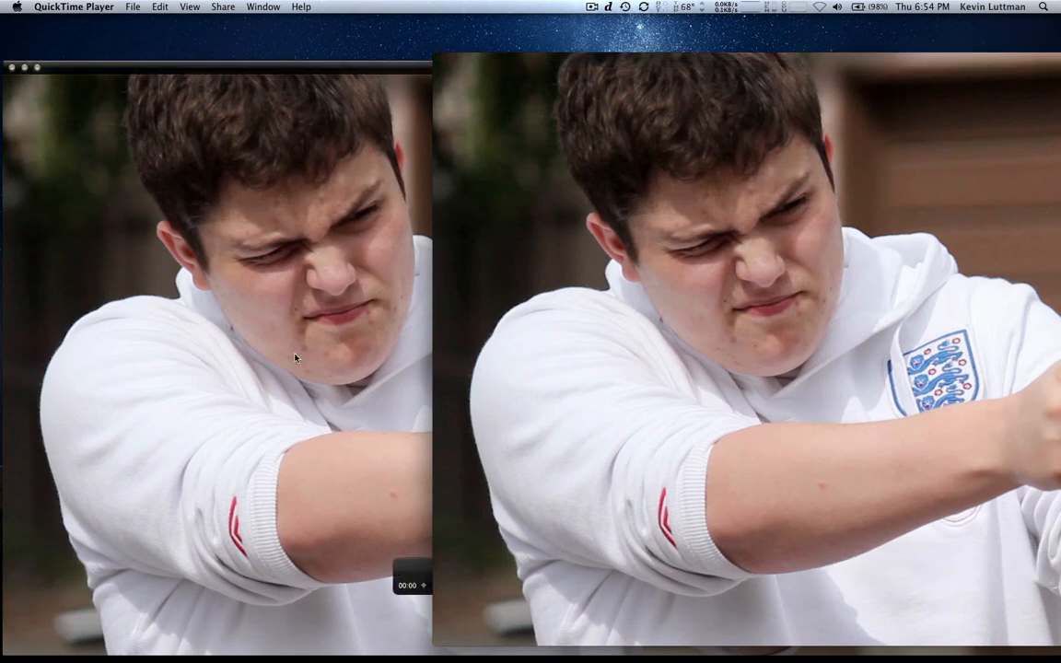
{"action": "mouse_move", "coordinate": [254, 194]}
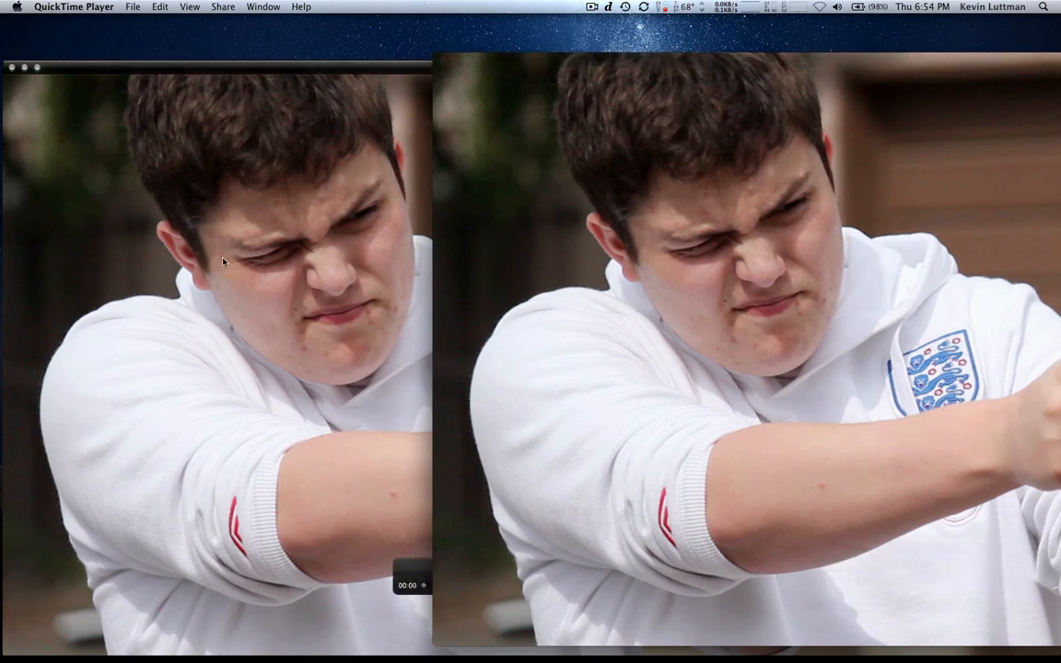
{"action": "mouse_move", "coordinate": [223, 302]}
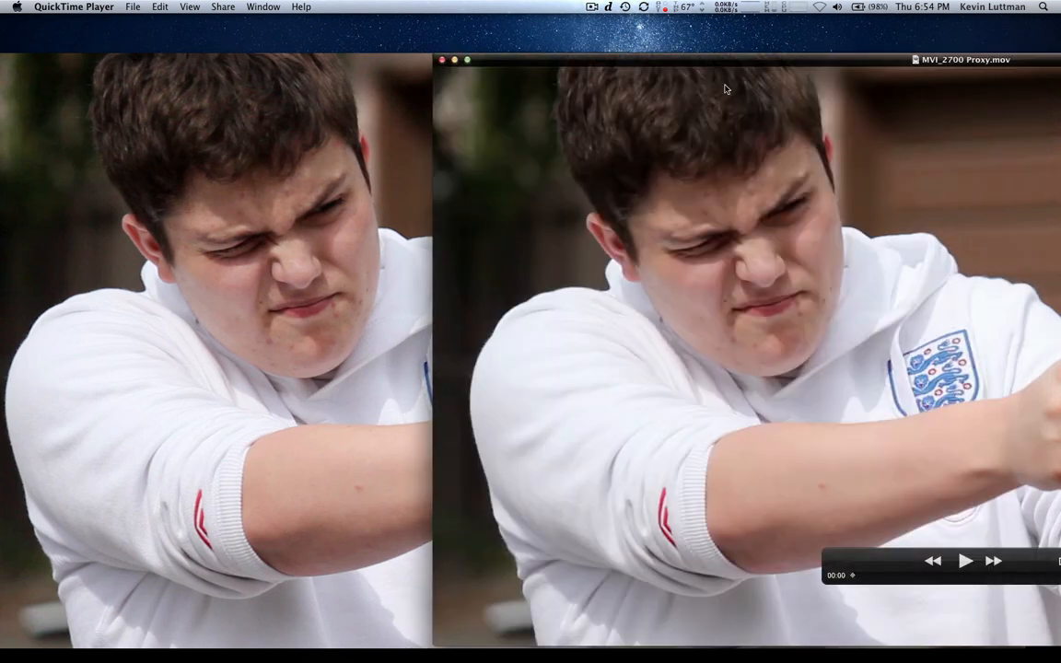
{"action": "mouse_move", "coordinate": [710, 63]}
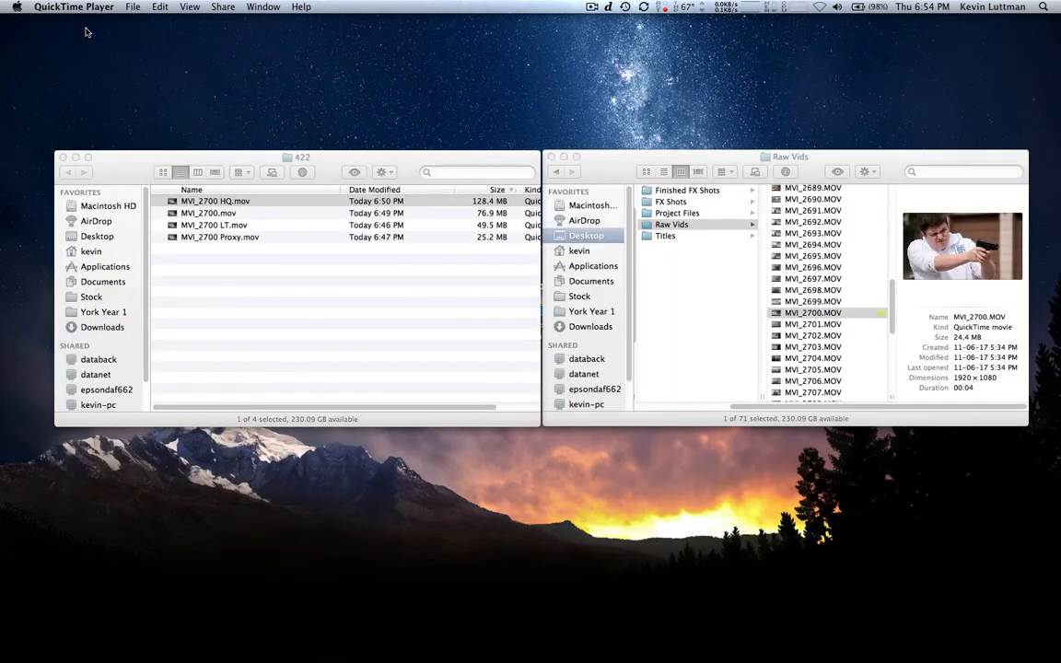
{"action": "mouse_move", "coordinate": [248, 199]}
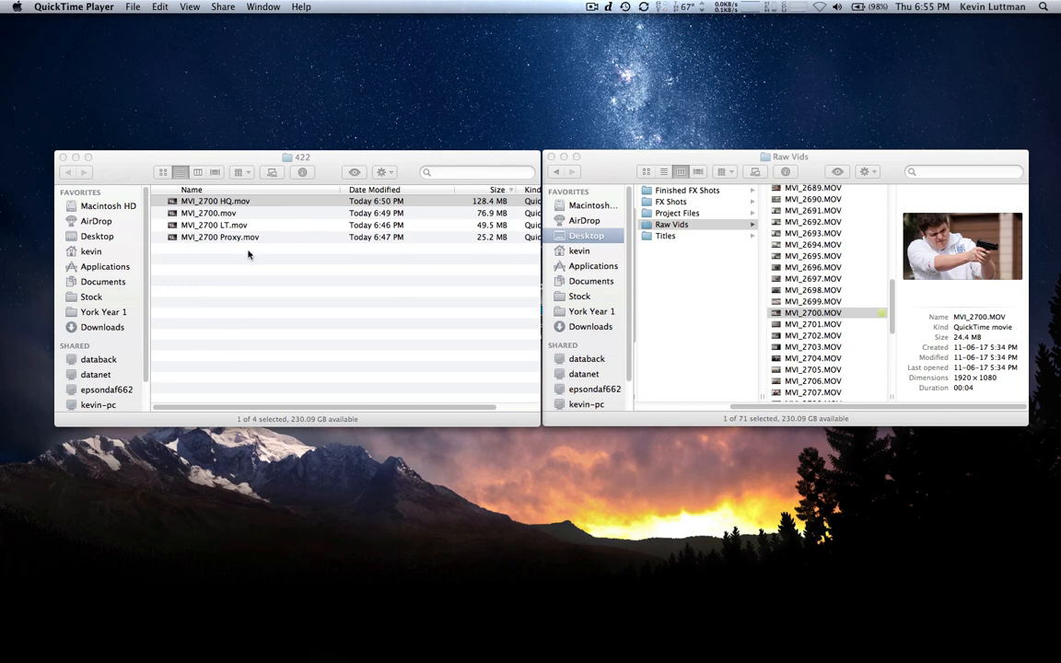
{"action": "left_click", "coordinate": [214, 225]}
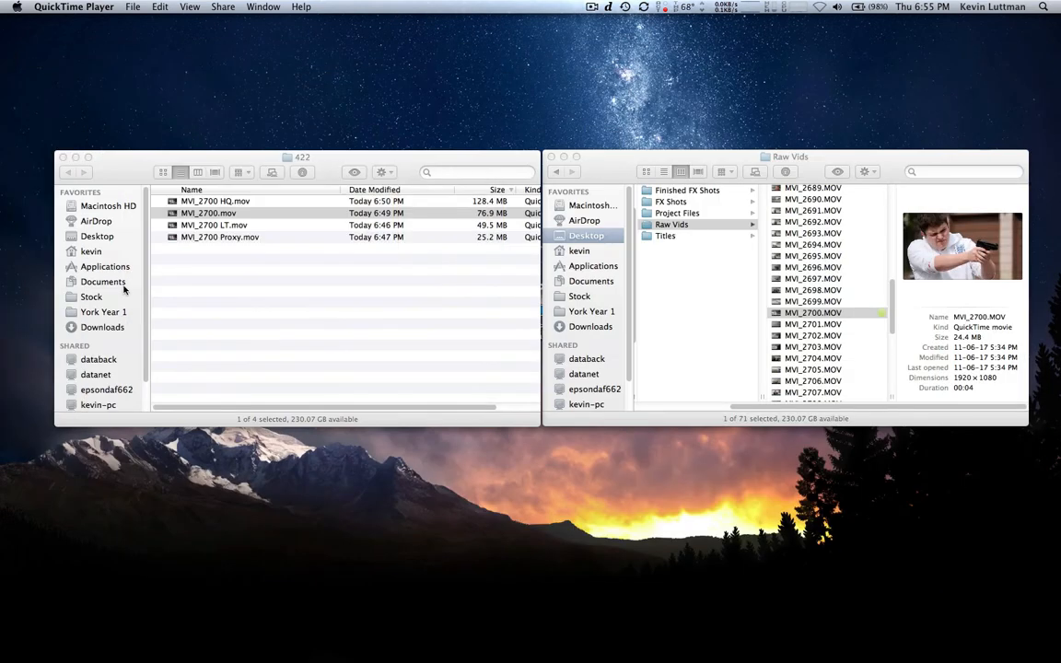
{"action": "mouse_move", "coordinate": [315, 358]}
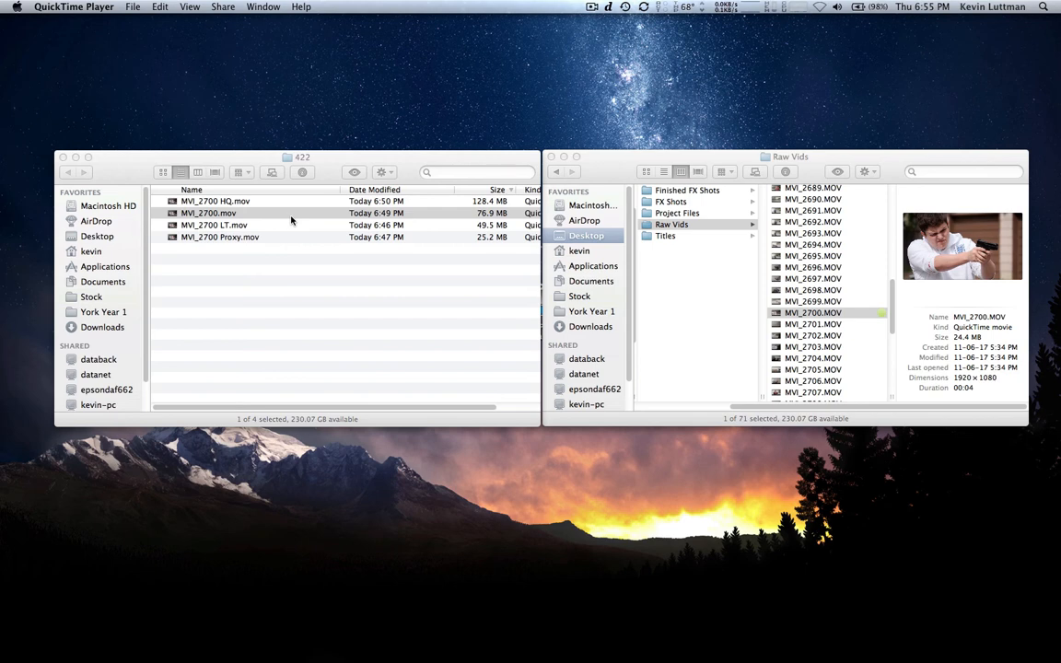
{"action": "left_click", "coordinate": [210, 213]}
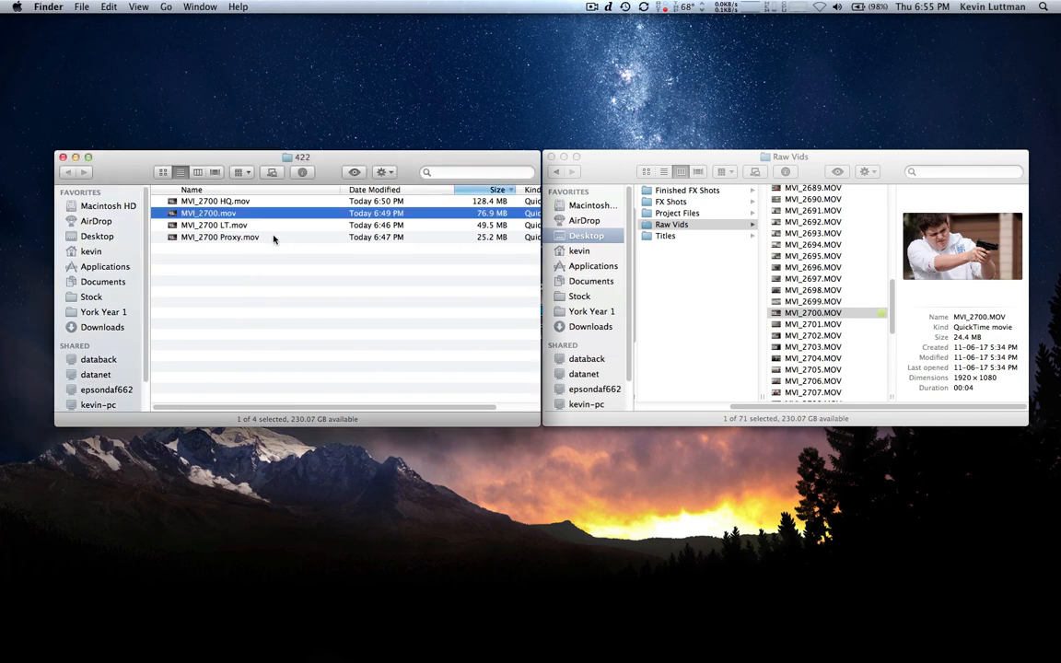
{"action": "left_click", "coordinate": [221, 236]}
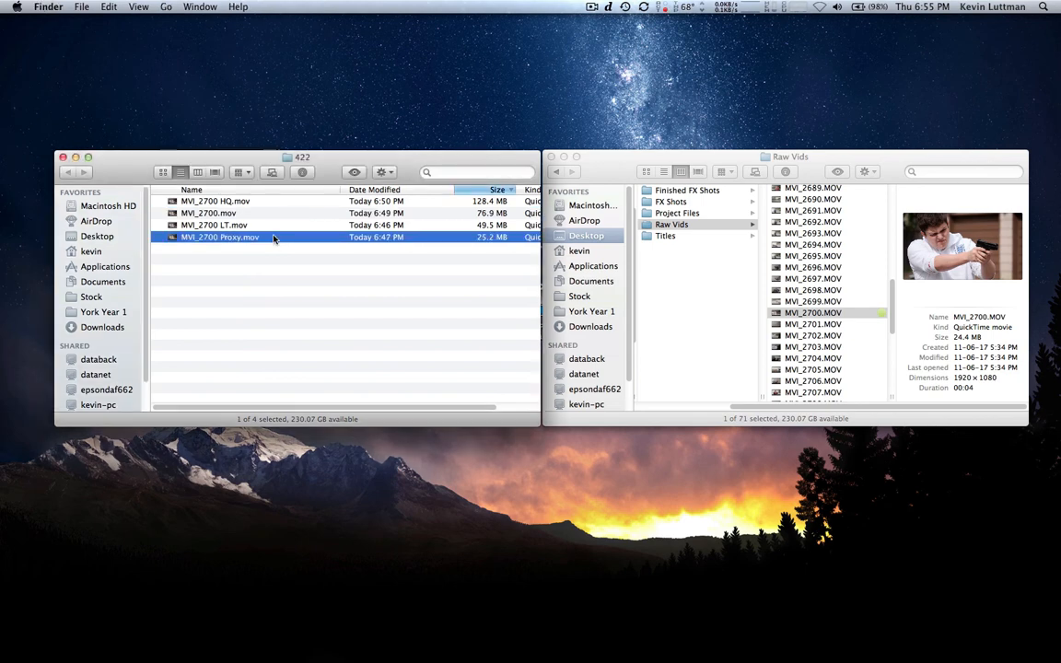
{"action": "mouse_move", "coordinate": [246, 201]}
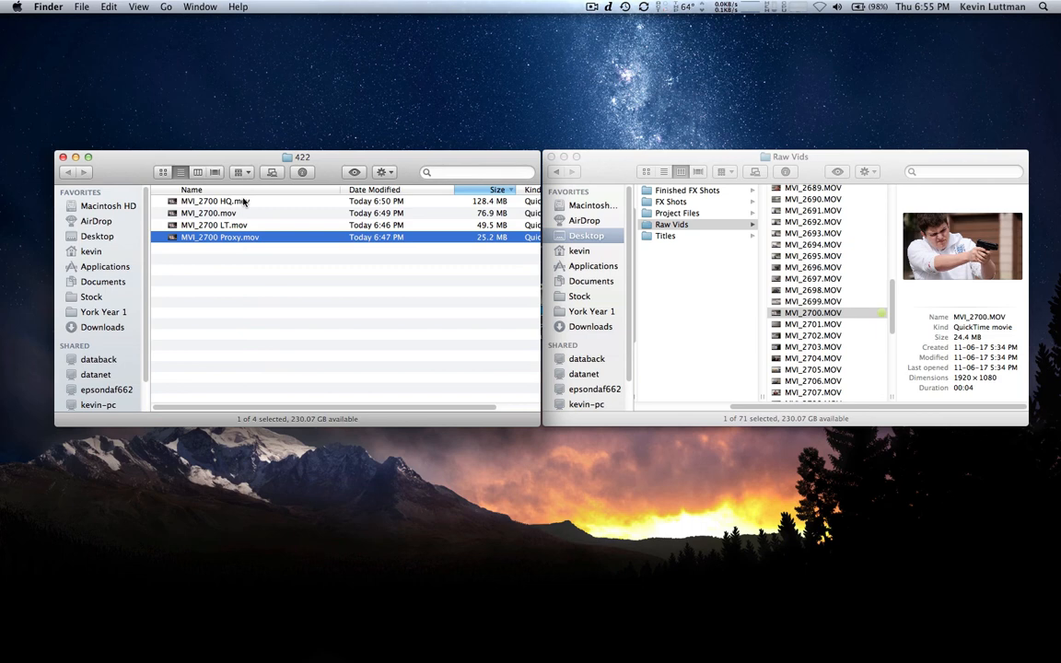
{"action": "left_click", "coordinate": [208, 214]}
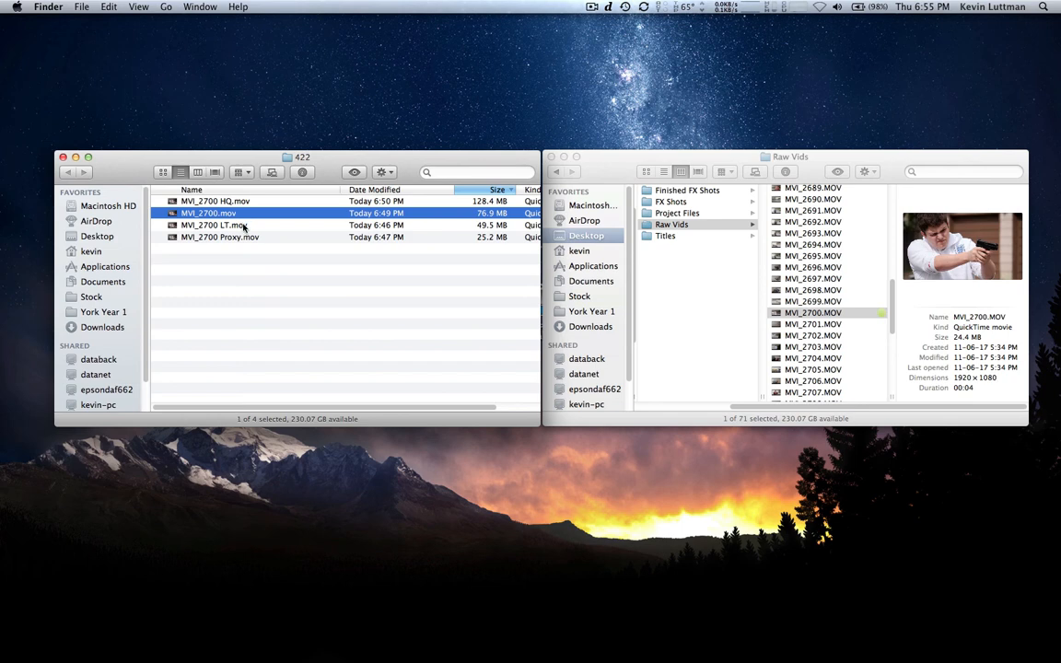
{"action": "left_click", "coordinate": [219, 225]}
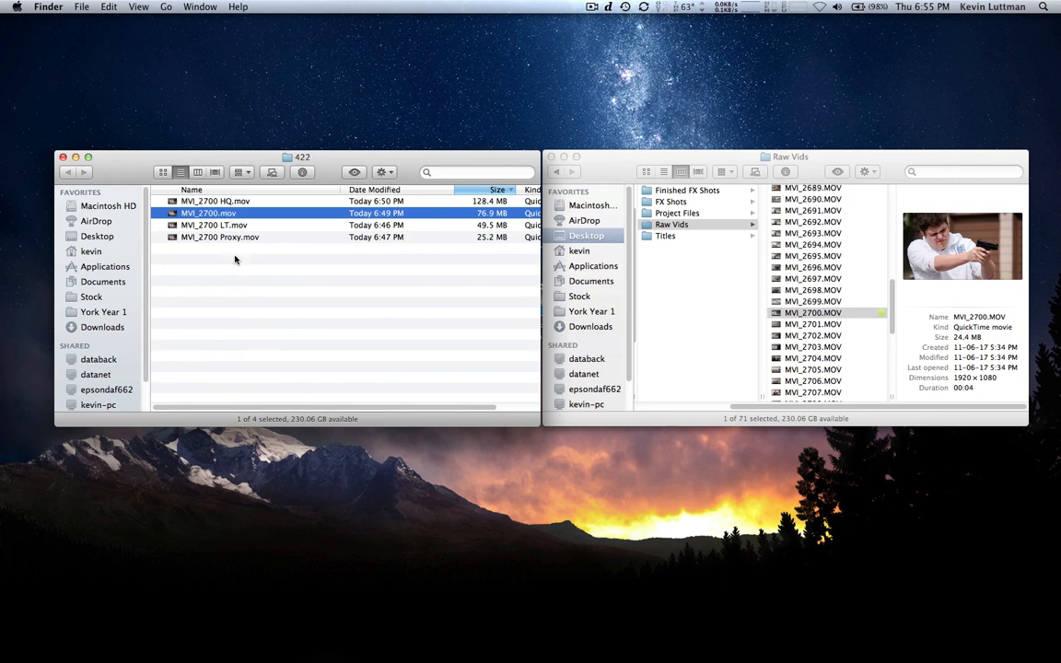
{"action": "left_click", "coordinate": [813, 313]}
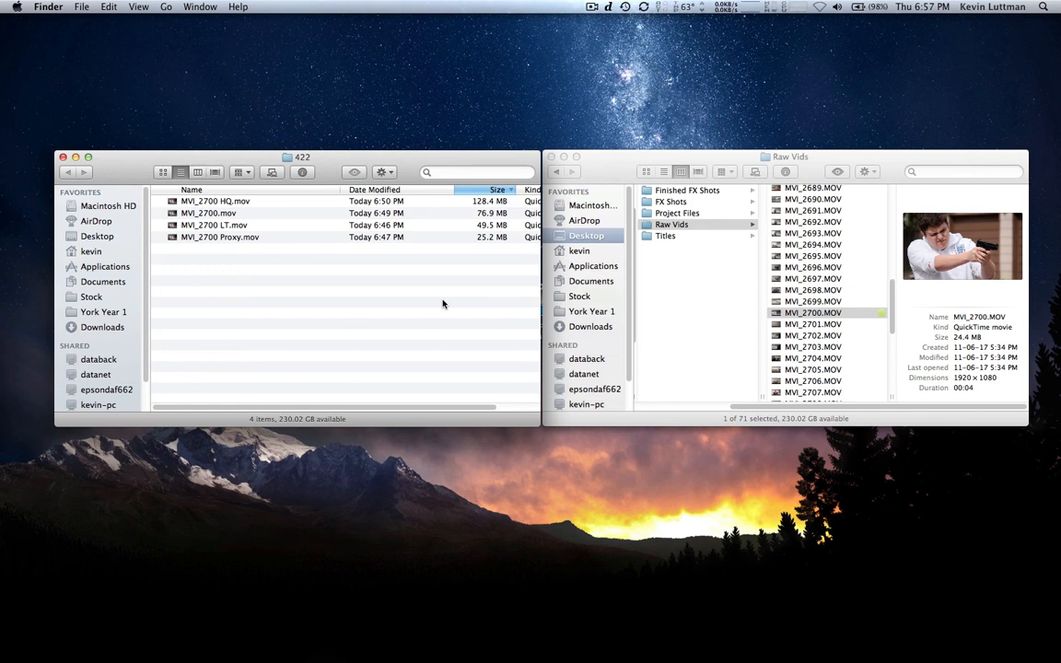
{"action": "mouse_move", "coordinate": [213, 254]}
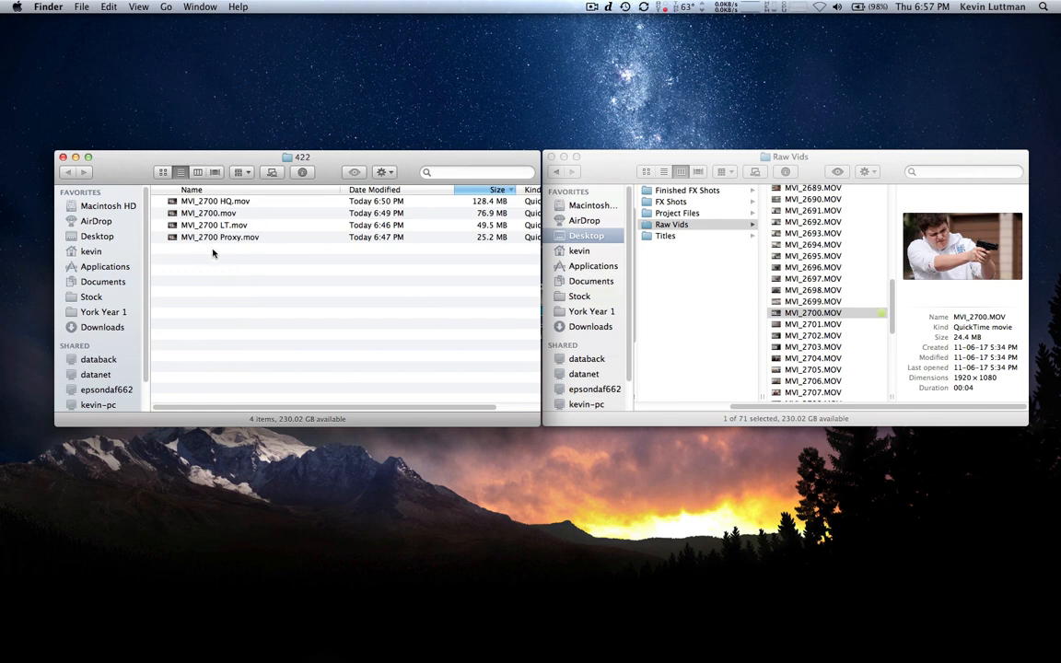
{"action": "mouse_move", "coordinate": [194, 245]}
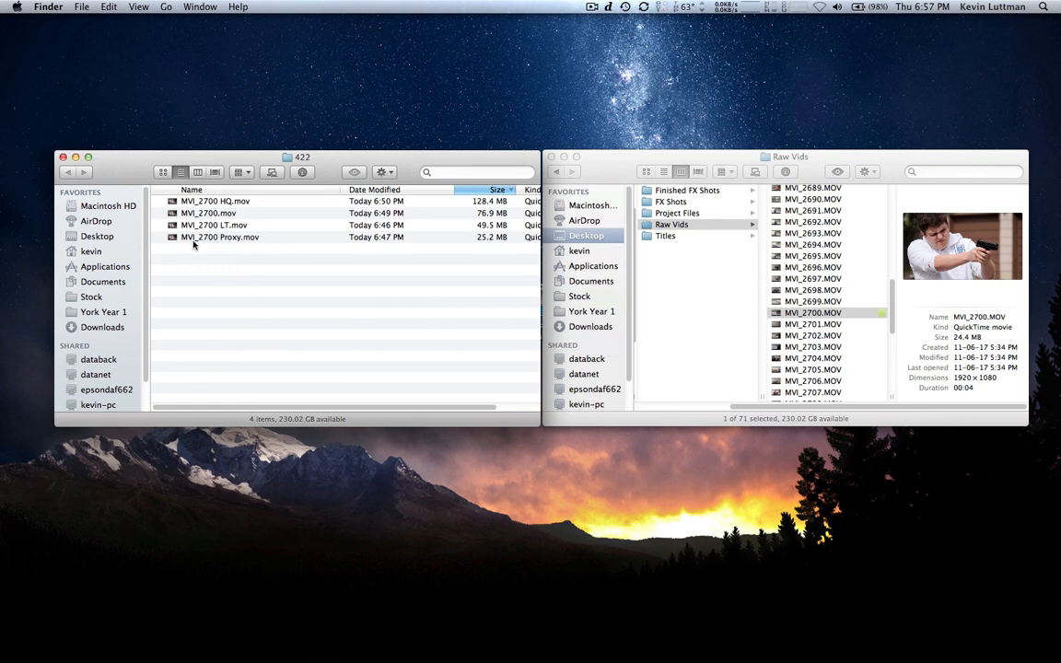
{"action": "mouse_move", "coordinate": [272, 332]}
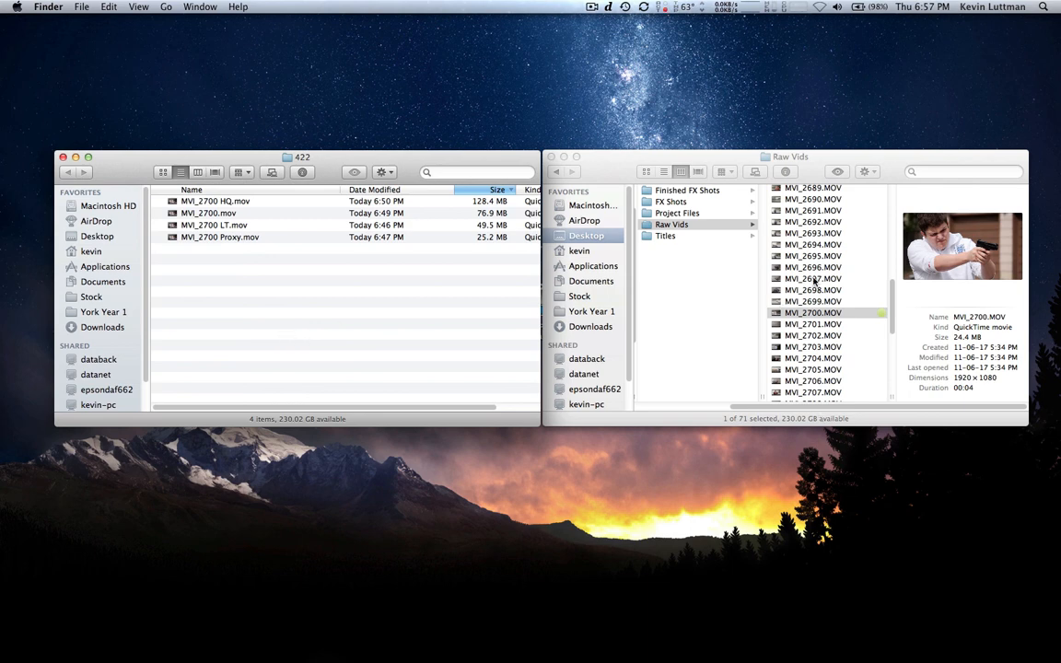
{"action": "mouse_move", "coordinate": [792, 324]}
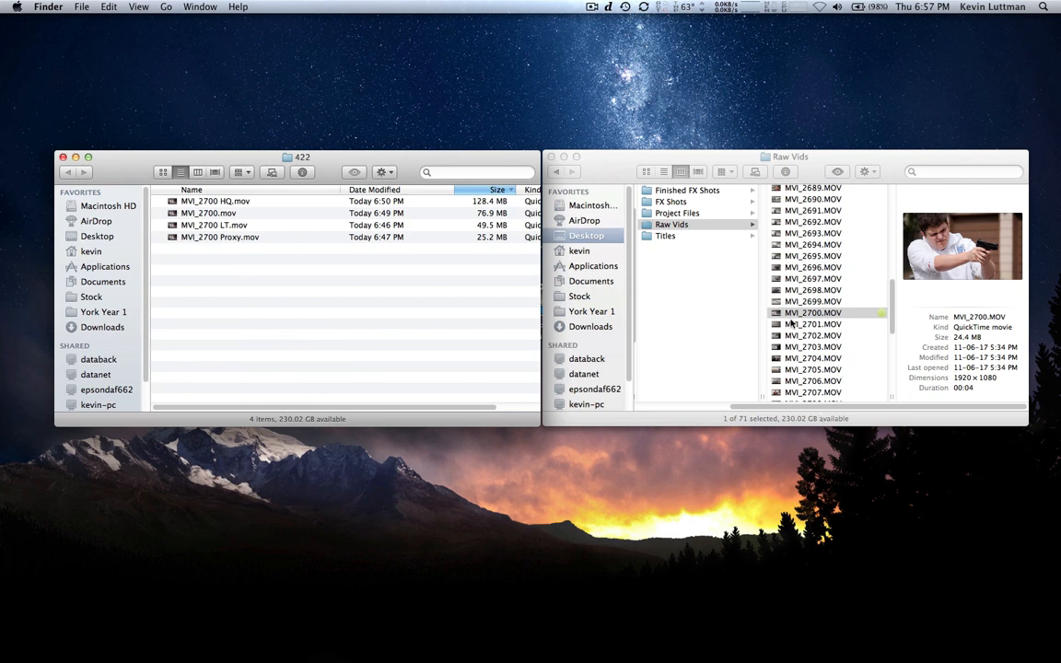
{"action": "mouse_move", "coordinate": [461, 262]}
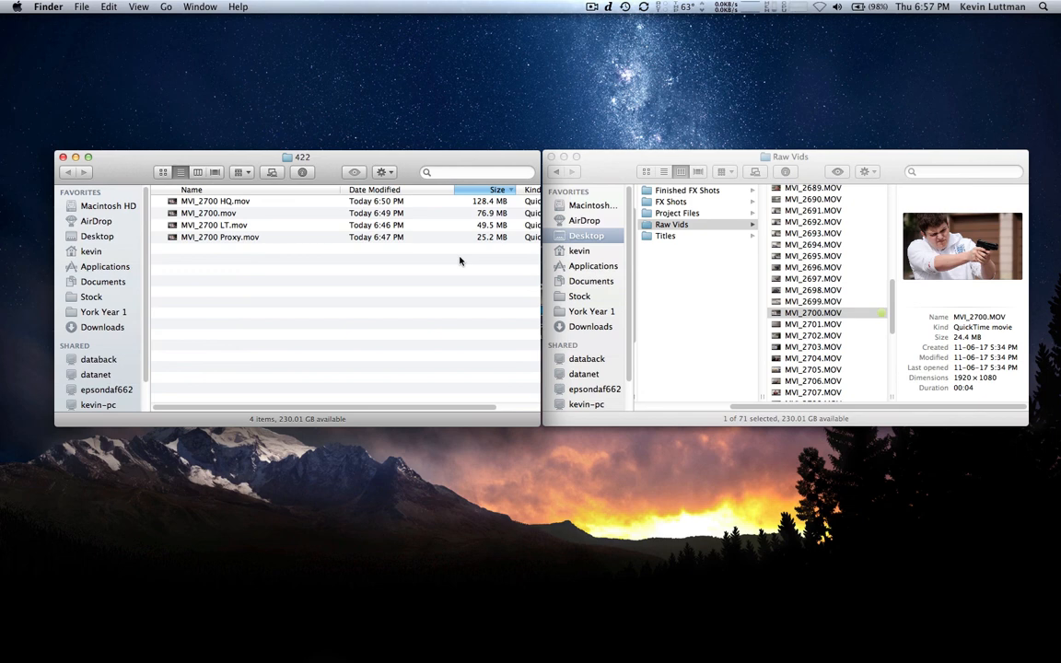
{"action": "mouse_move", "coordinate": [243, 303]}
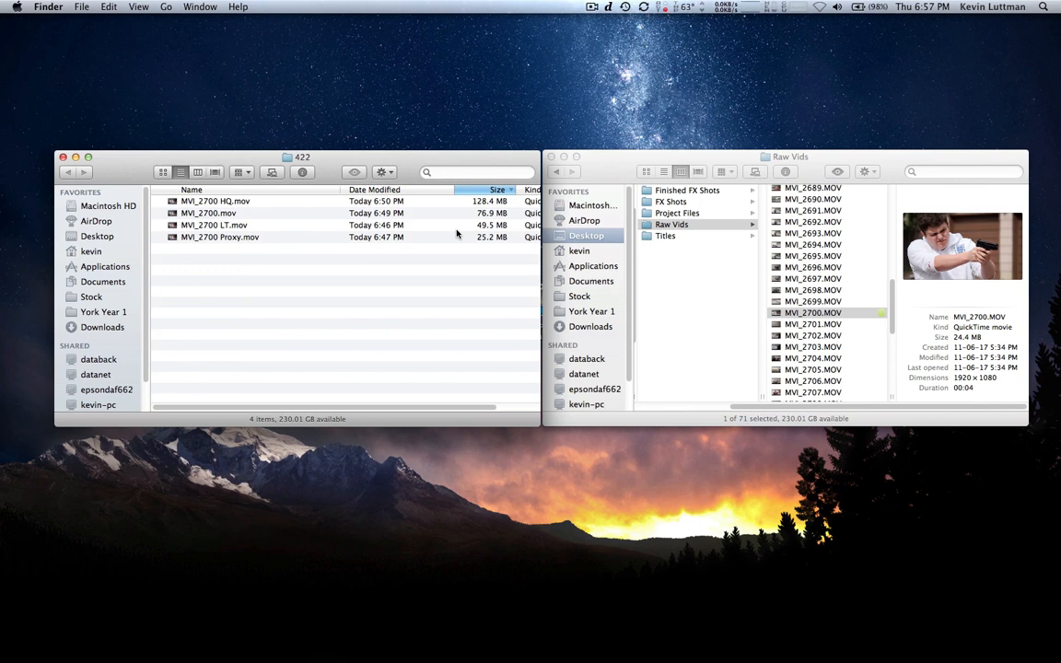
{"action": "mouse_move", "coordinate": [464, 269]}
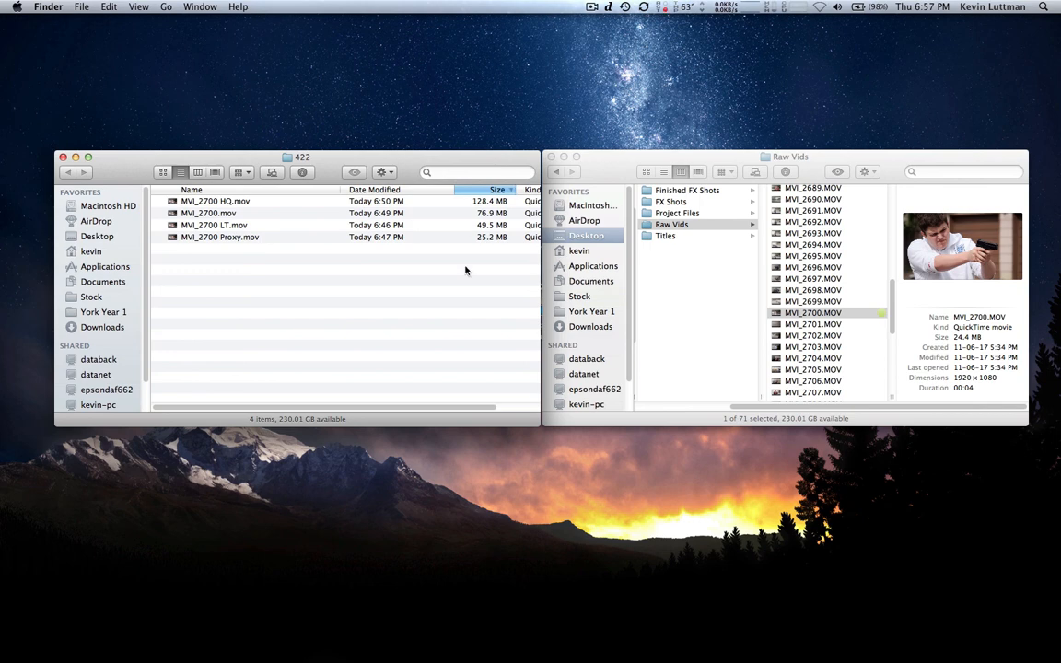